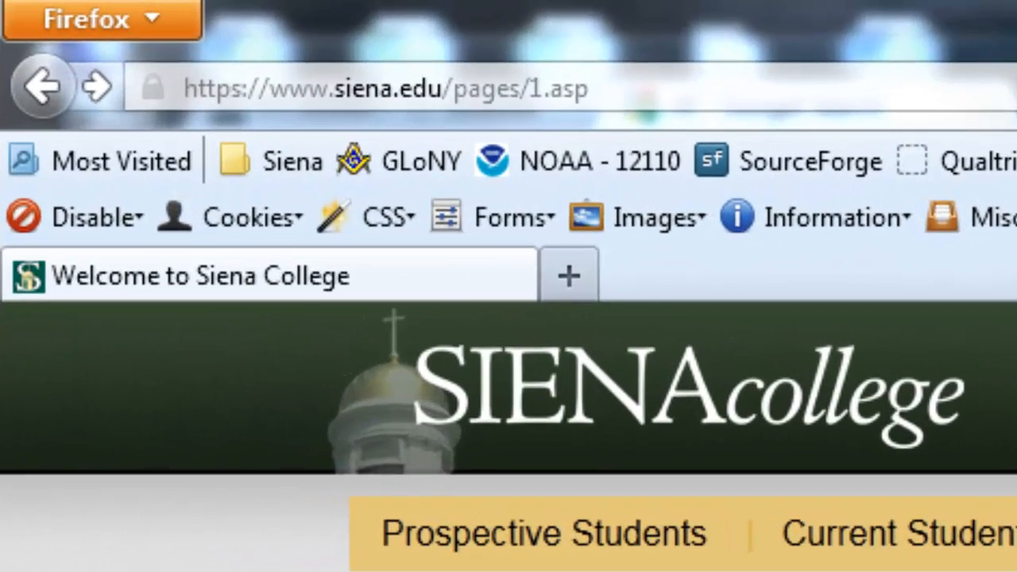
Step: Navigate Firefox to siena.qualtrics.com/ from the Siena College homepage
left_click(382, 88)
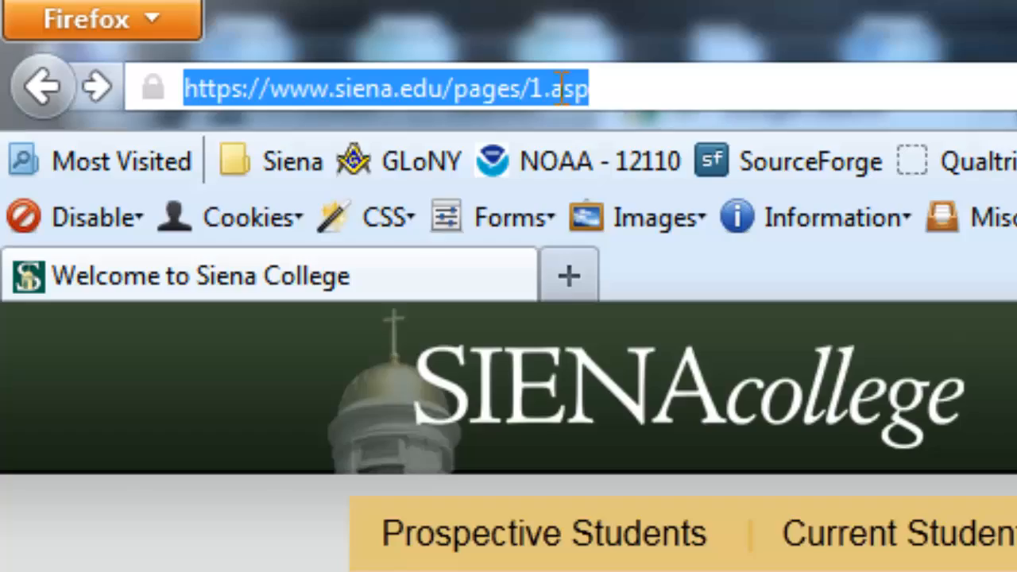
type("siena.qualtrics.com/")
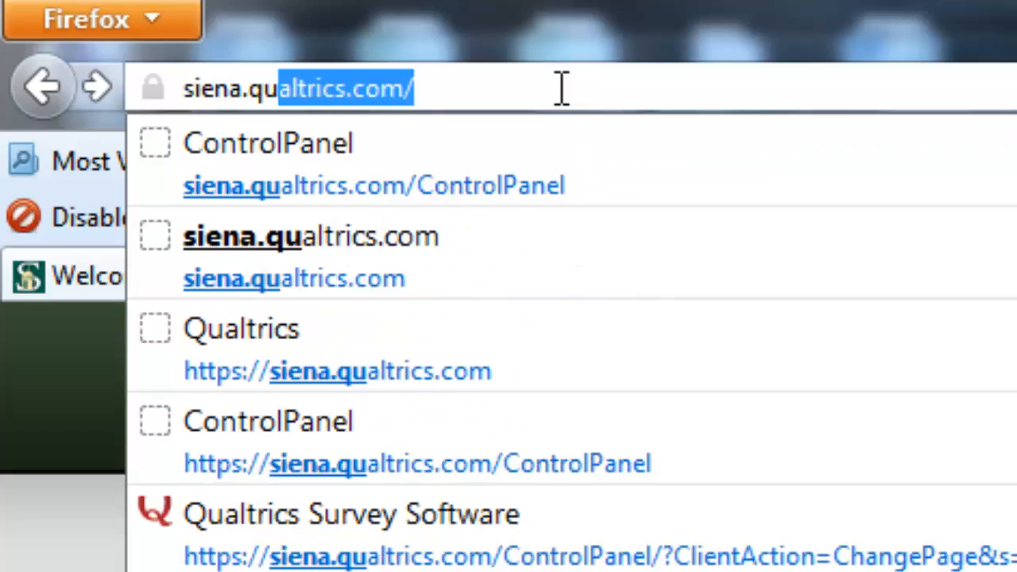
key("Return")
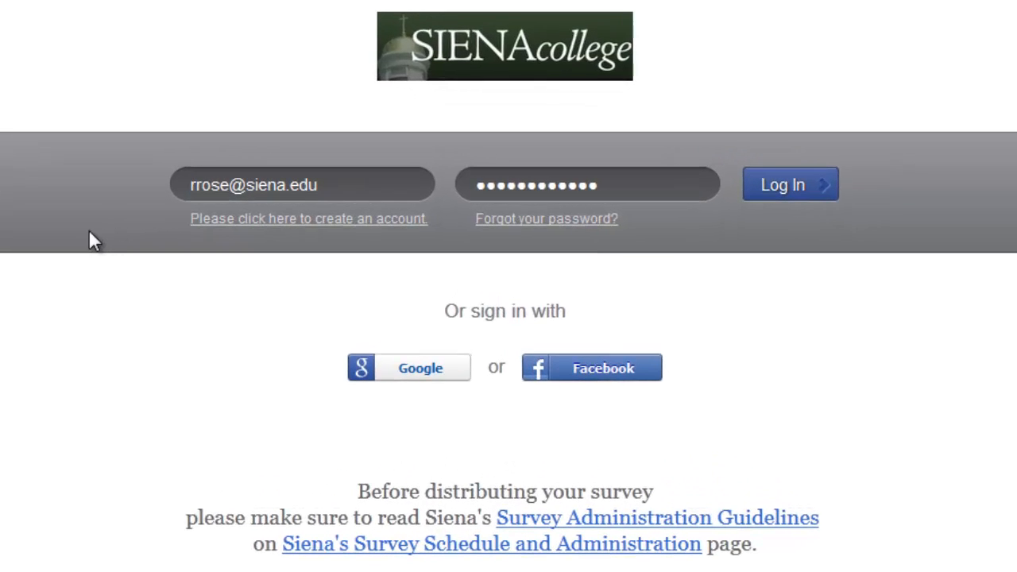
mouse_move(271, 230)
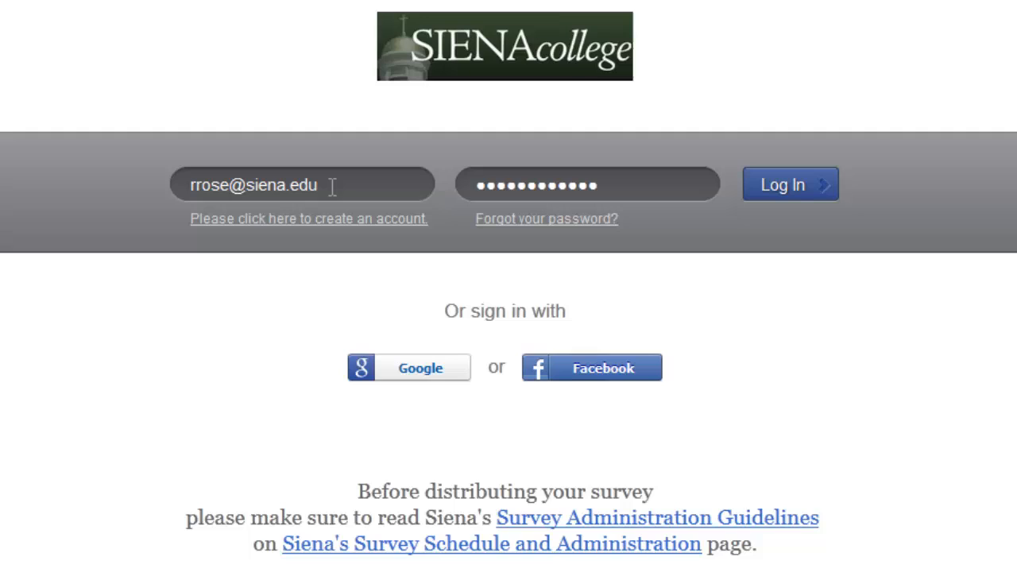
mouse_move(469, 194)
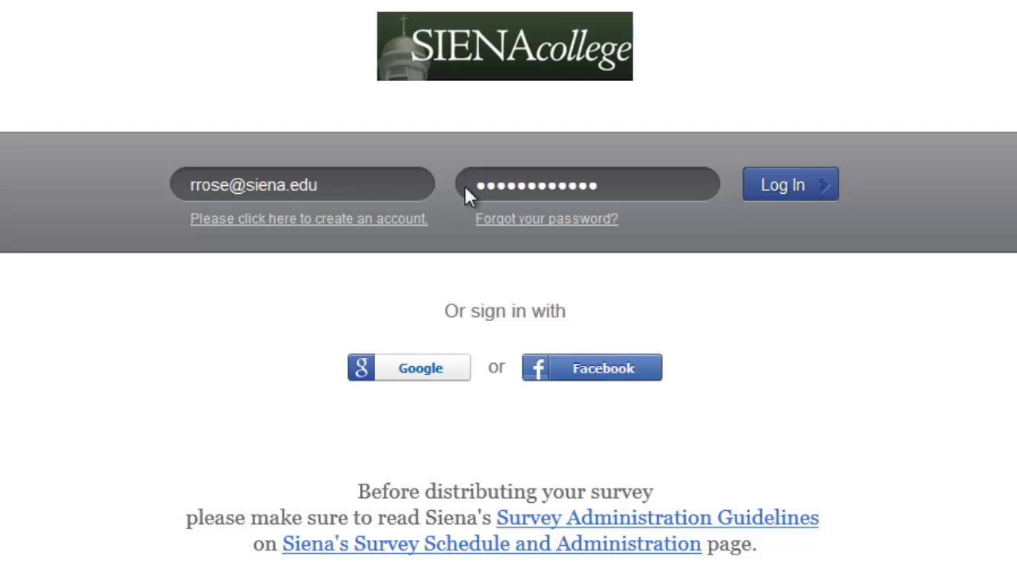
mouse_move(643, 182)
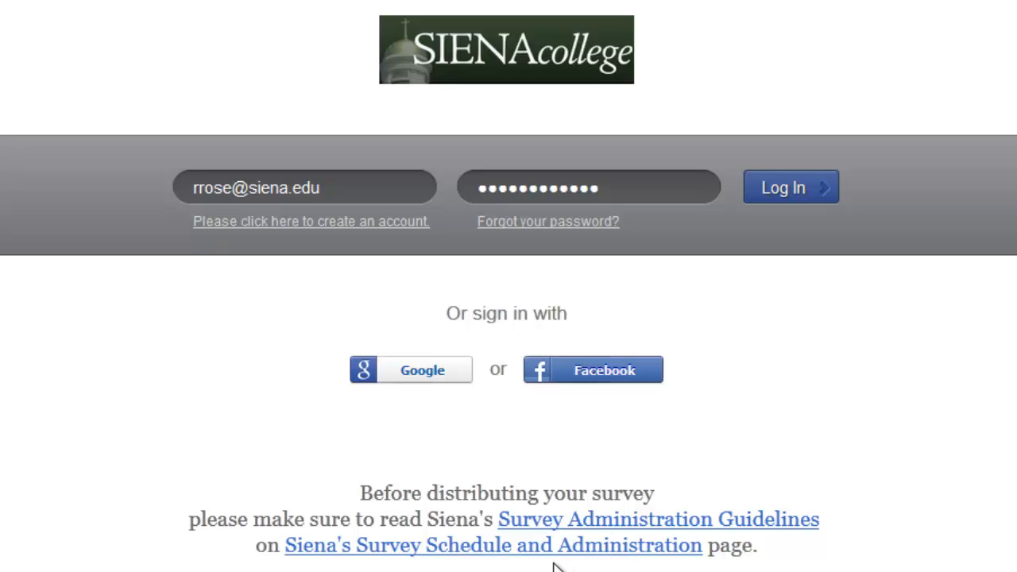
mouse_move(970, 463)
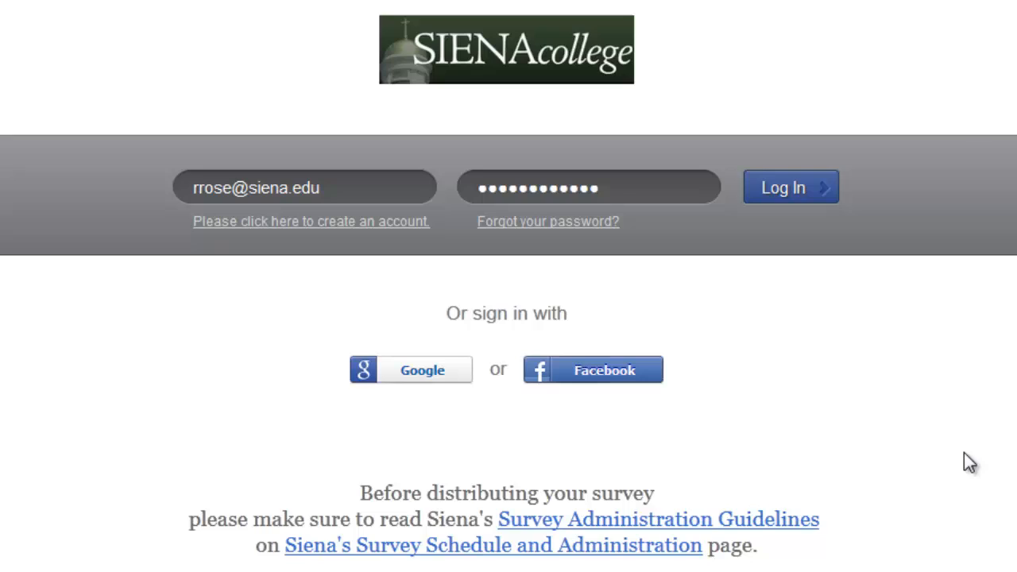
Step: Log in and browse the My Surveys list down to shared surveys and back to the top
left_click(791, 187)
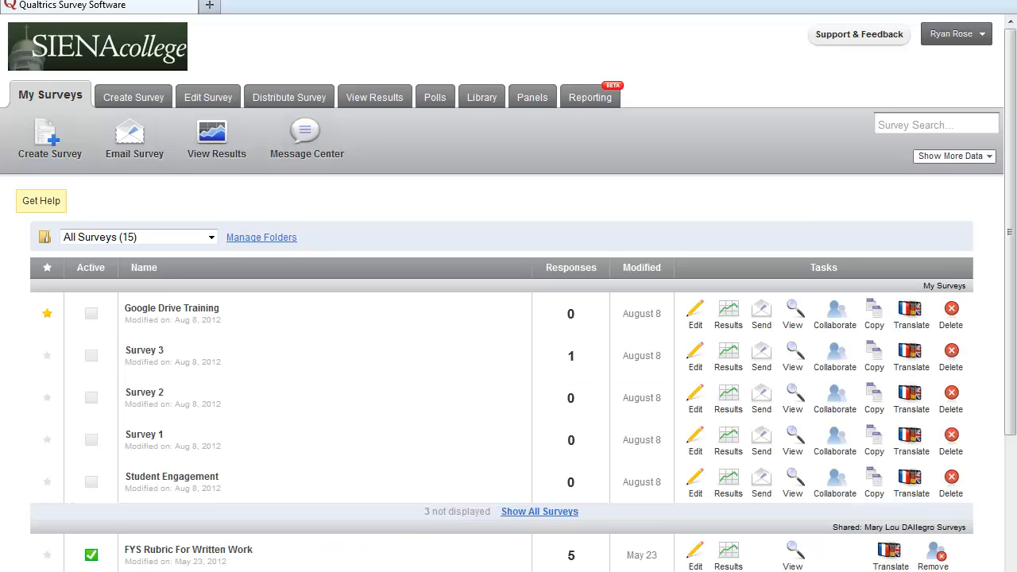
scroll("down", 3)
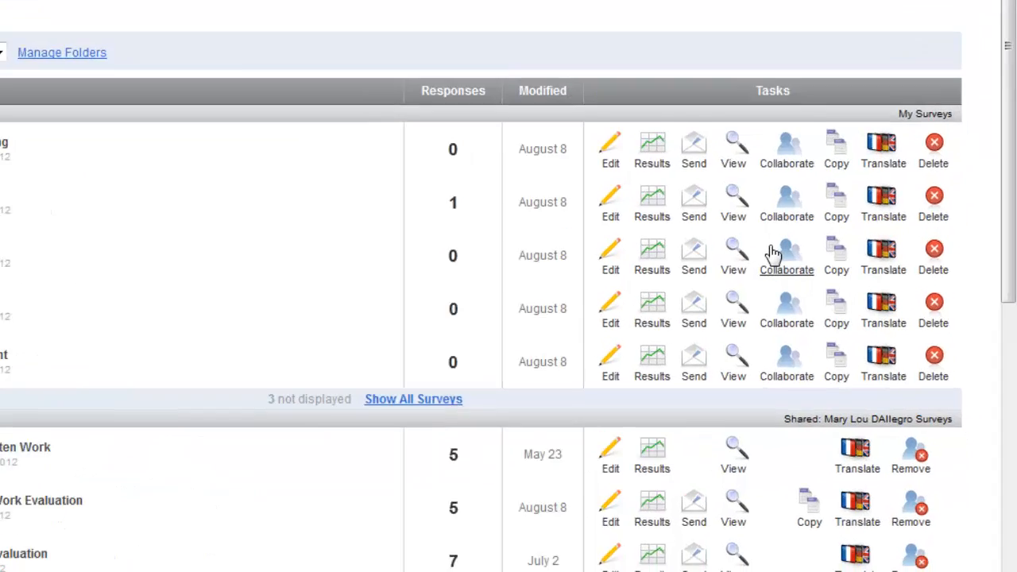
scroll("down", 3)
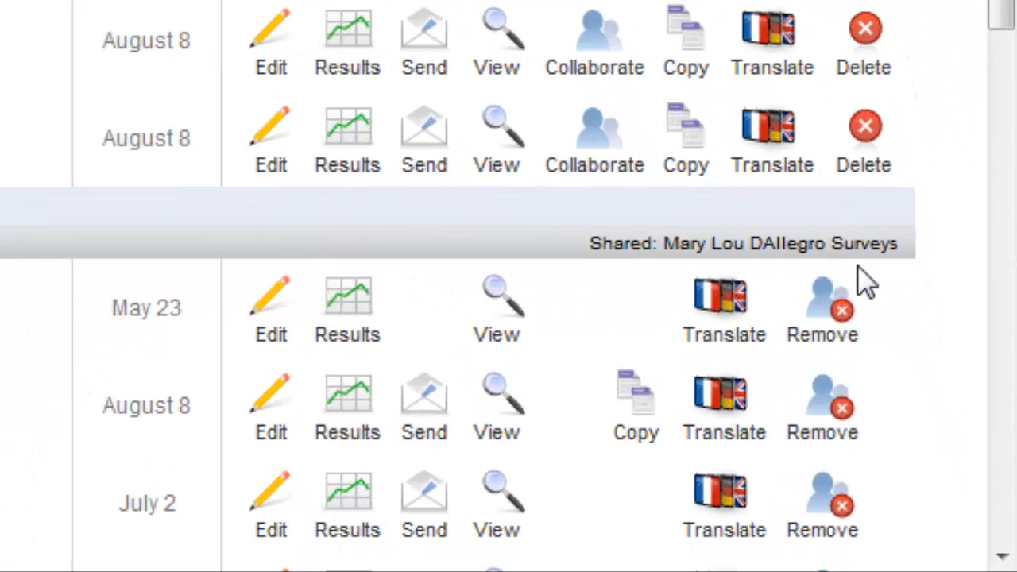
scroll("up", 3)
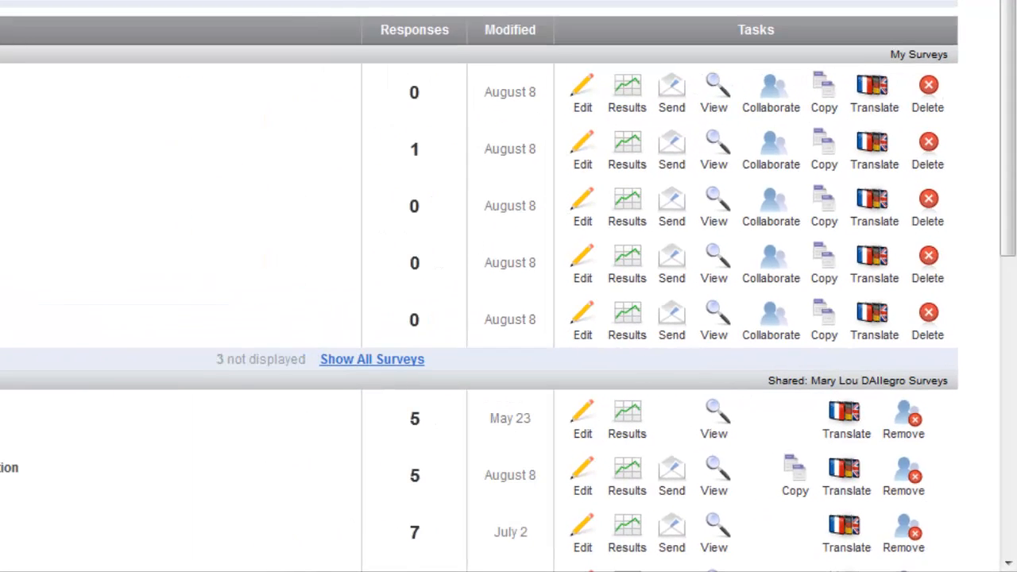
mouse_move(462, 286)
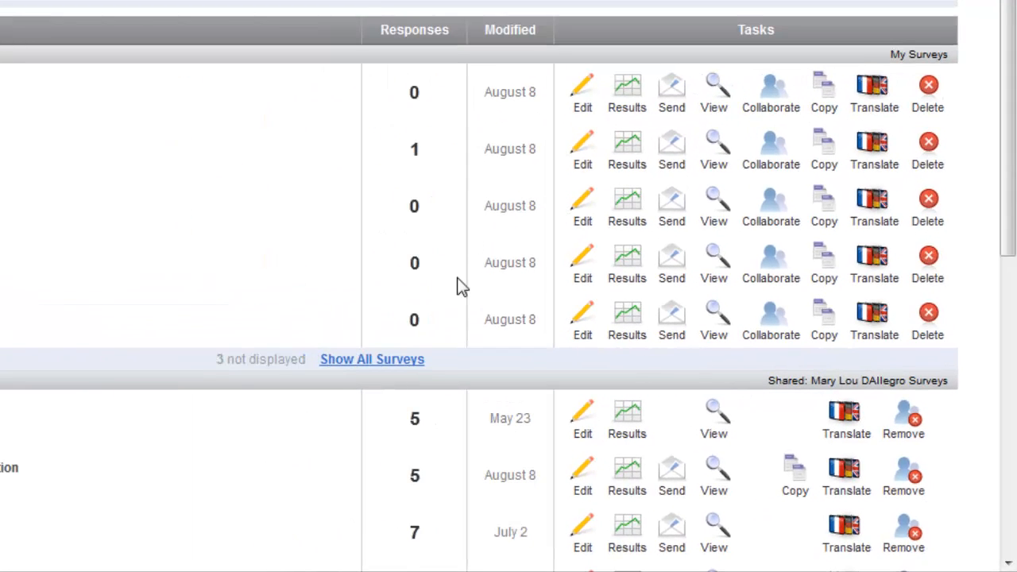
mouse_move(560, 283)
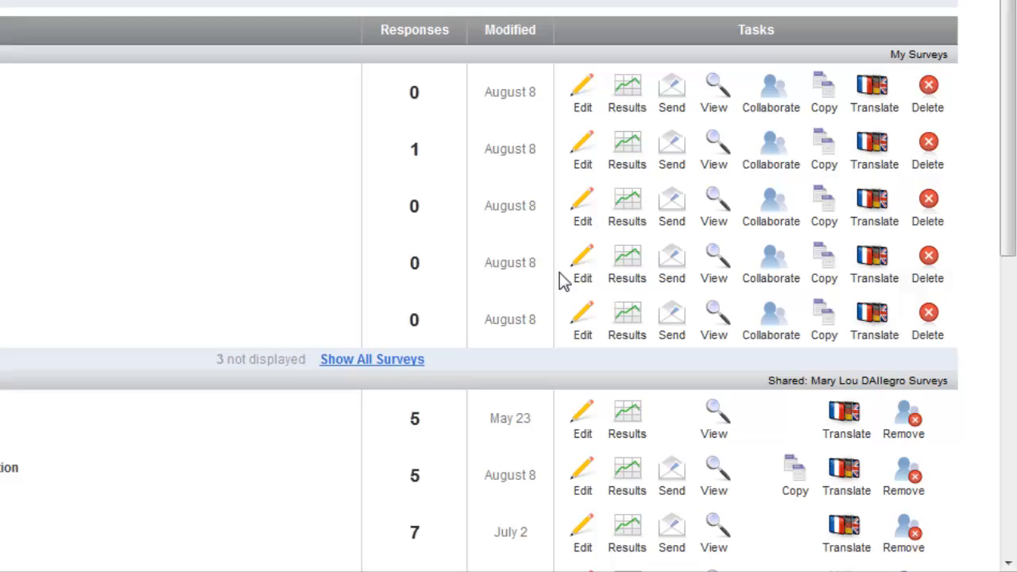
scroll("up", 3)
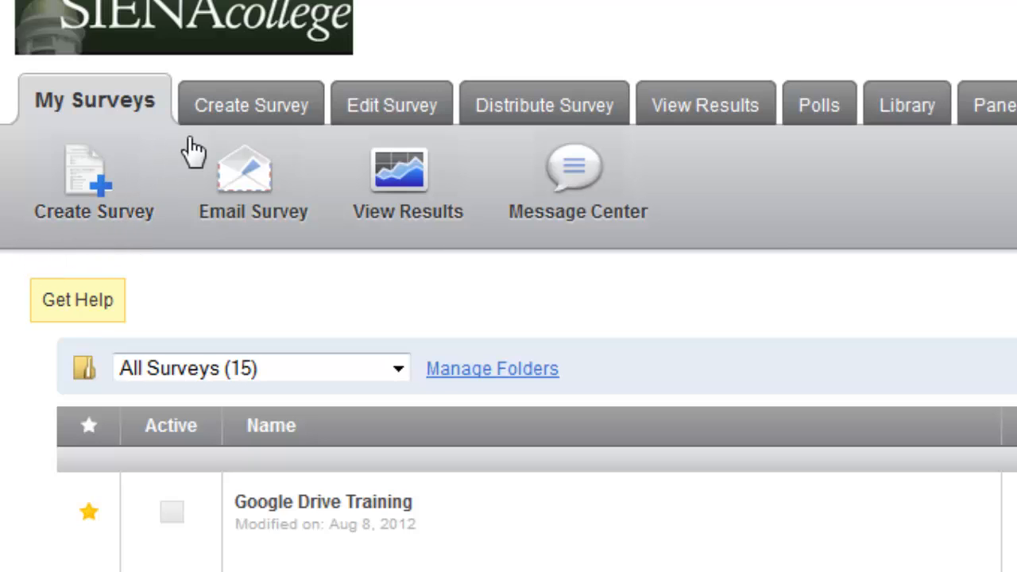
mouse_move(204, 127)
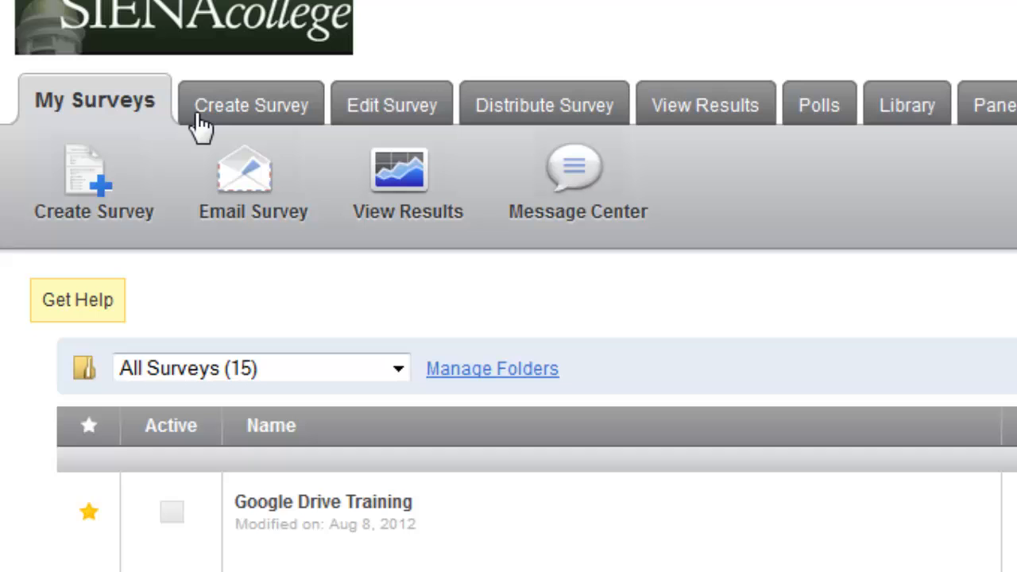
mouse_move(56, 239)
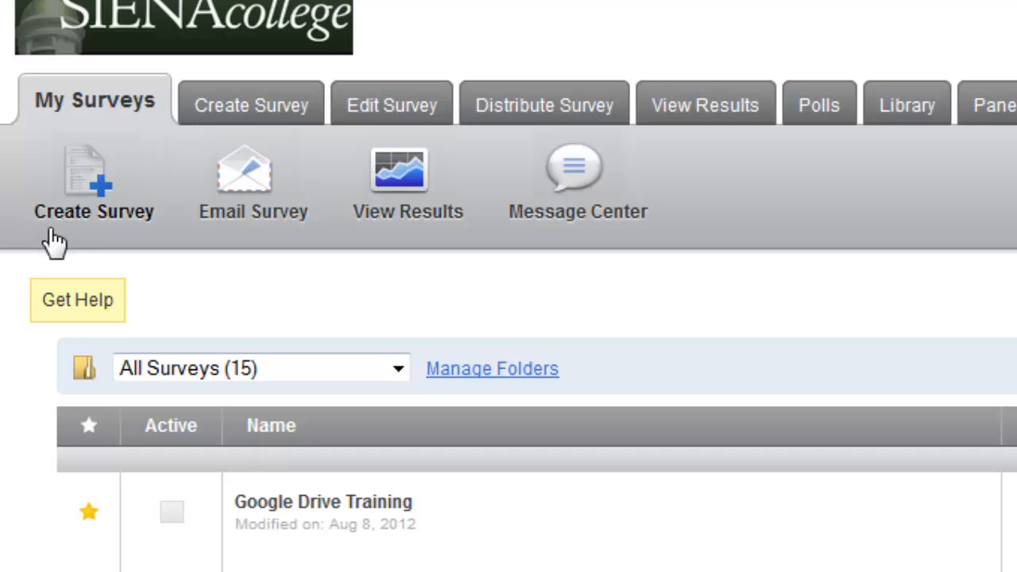
Step: Start creating a new survey from the My Surveys toolbar
left_click(92, 183)
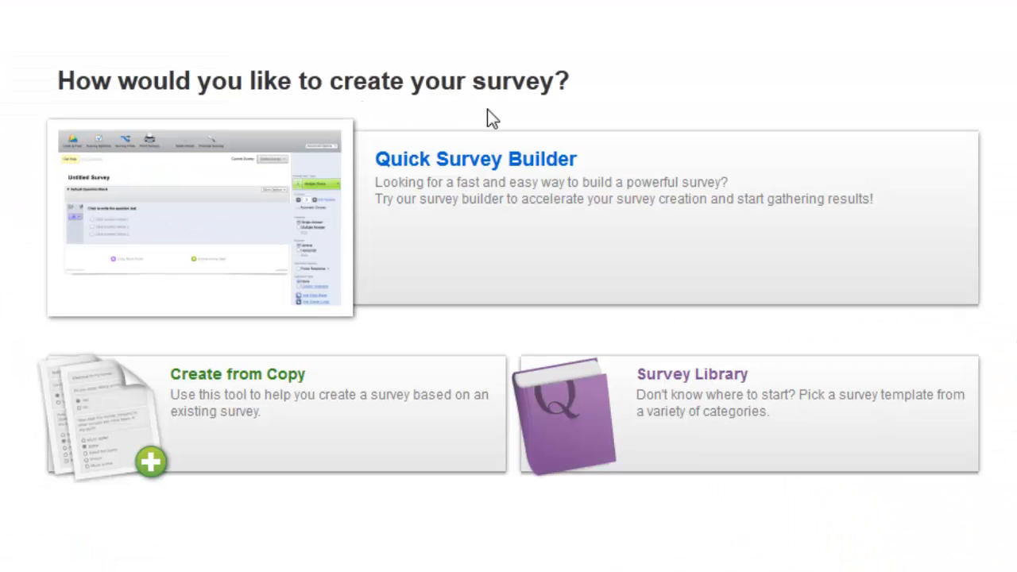
mouse_move(460, 213)
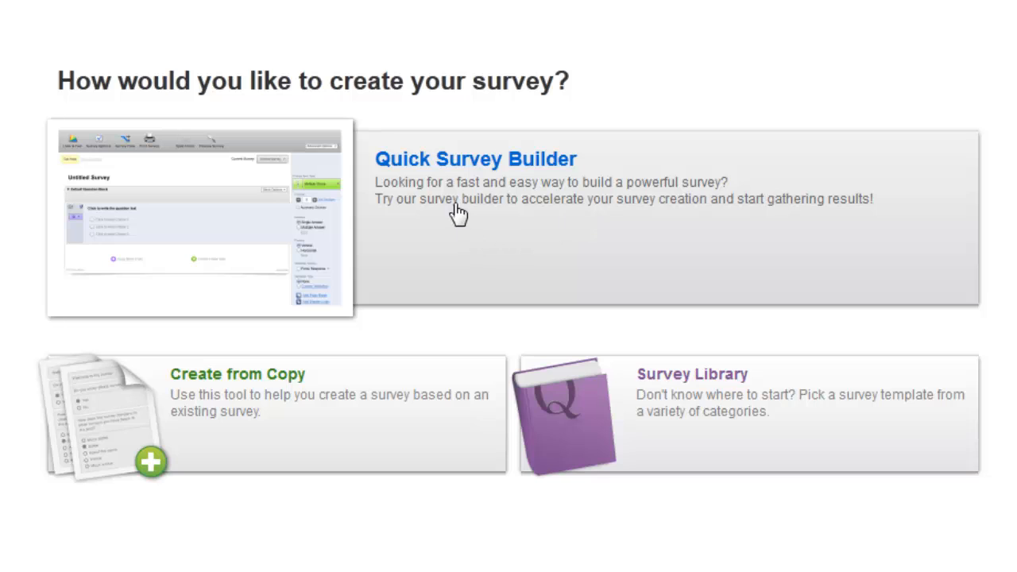
mouse_move(634, 221)
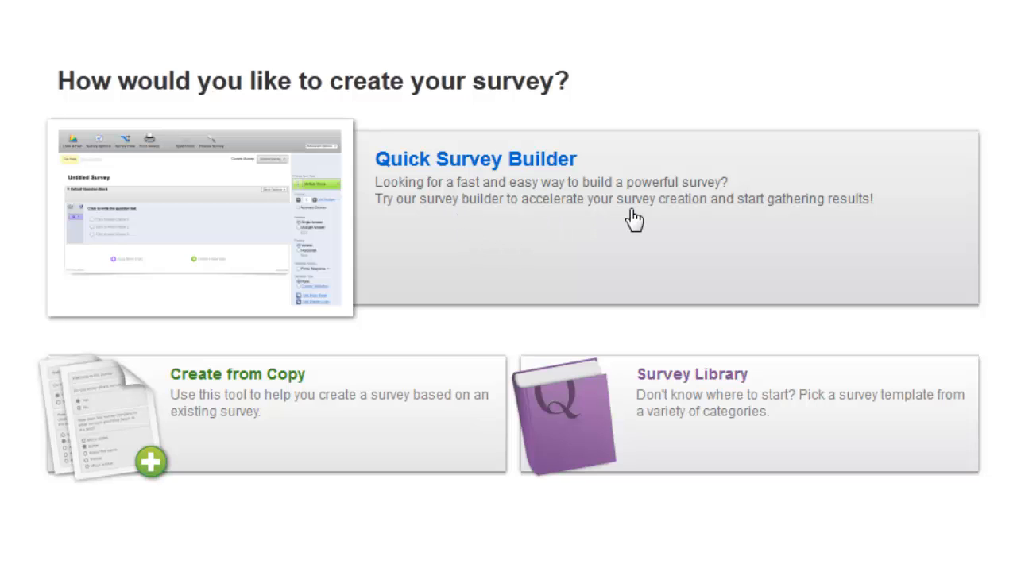
mouse_move(310, 448)
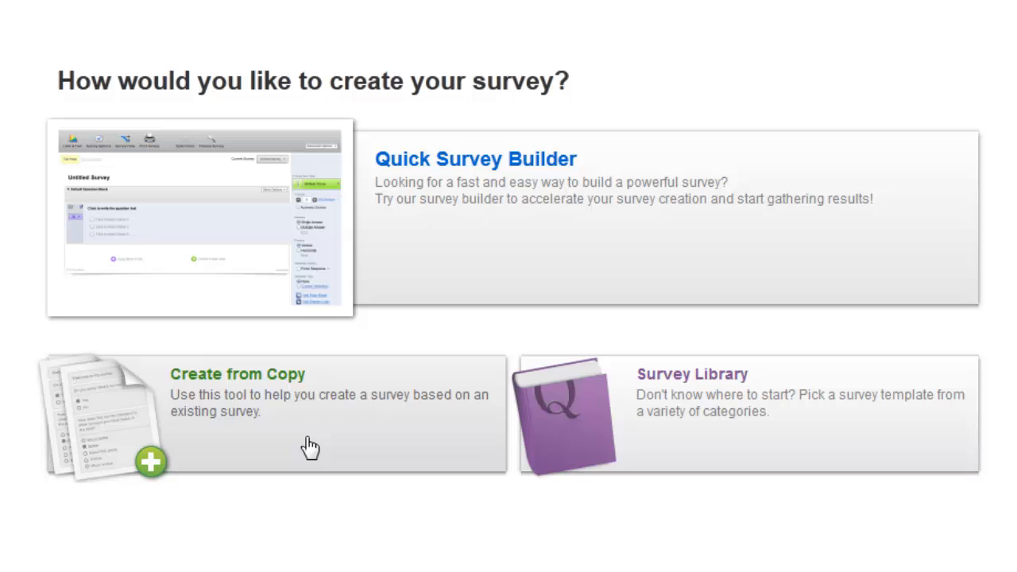
mouse_move(769, 429)
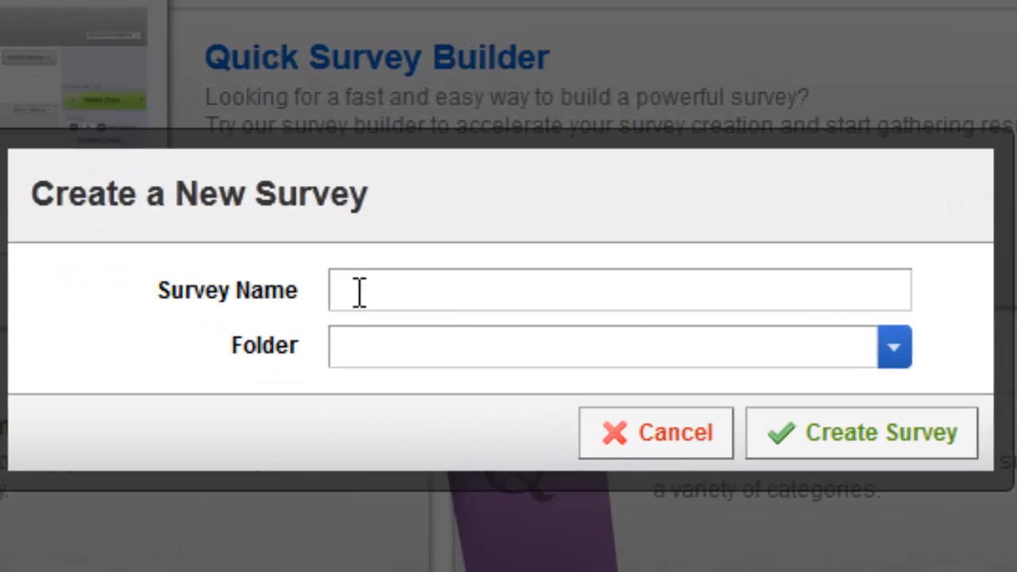
Step: Name the survey 'Qualtrics Training Survey', file it in folder 'Help Videos', and create it
type("Qua")
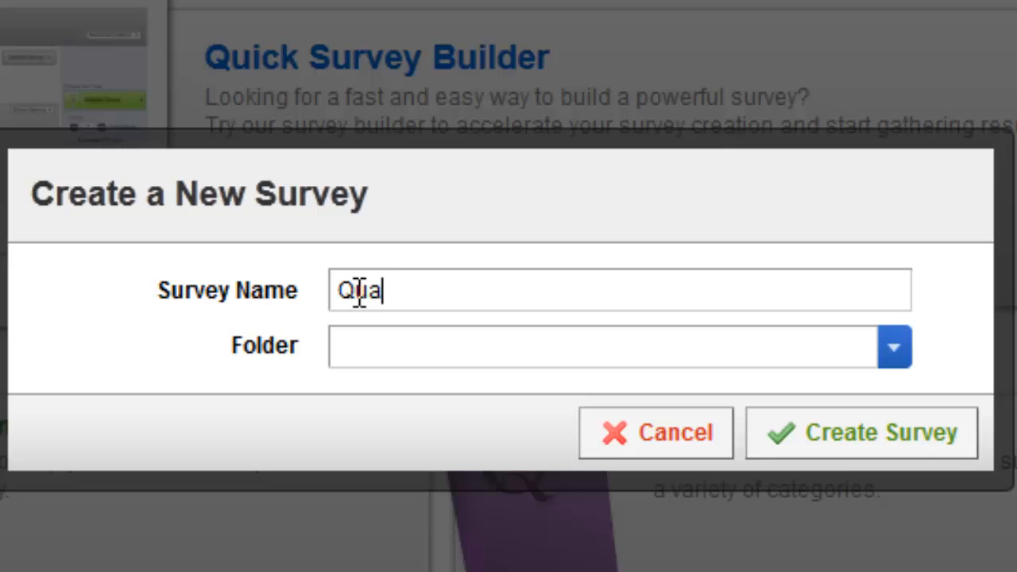
type("ltrics Traini")
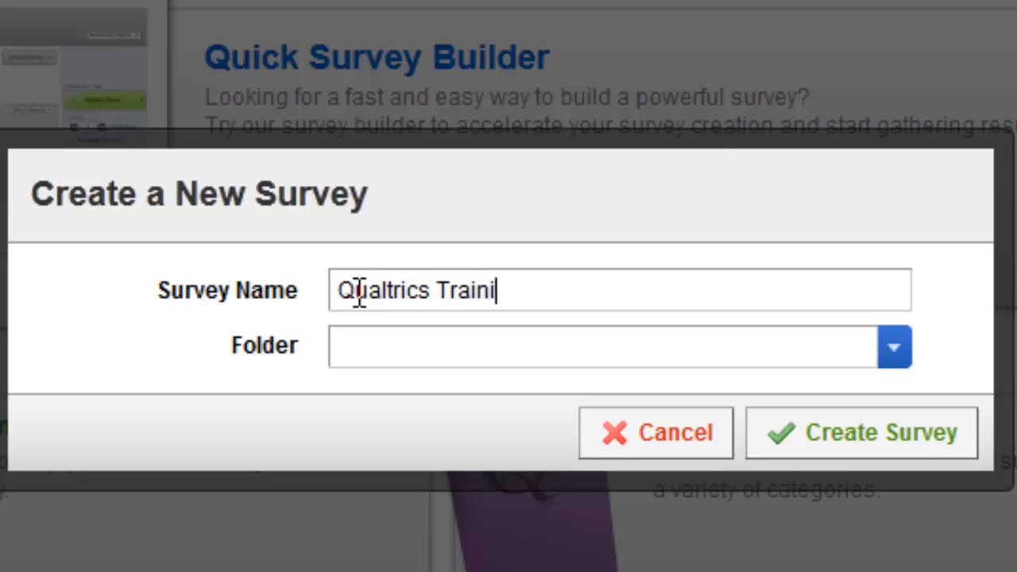
type("ng Survey")
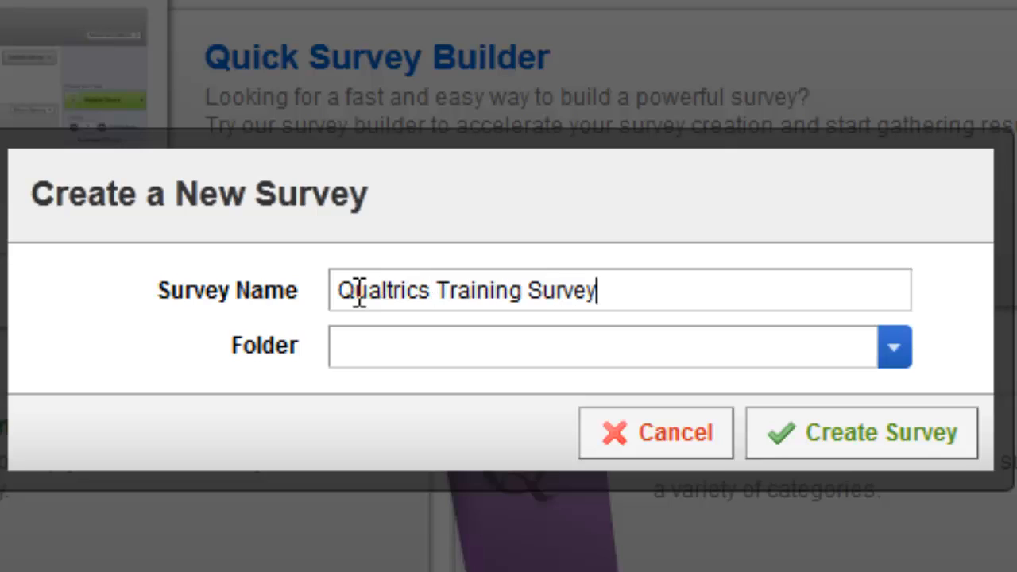
mouse_move(702, 401)
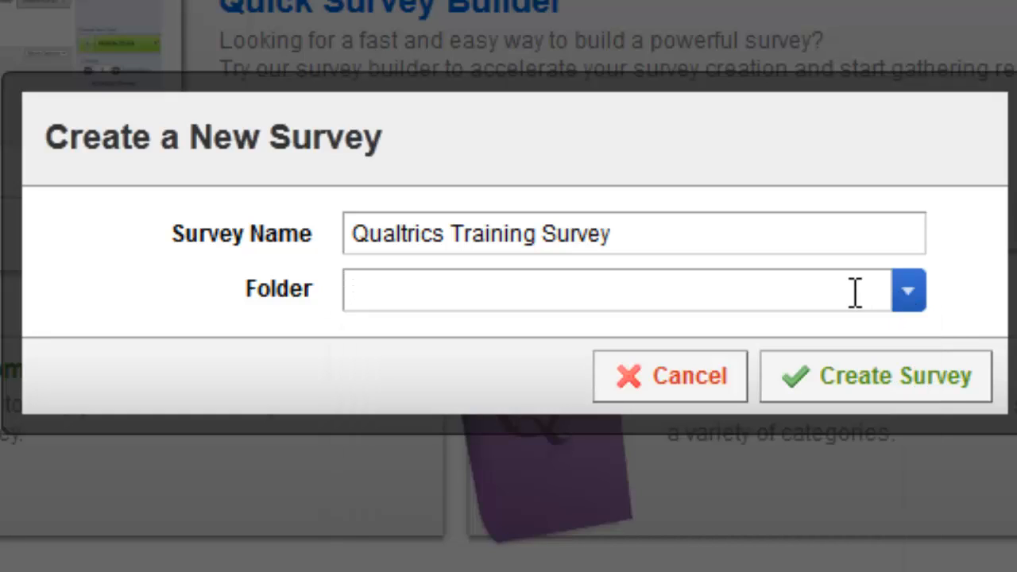
type("Help Vi")
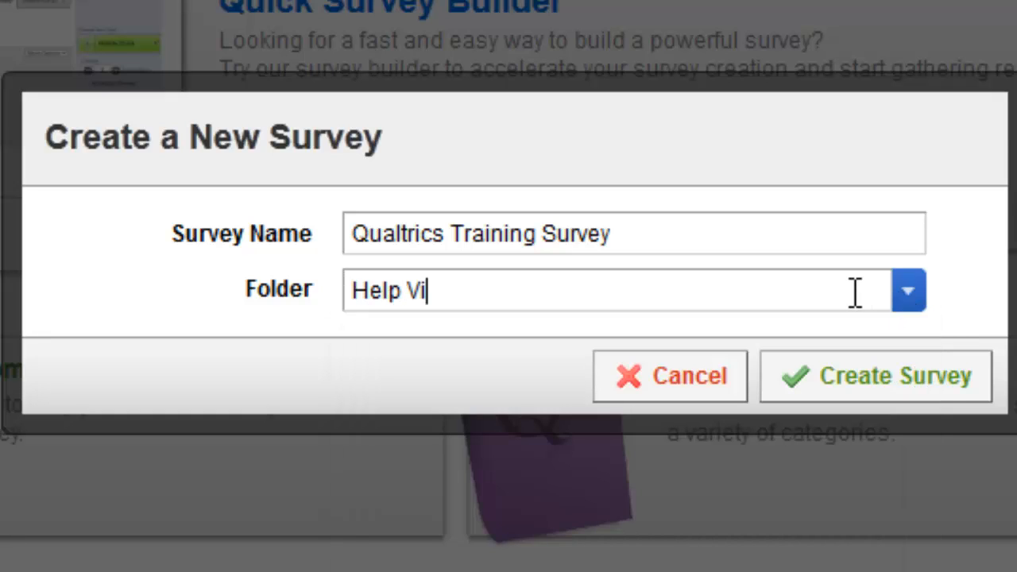
type("deos")
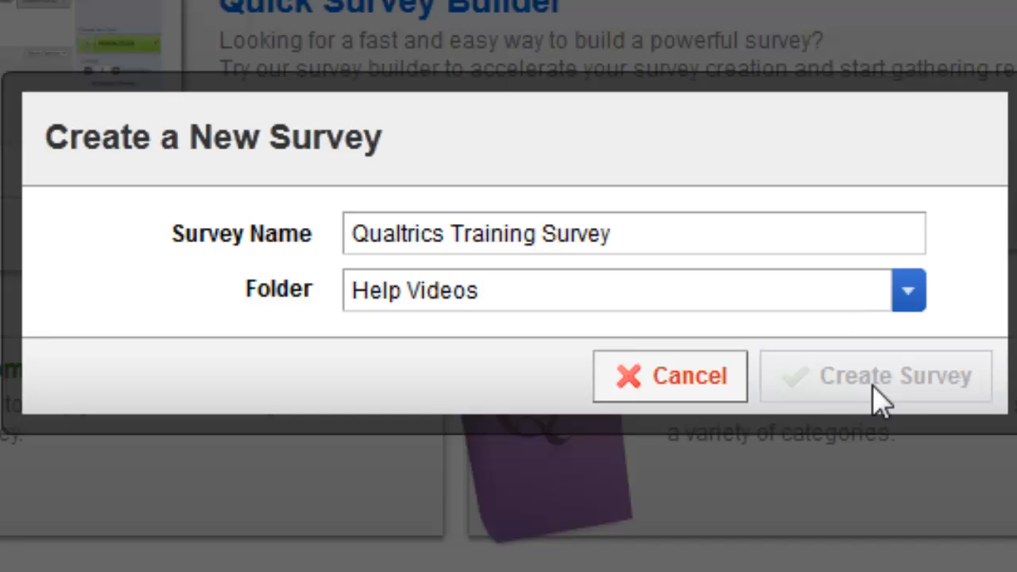
left_click(874, 375)
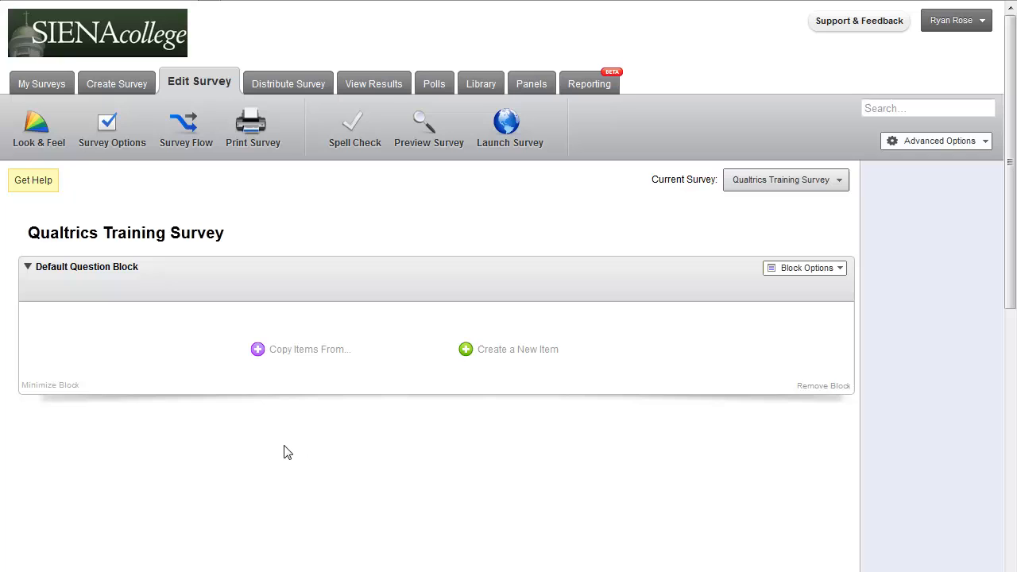
mouse_move(280, 429)
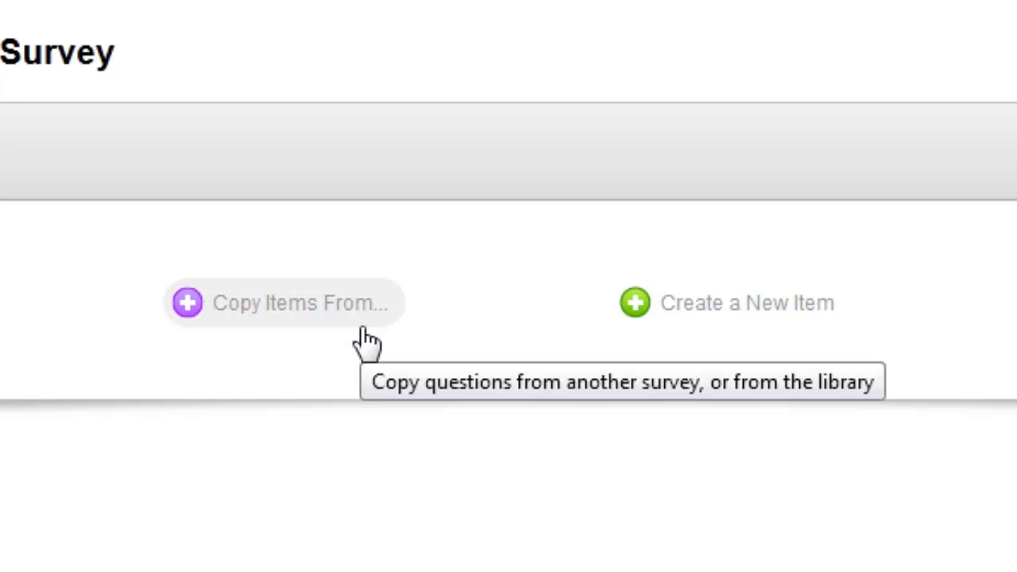
mouse_move(554, 348)
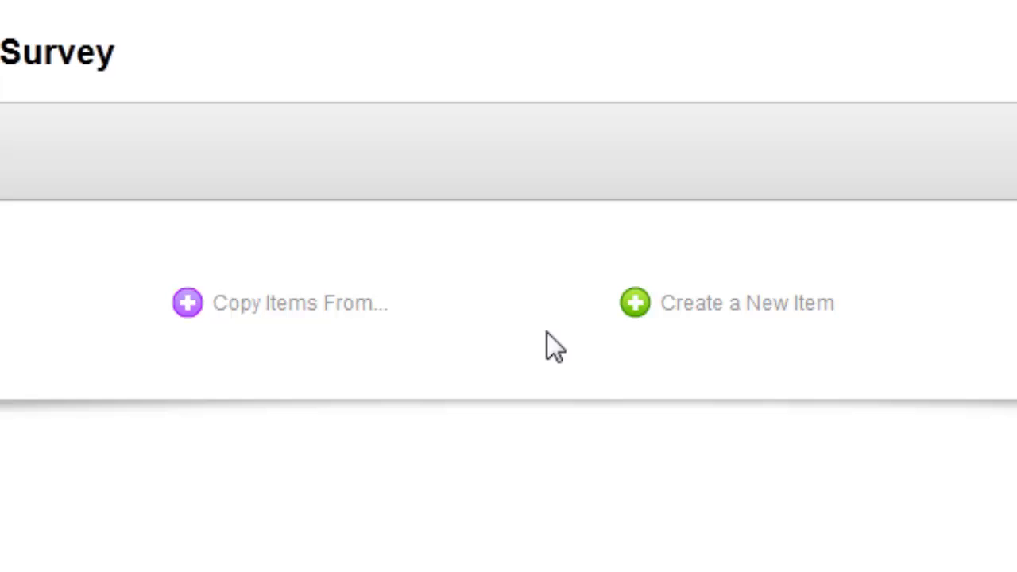
mouse_move(618, 349)
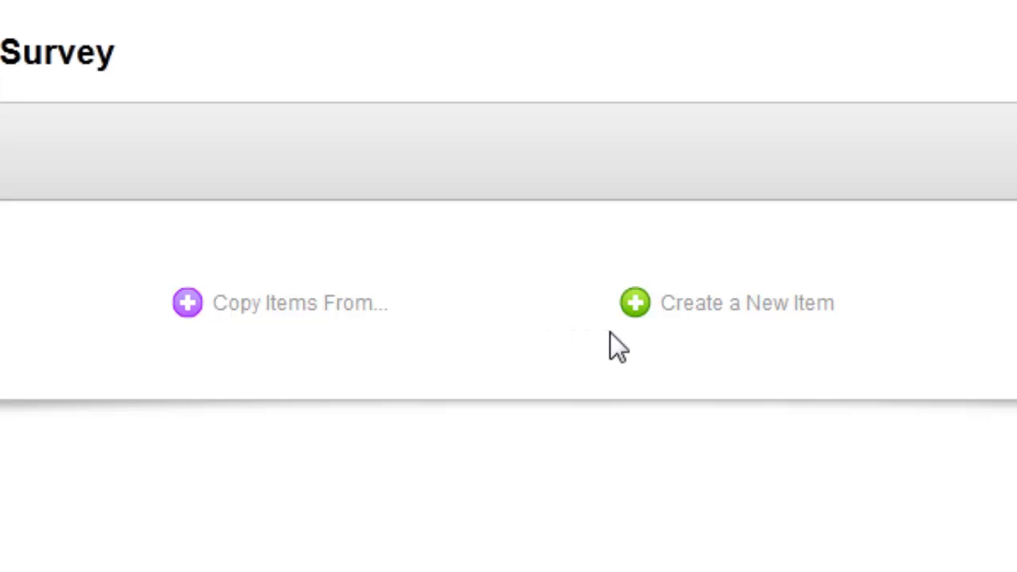
mouse_move(755, 346)
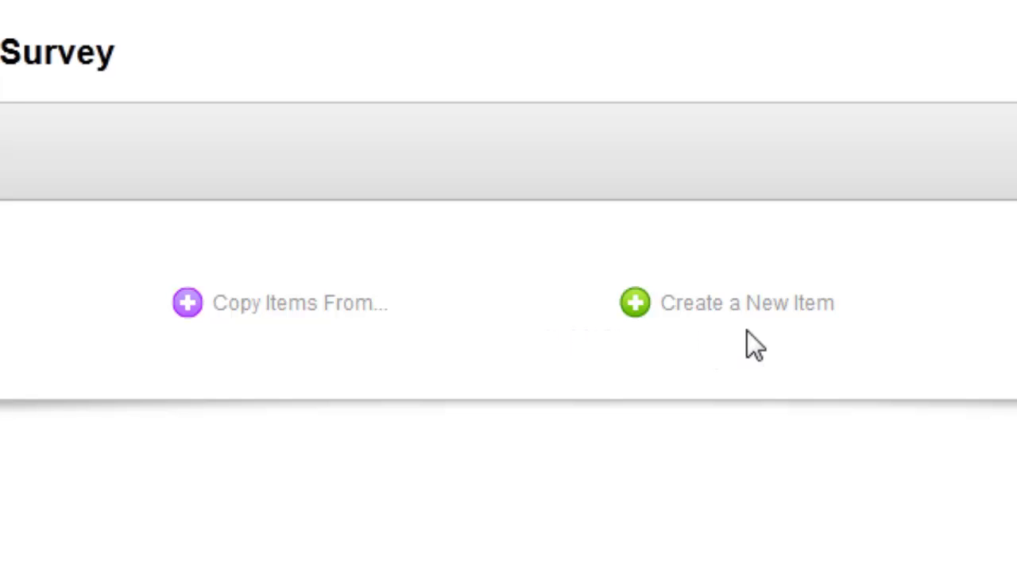
mouse_move(715, 310)
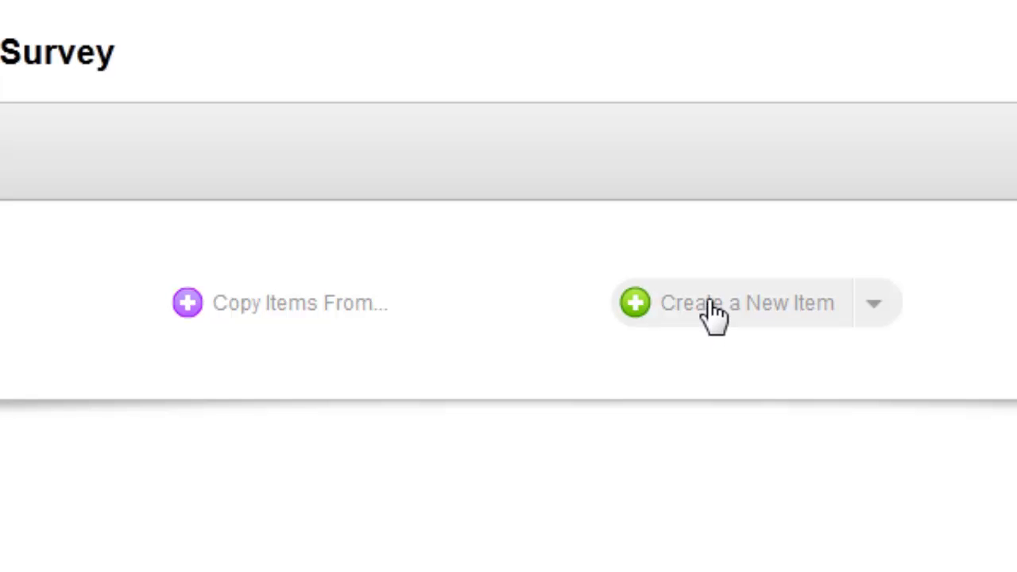
mouse_move(728, 315)
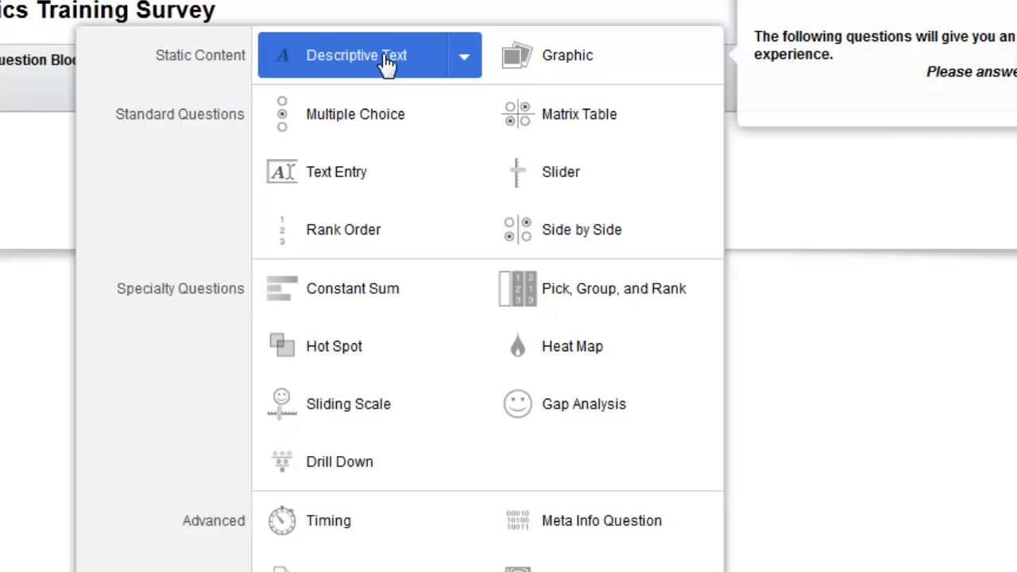
Step: Add a Descriptive Text item thanking viewers for the video and inviting the five-minute follow-up survey
left_click(356, 54)
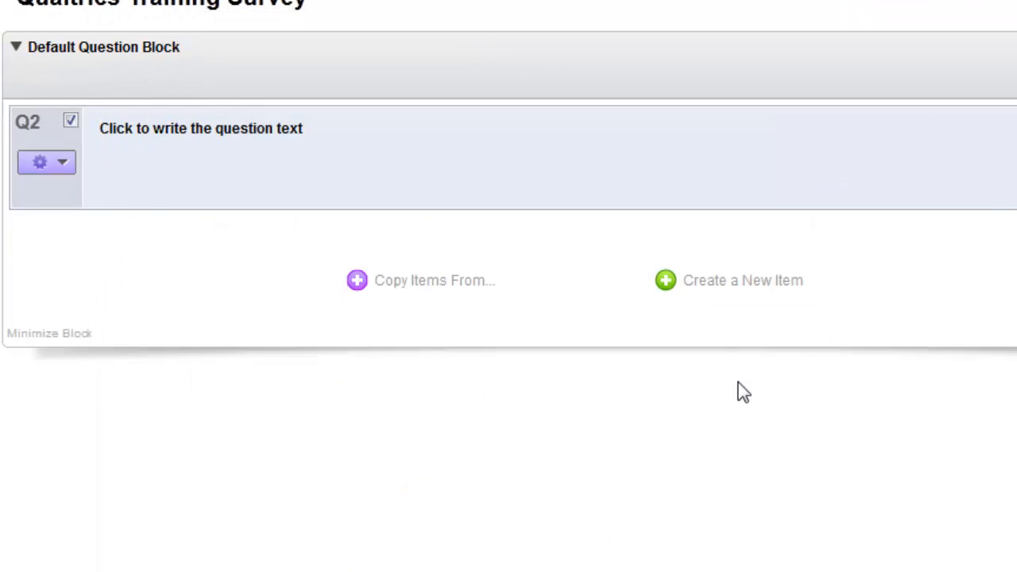
mouse_move(731, 382)
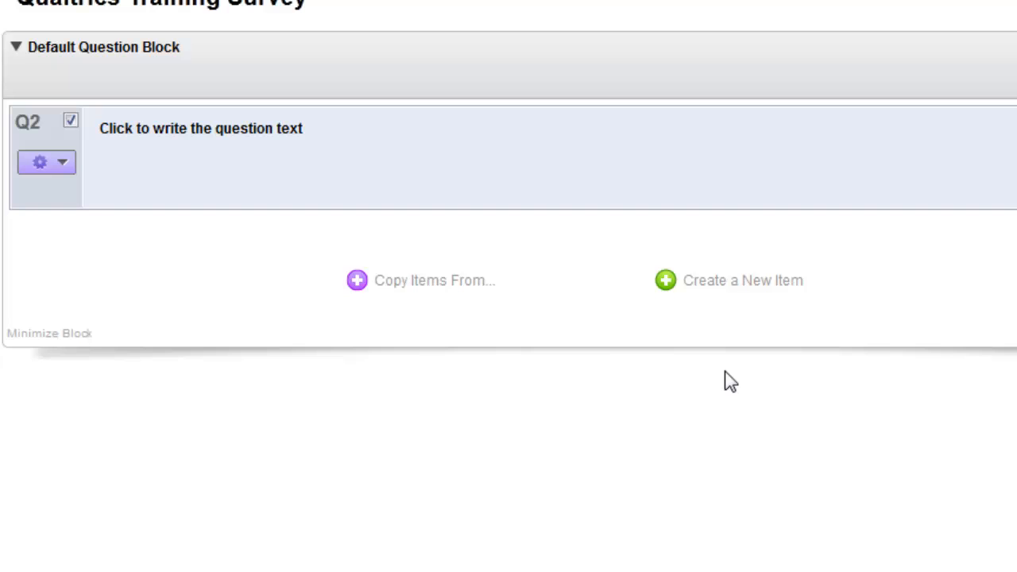
mouse_move(693, 366)
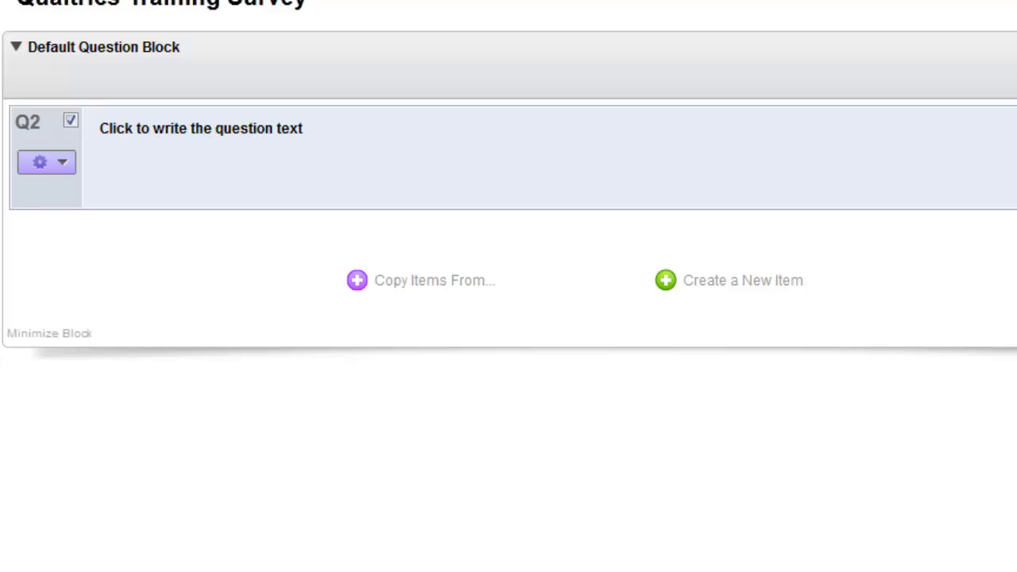
mouse_move(310, 143)
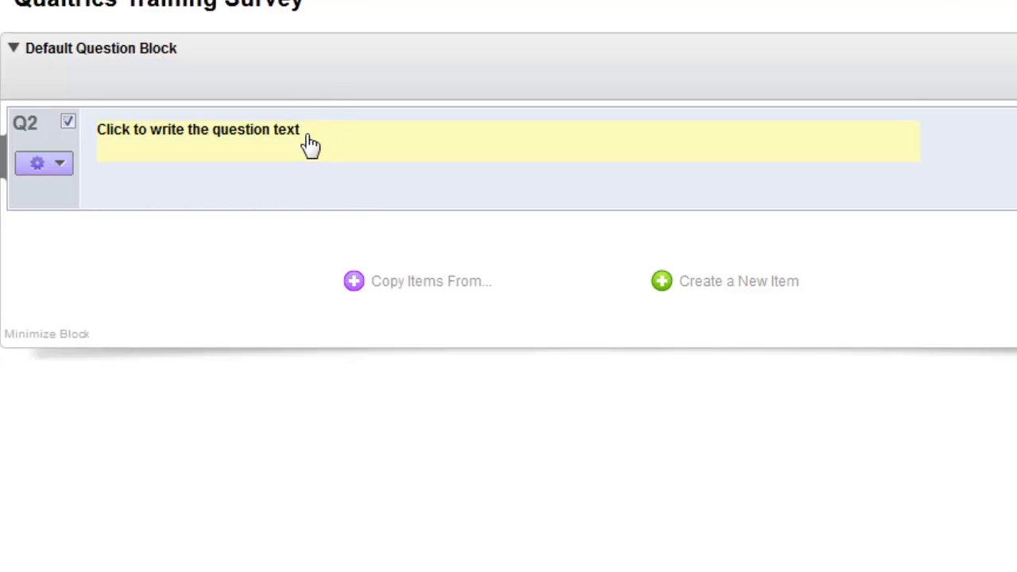
left_click(198, 130)
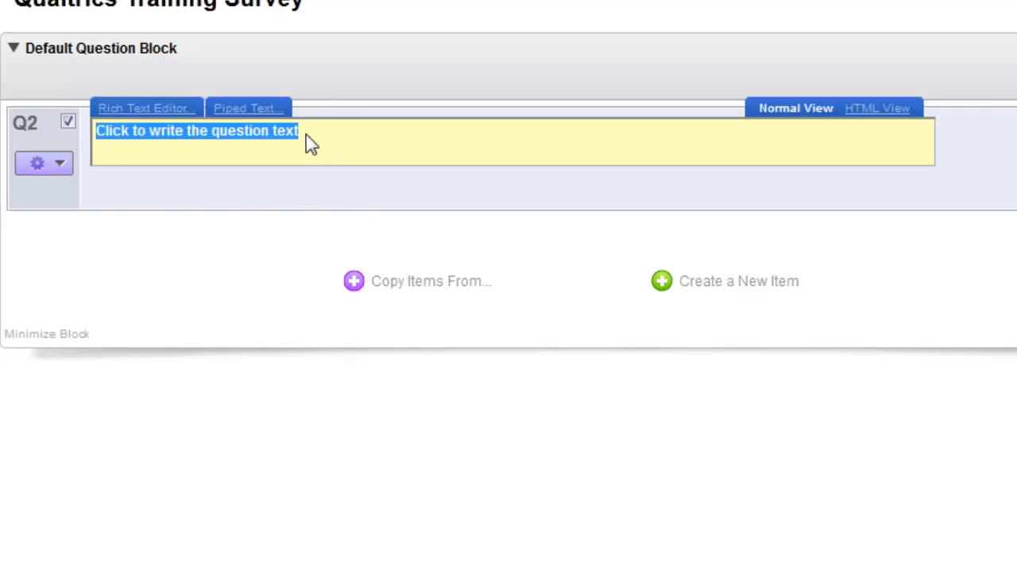
type("Thank you fo")
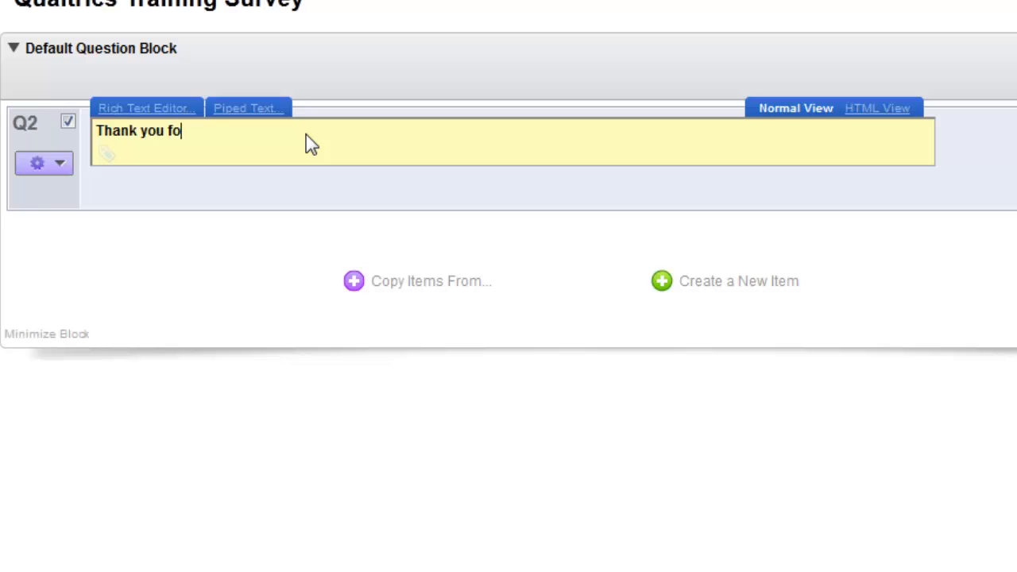
type("r watching our training video.  Please take the next five minutes to take our follow-up survey.  Thank you ~OIE")
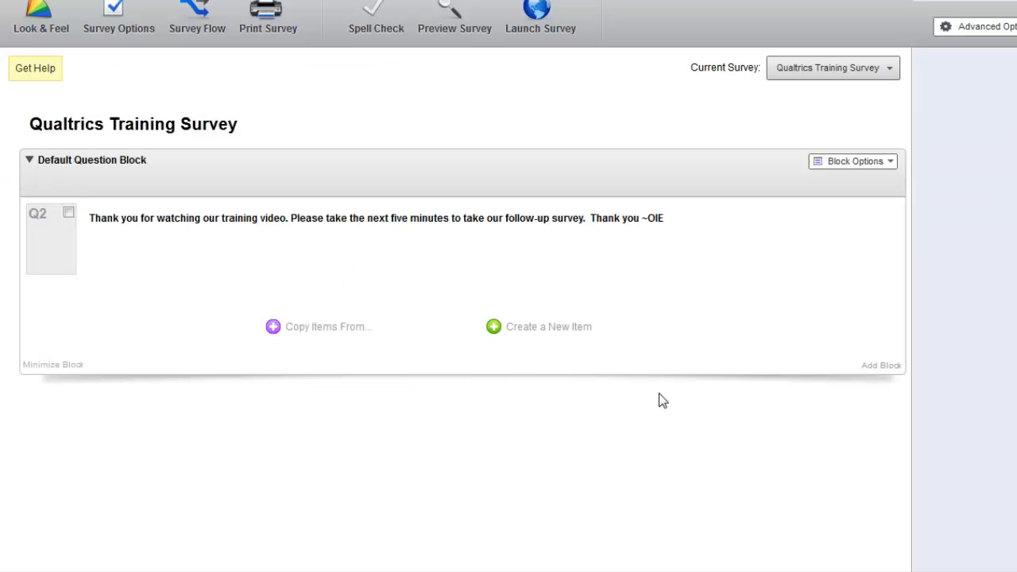
mouse_move(724, 383)
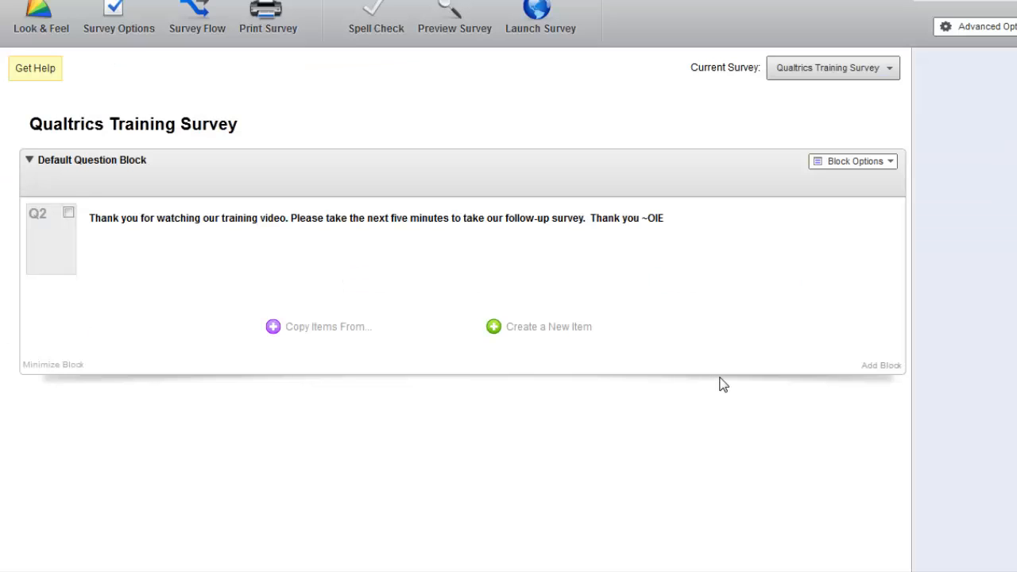
mouse_move(728, 376)
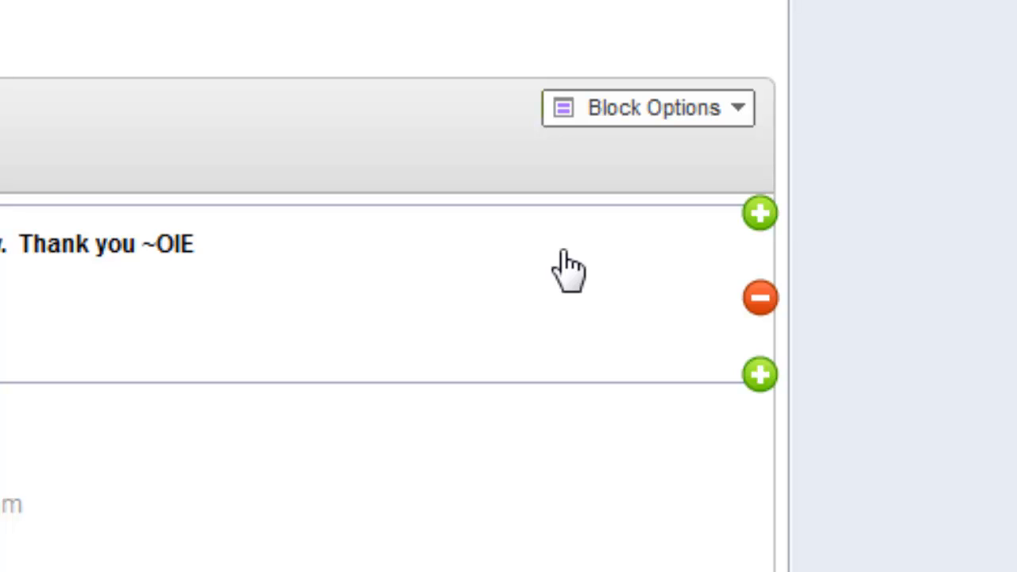
mouse_move(563, 262)
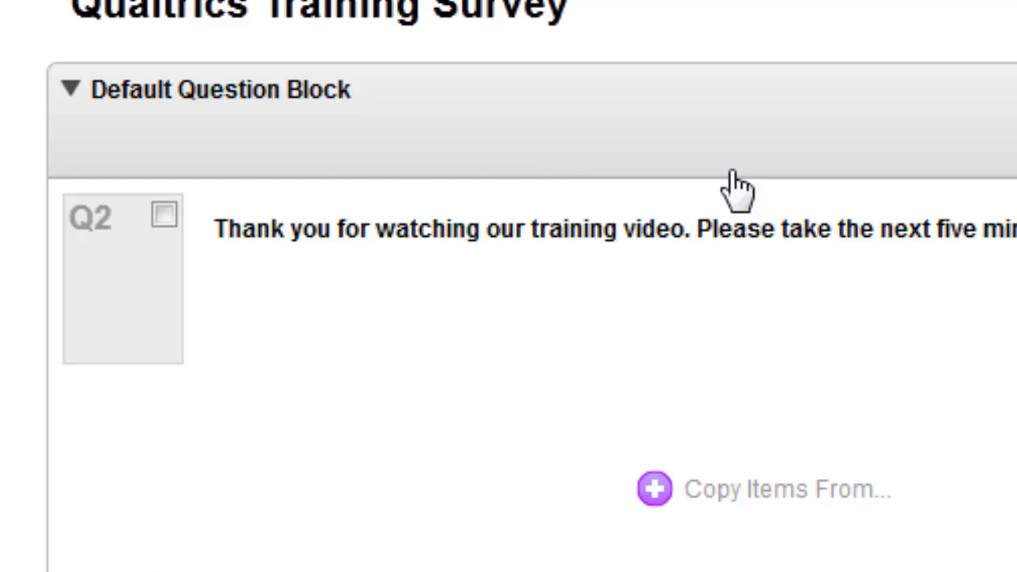
mouse_move(197, 213)
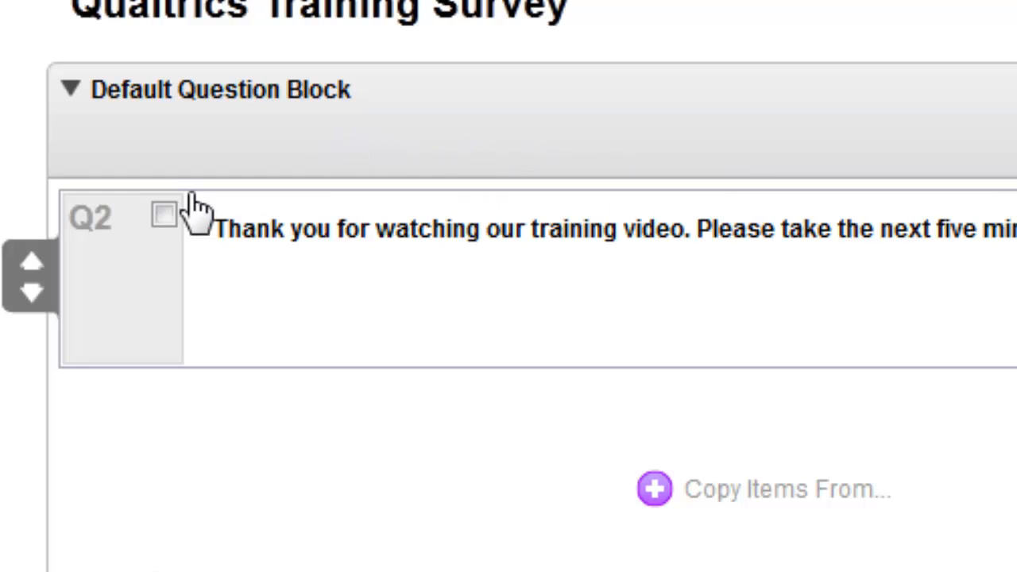
mouse_move(83, 283)
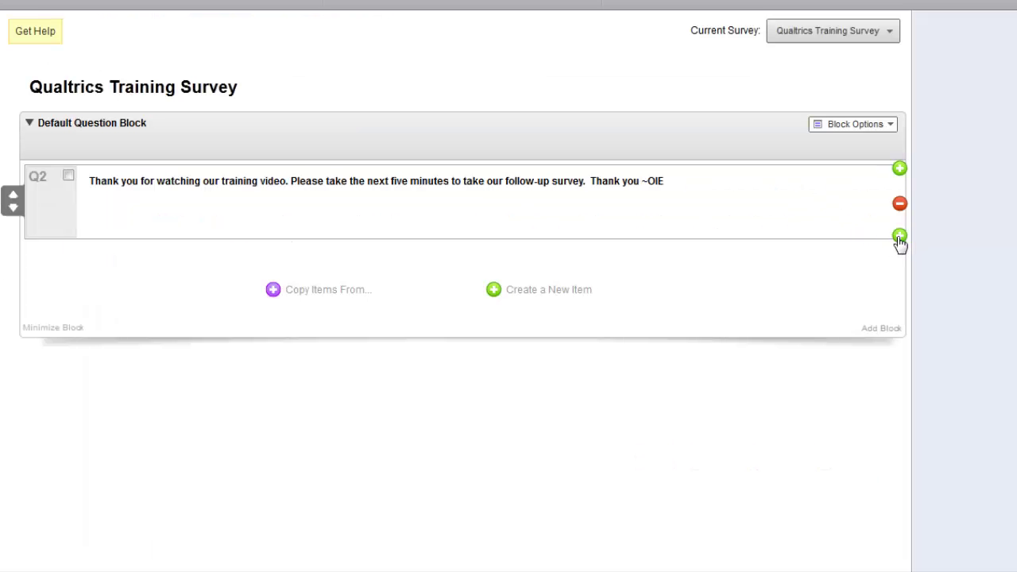
Step: Add a new question below the thank-you text and make it a Matrix Table
left_click(900, 235)
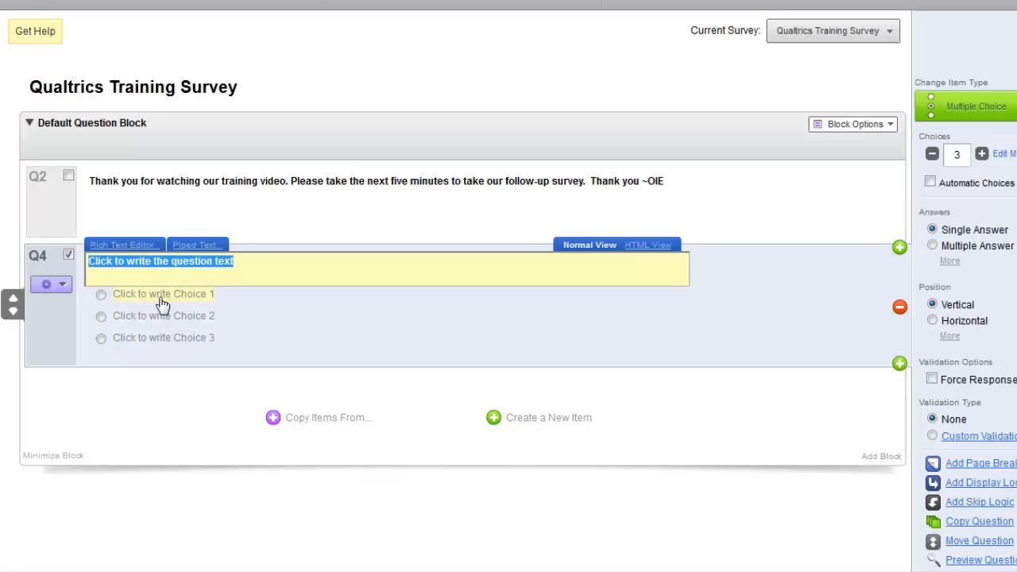
mouse_move(594, 326)
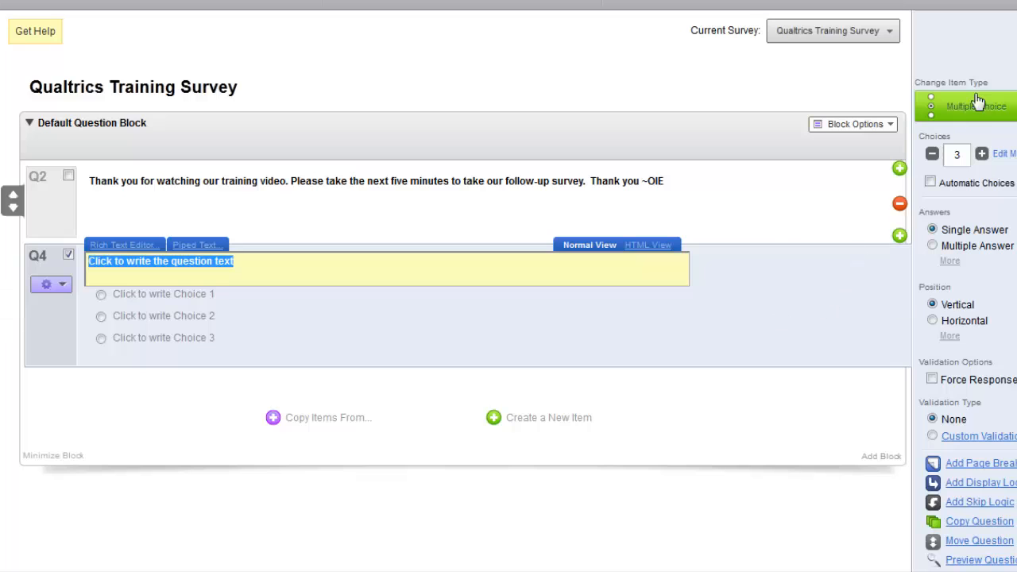
left_click(976, 105)
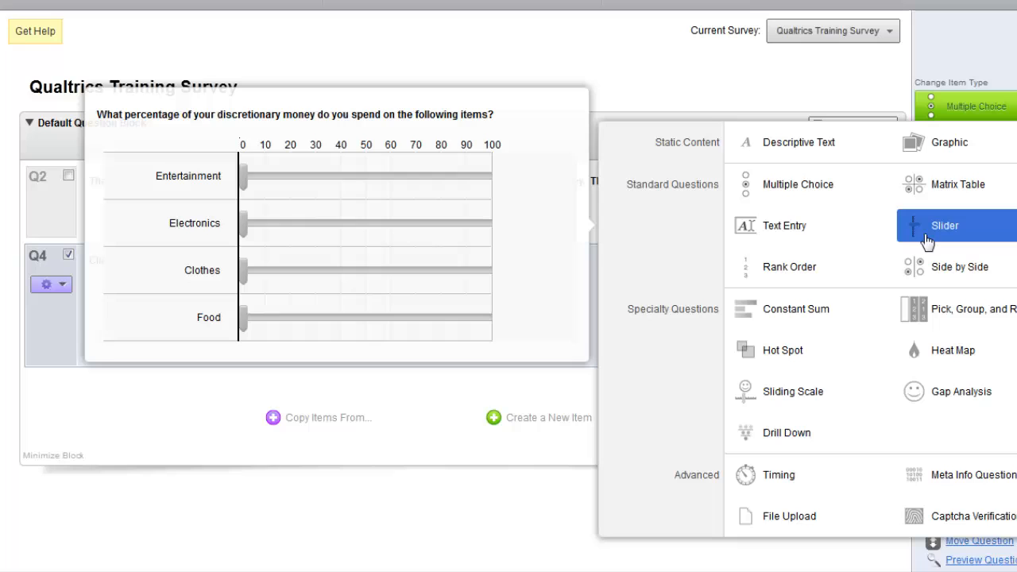
left_click(798, 184)
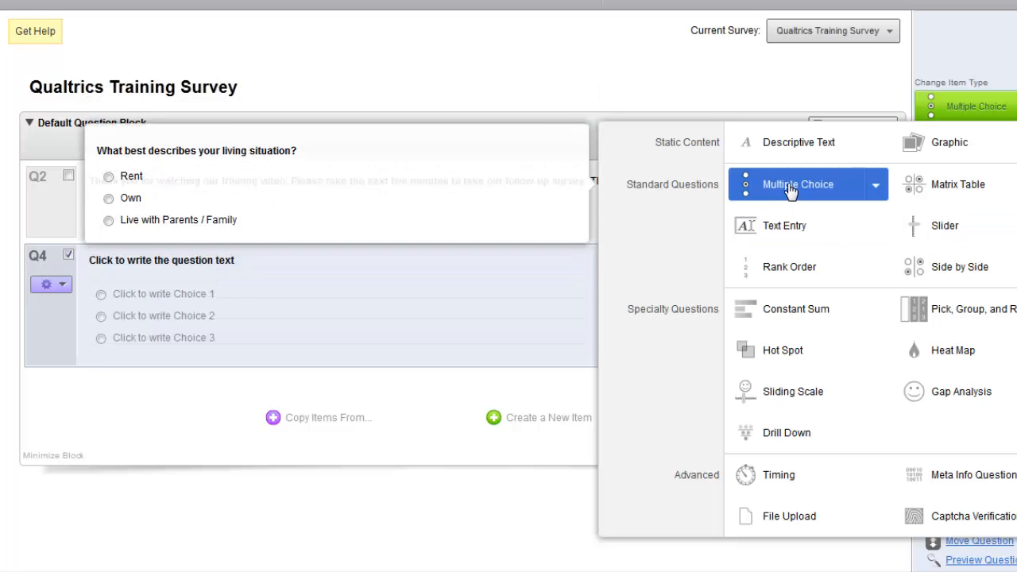
left_click(791, 267)
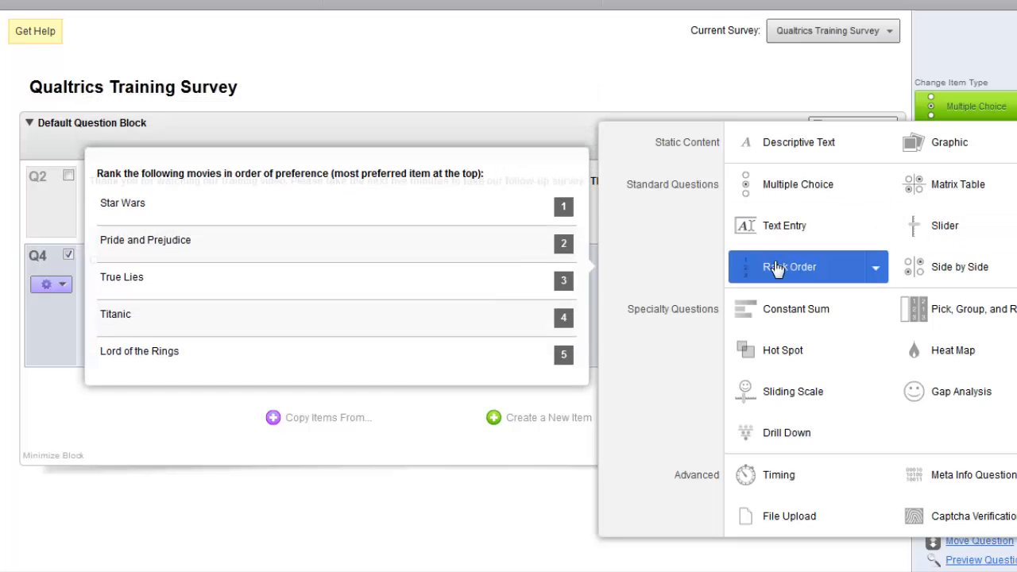
left_click(960, 268)
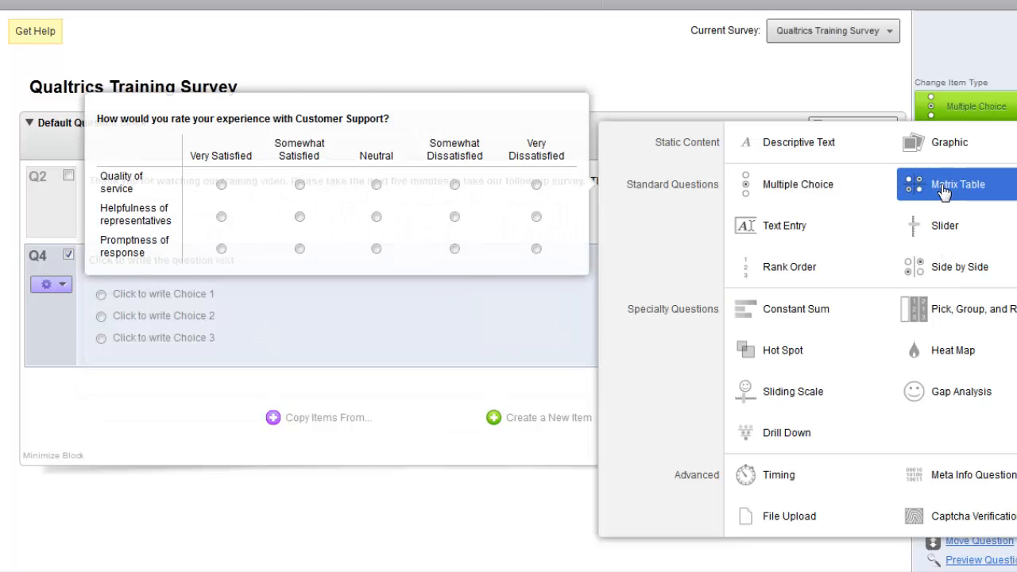
left_click(957, 184)
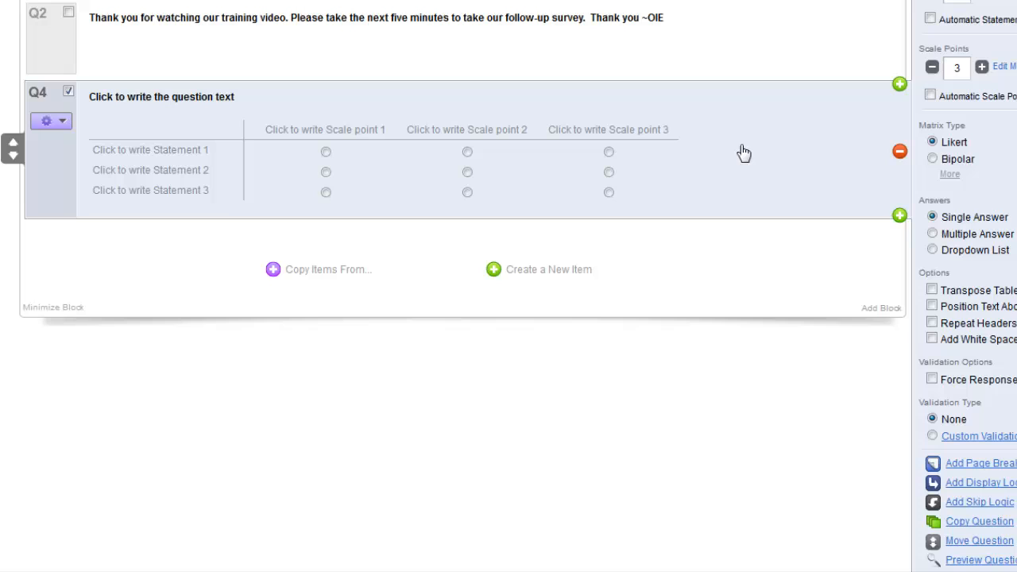
mouse_move(417, 157)
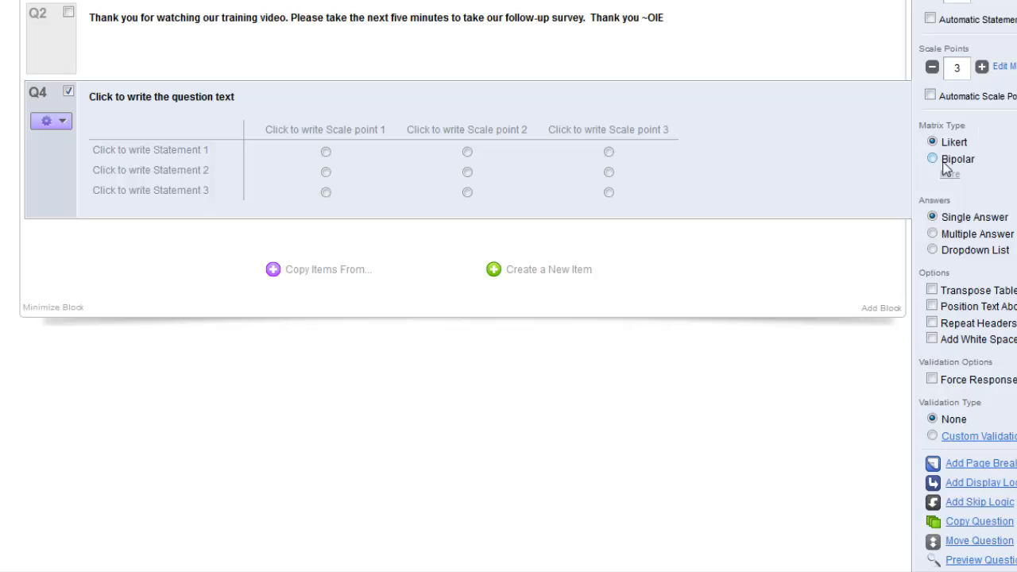
Step: Set the matrix to a Likert scale and raise its scale points from 3 to 5
left_click(932, 159)
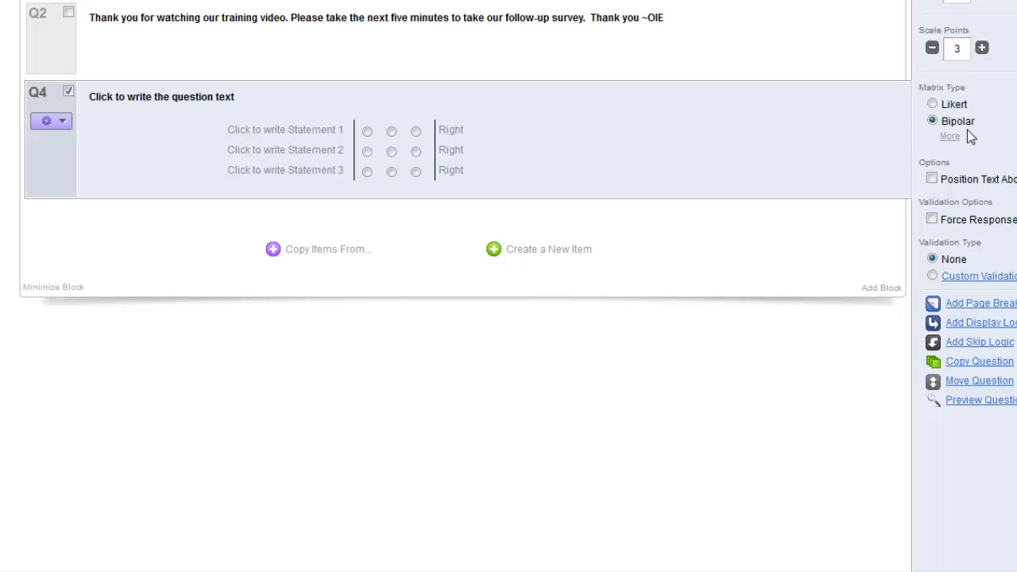
left_click(951, 137)
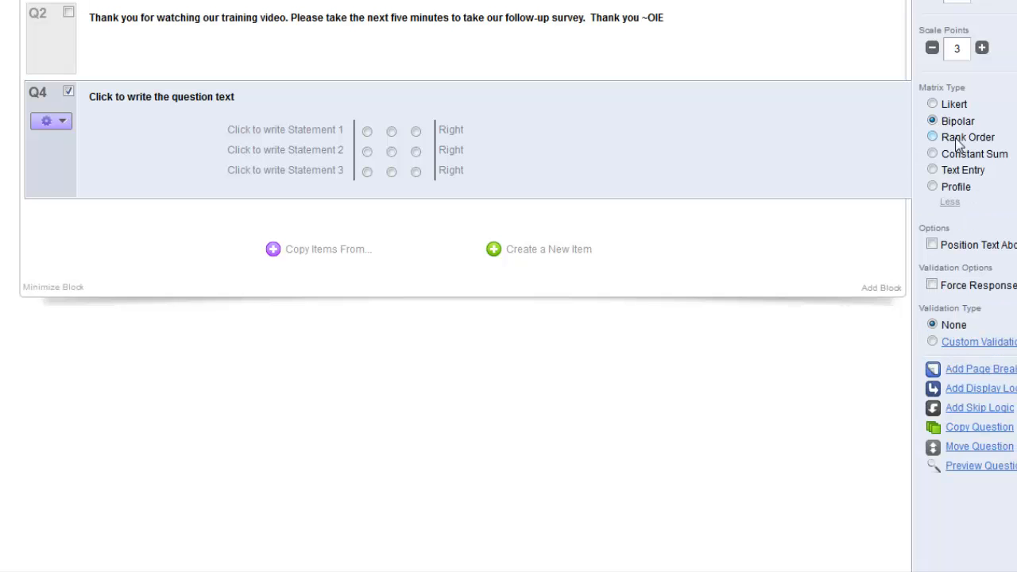
left_click(933, 121)
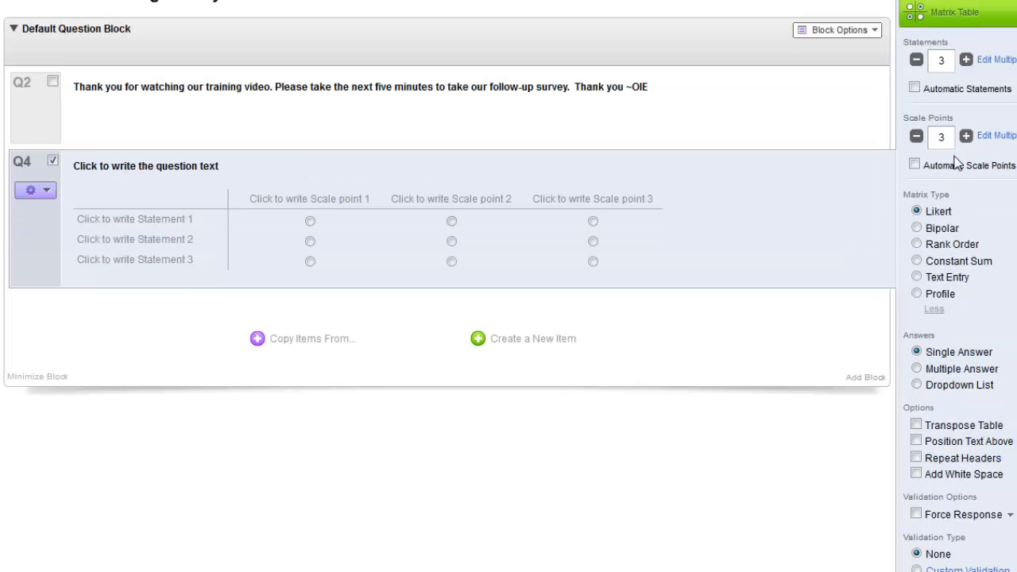
left_click(967, 137)
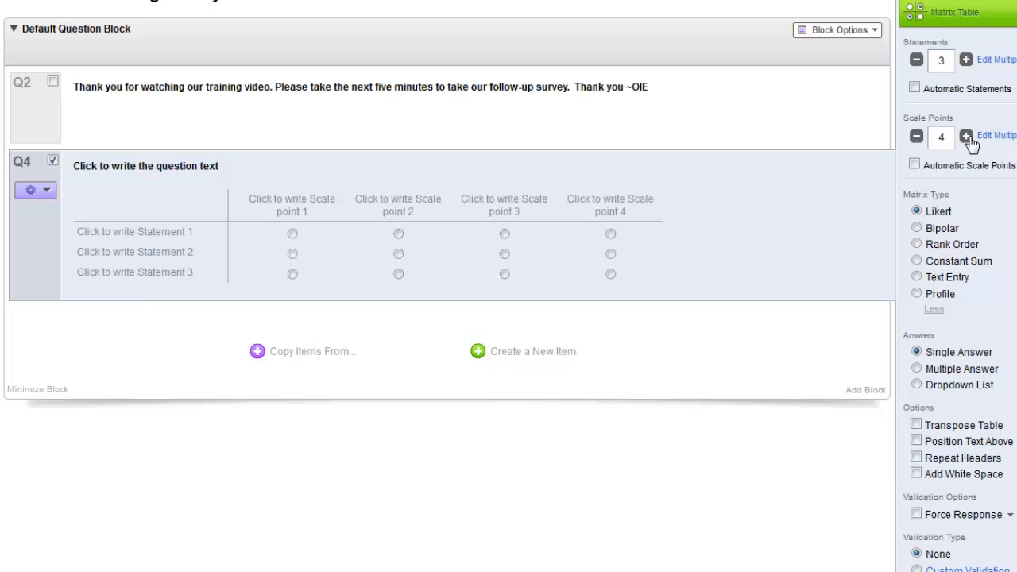
left_click(966, 136)
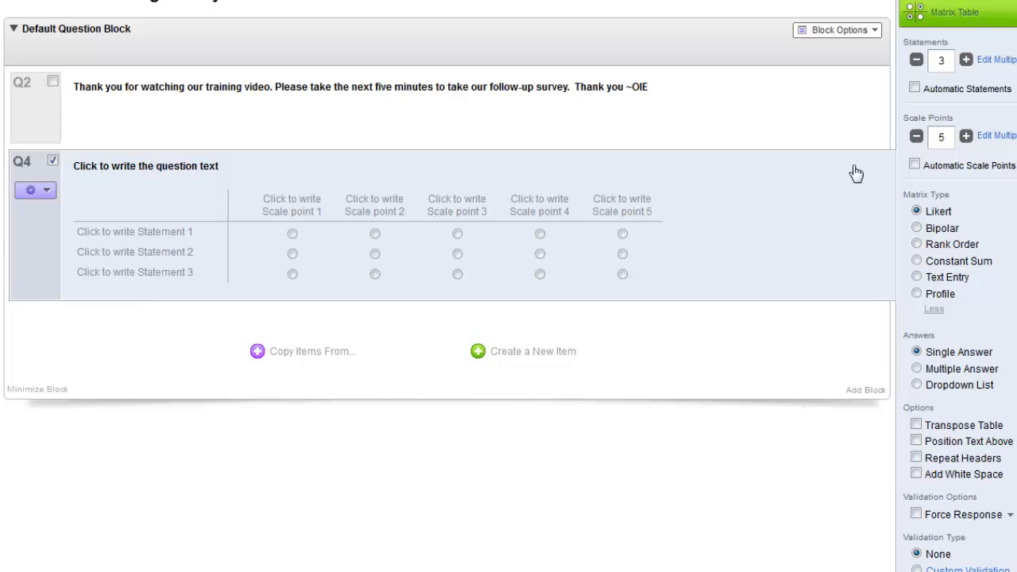
mouse_move(680, 254)
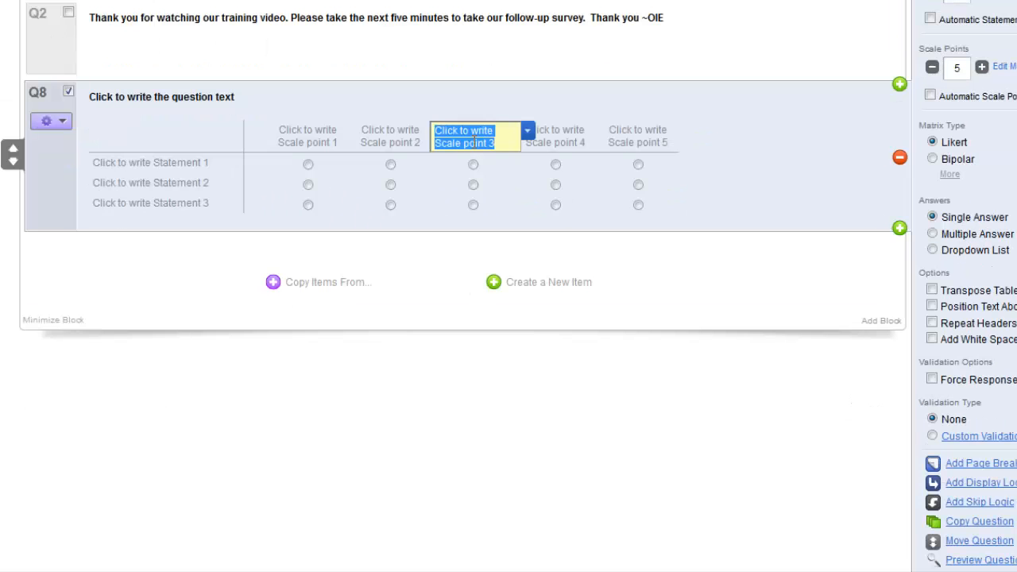
mouse_move(817, 113)
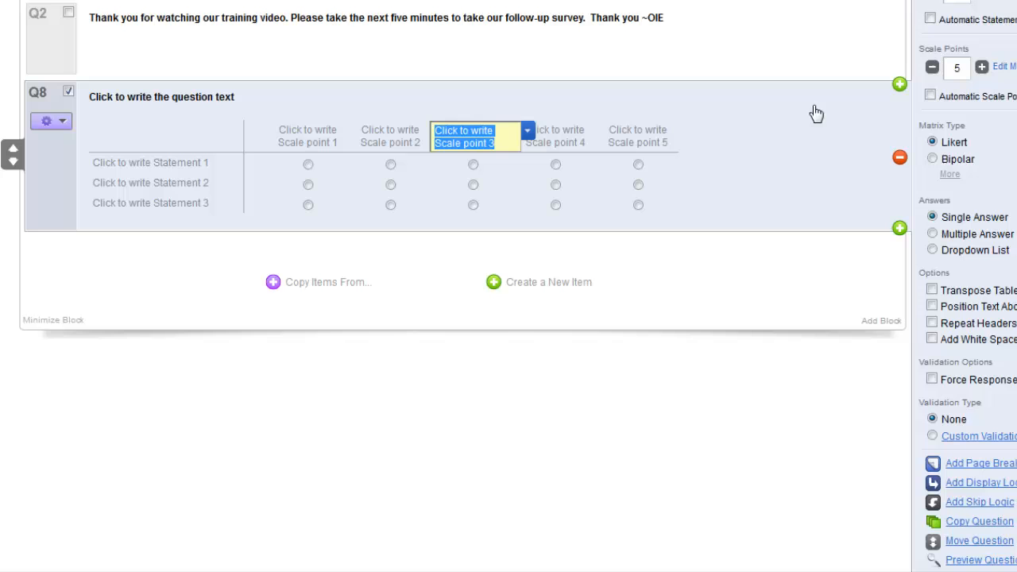
mouse_move(836, 119)
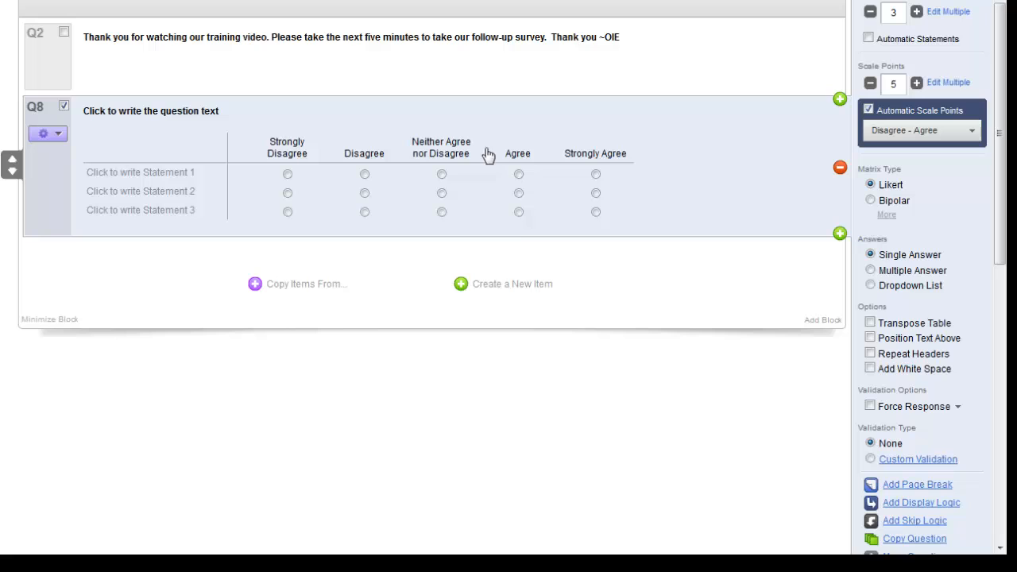
mouse_move(649, 156)
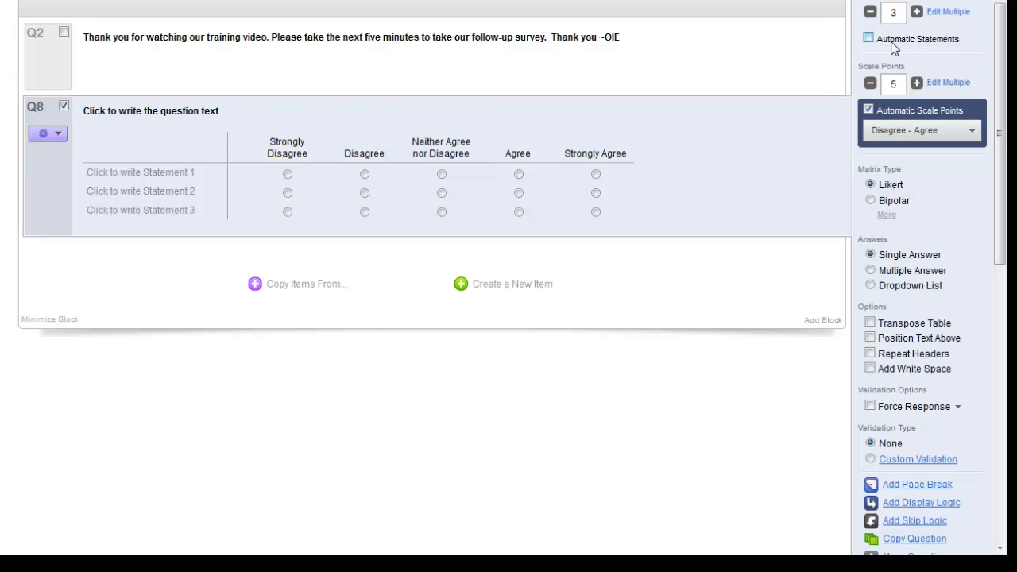
Step: Apply automatic Disagree - Agree scale labels, then start editing the Q8 question text
left_click(920, 130)
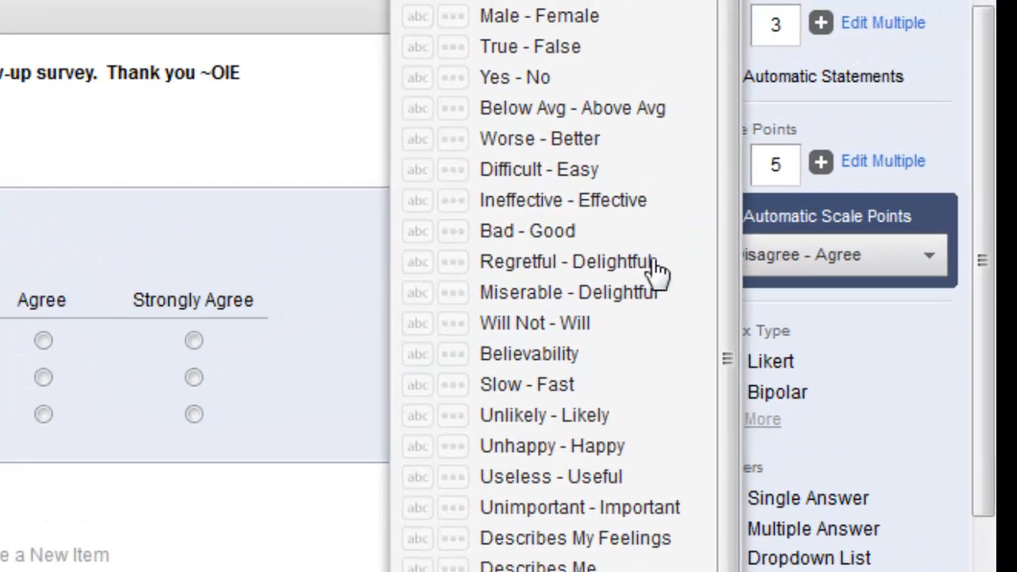
left_click(528, 383)
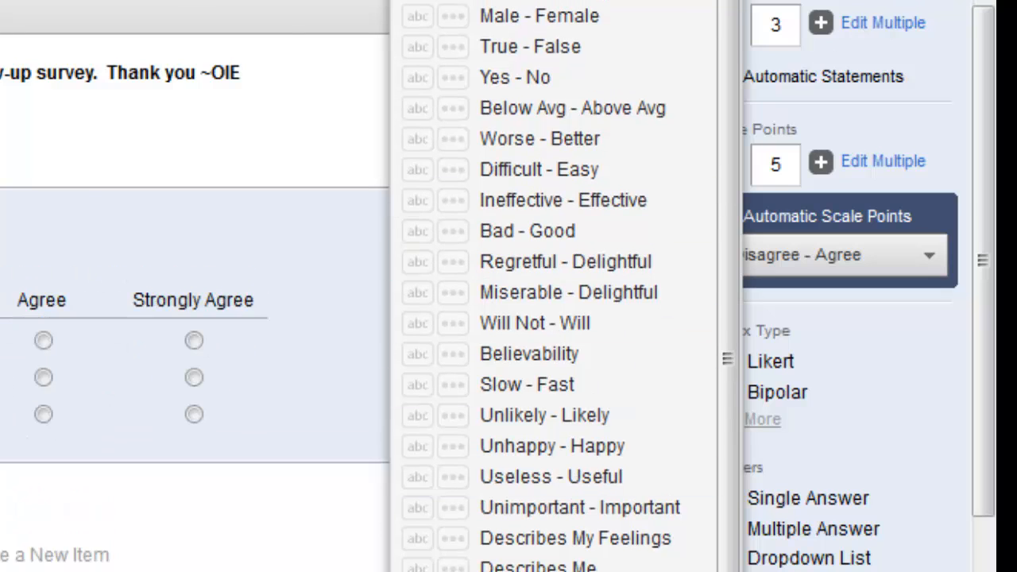
left_click(566, 261)
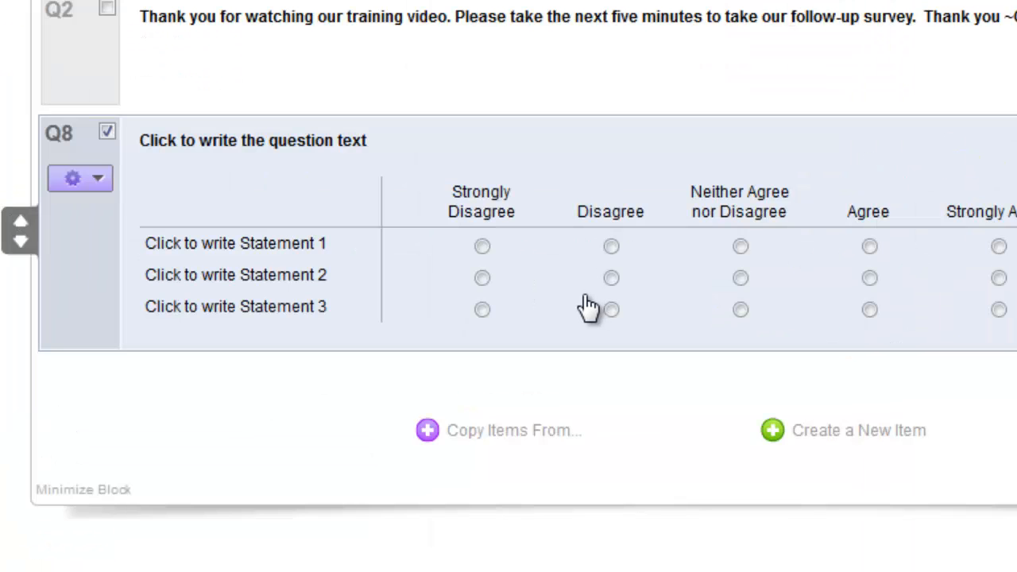
mouse_move(572, 329)
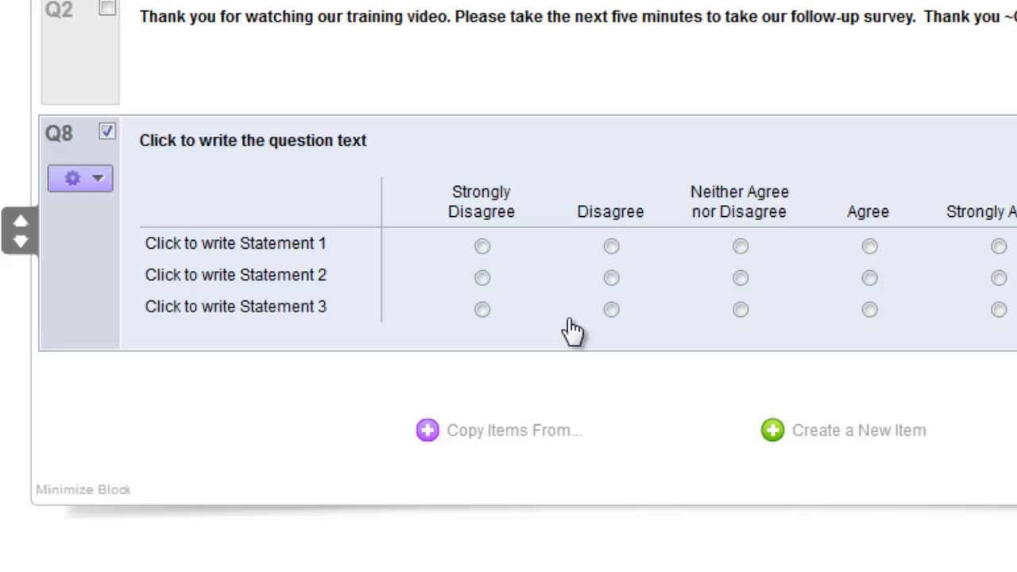
left_click(236, 307)
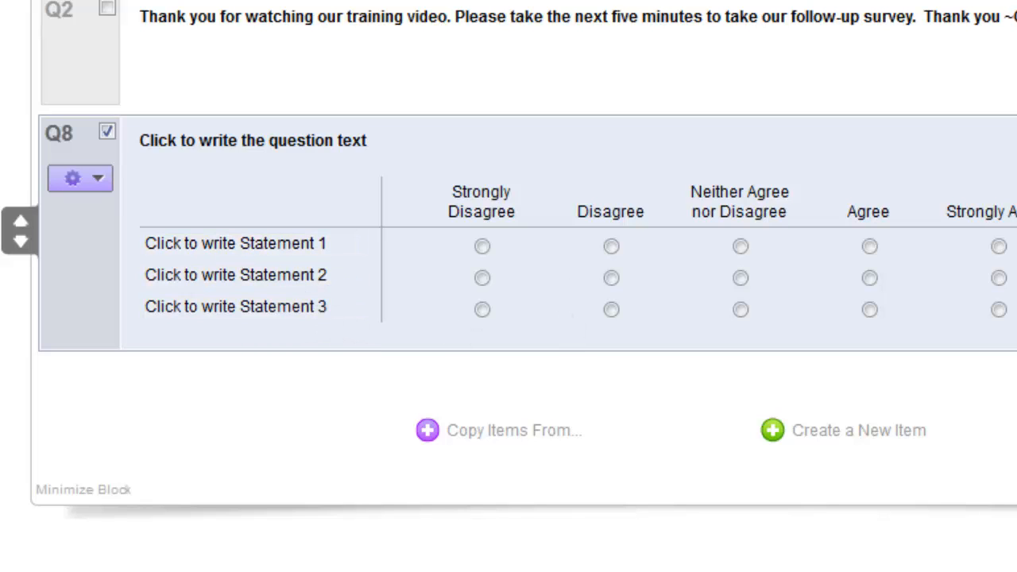
left_click(251, 140)
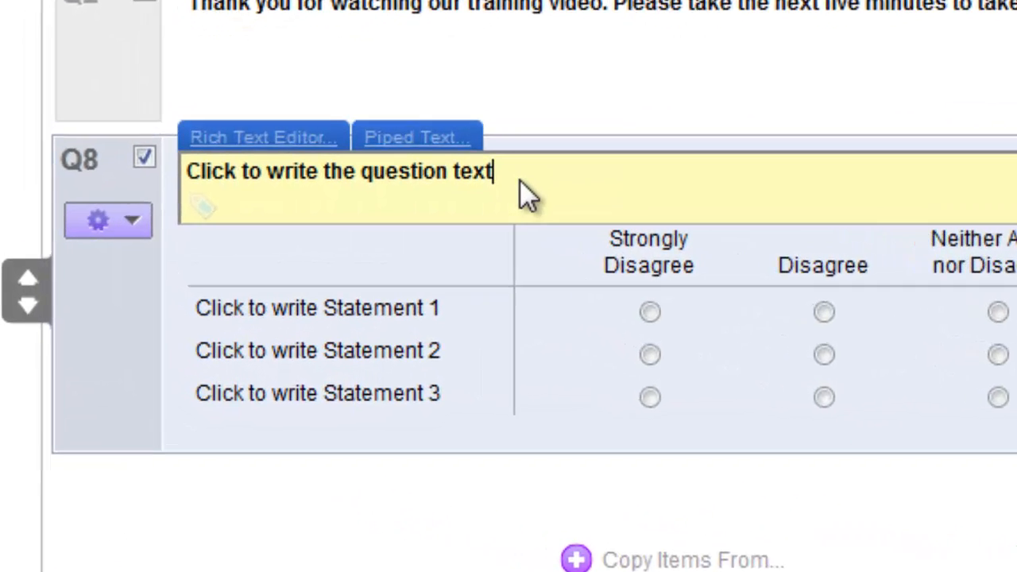
Step: Set Q8's prompt to 'Please rate the following criteria of the training video.' and add a question below
triple_click(337, 172)
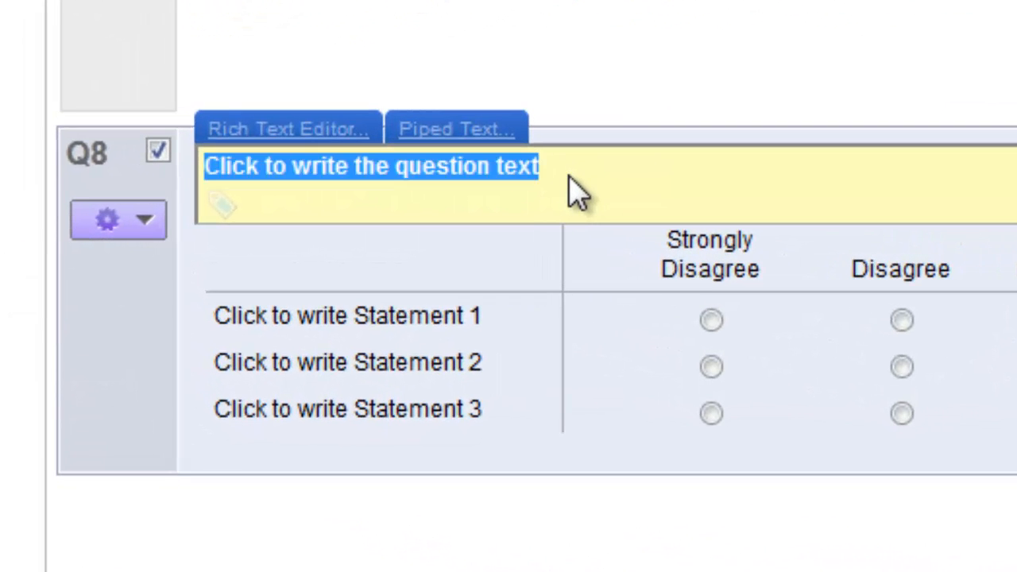
type("Please rate the following criteria of the training video.")
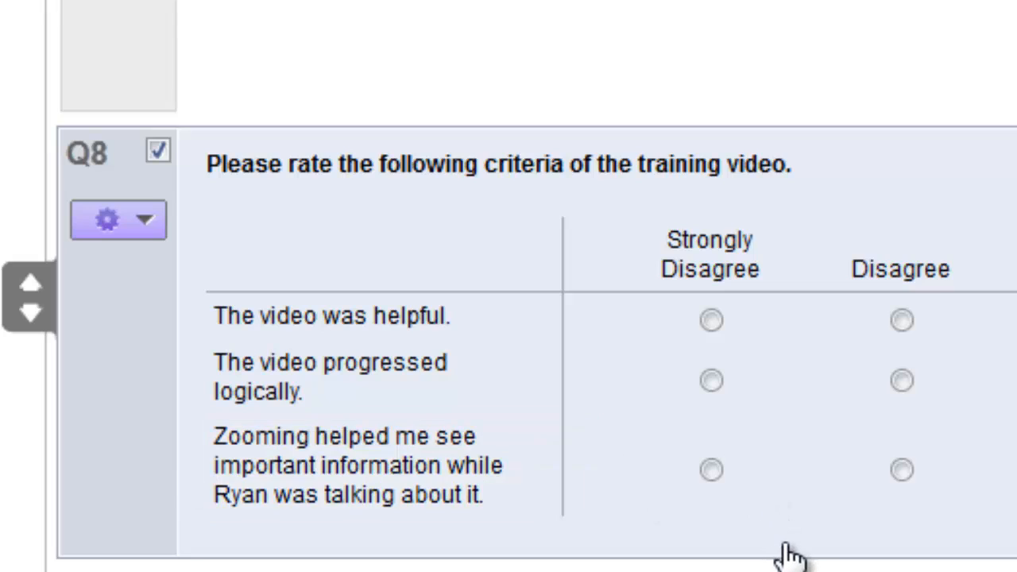
mouse_move(792, 549)
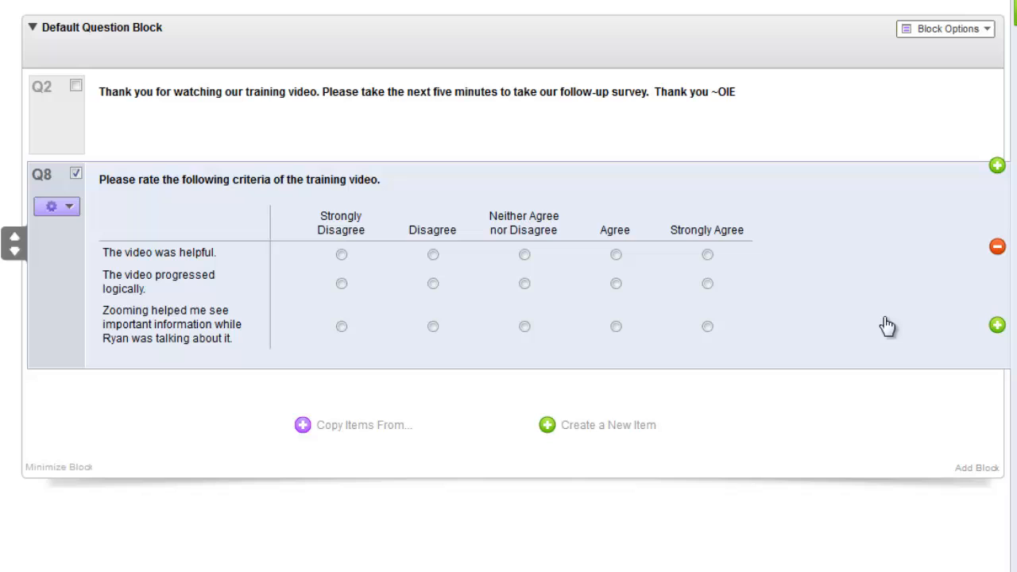
left_click(997, 325)
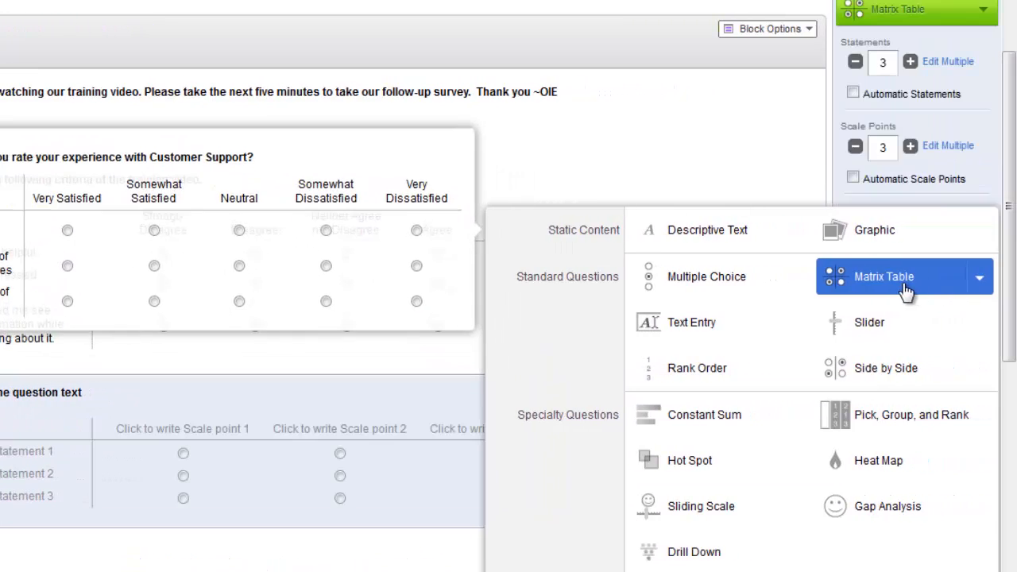
Step: Make the new Q10 question a Matrix Table
left_click(883, 277)
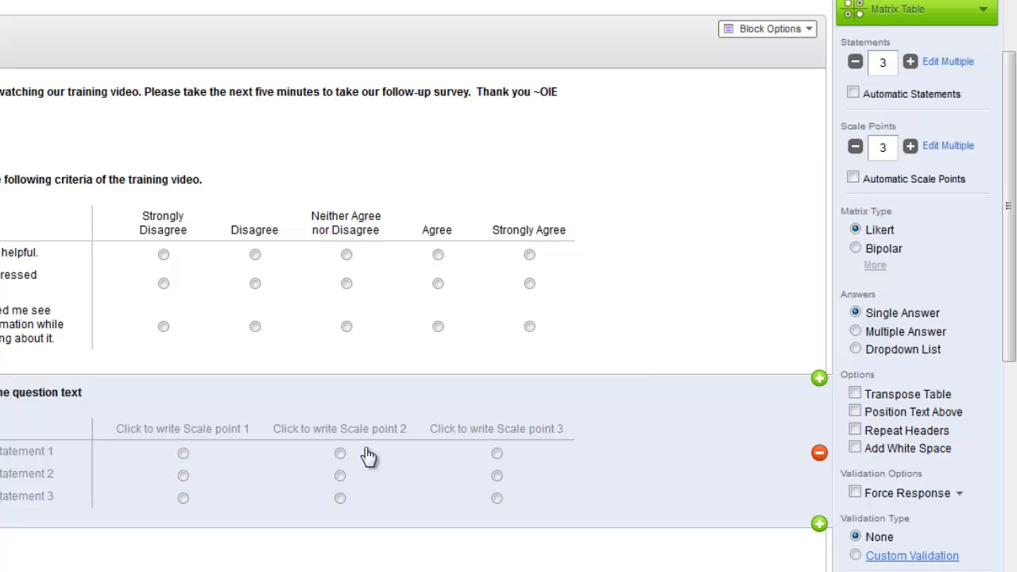
left_click(855, 248)
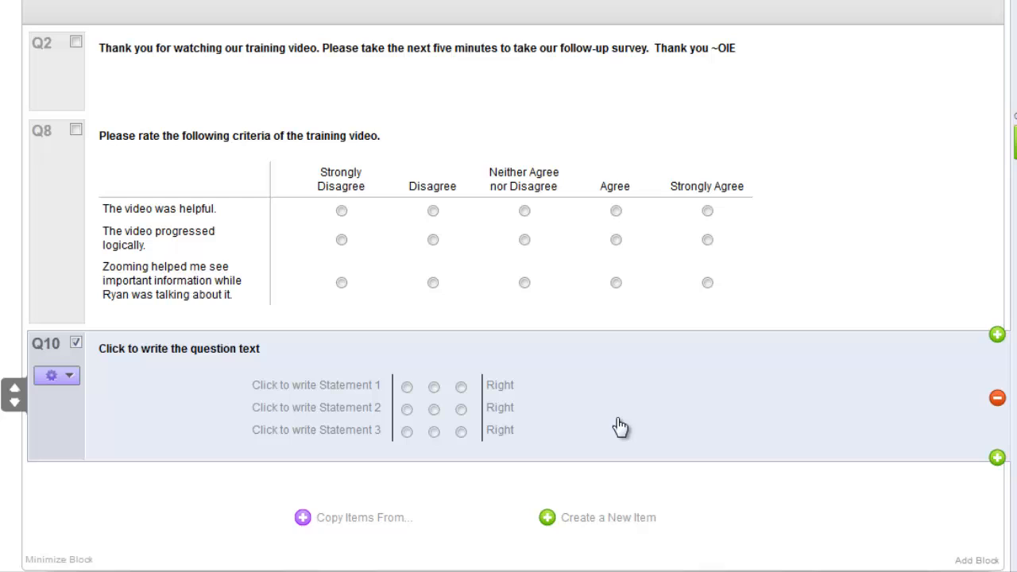
mouse_move(600, 414)
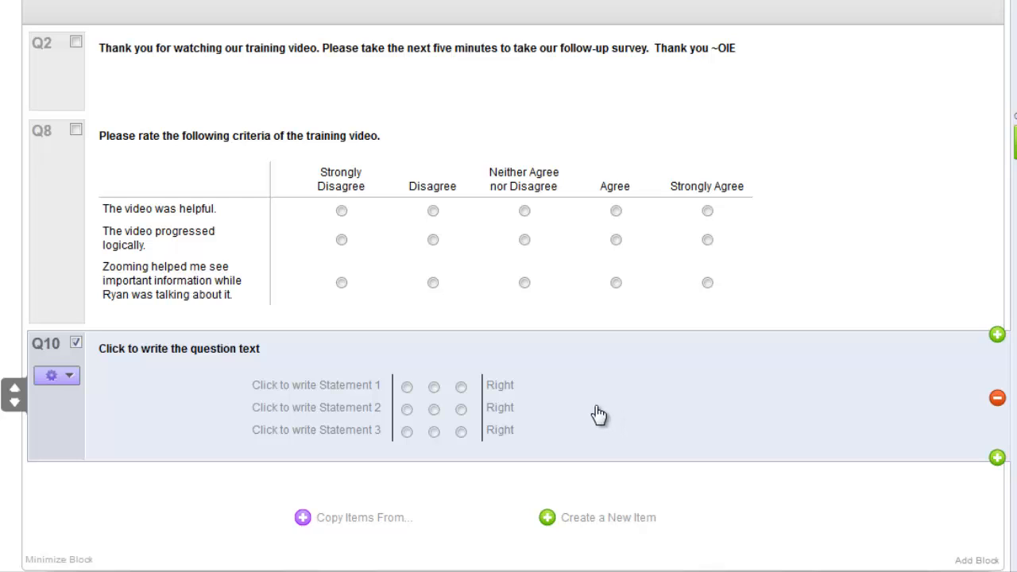
mouse_move(608, 413)
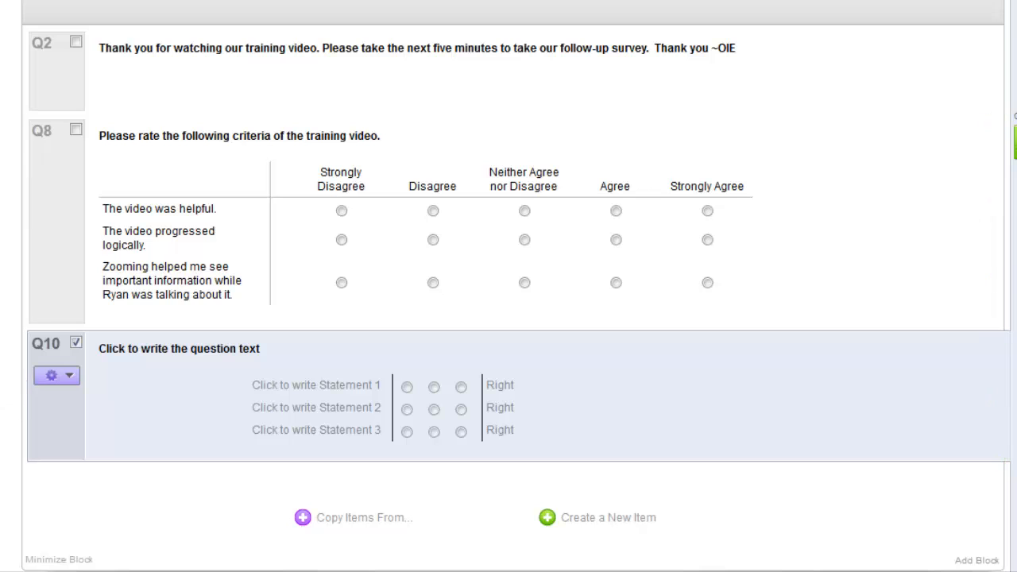
Step: Word Q10 as 'Please review the audio of the video.' and begin the first audio statement
left_click(178, 350)
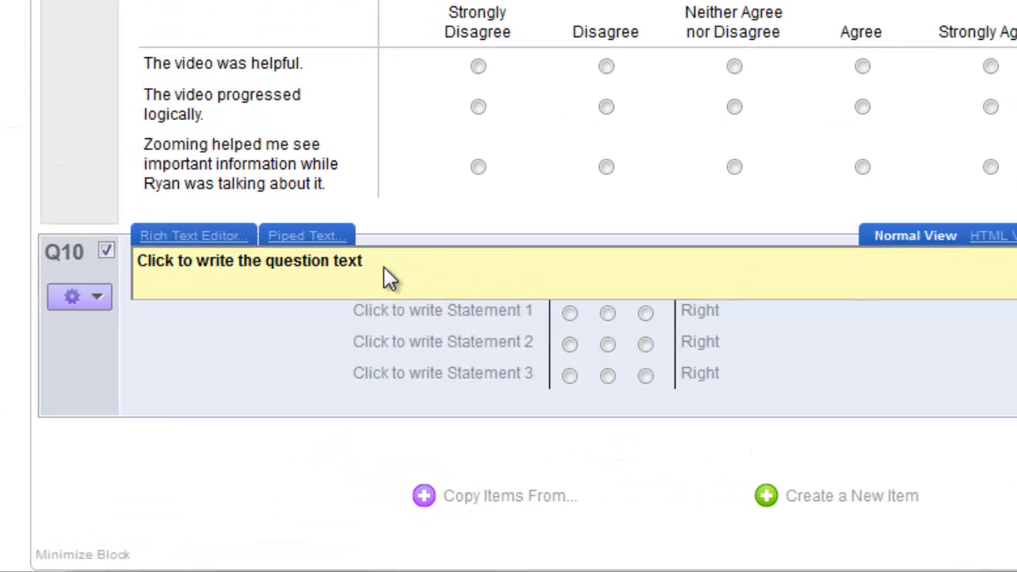
mouse_move(698, 380)
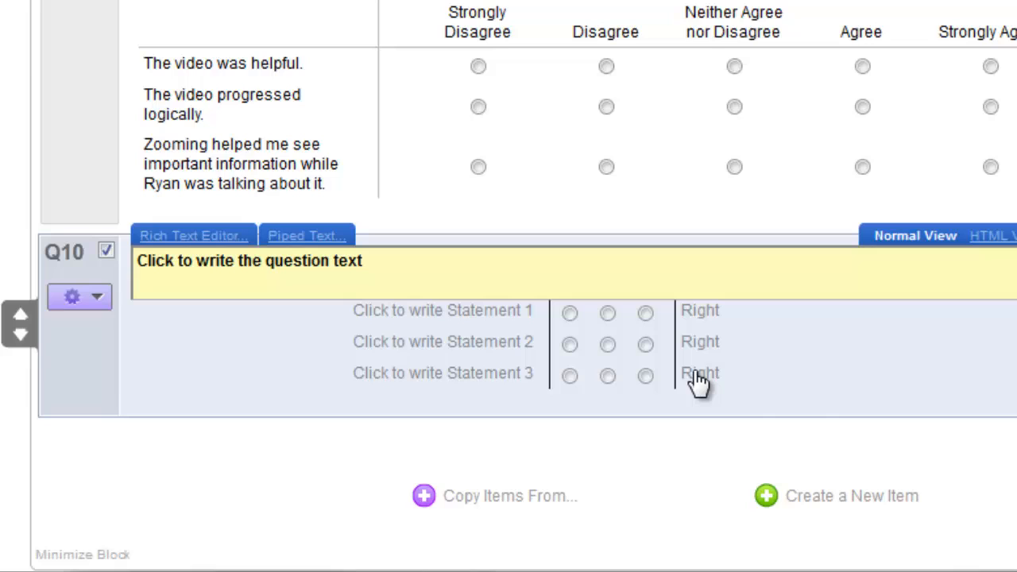
mouse_move(390, 273)
type("Ple")
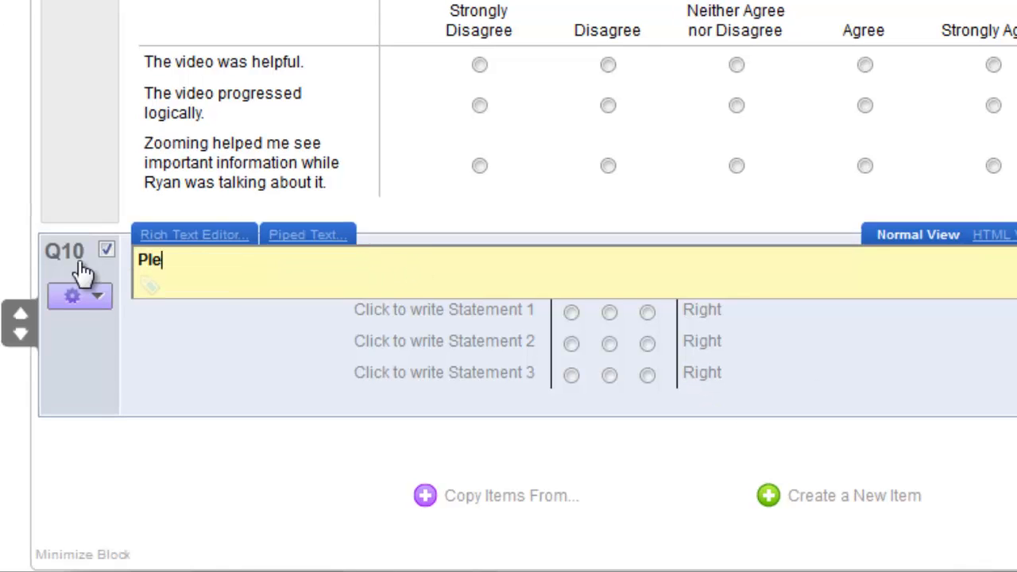
type("ase review the")
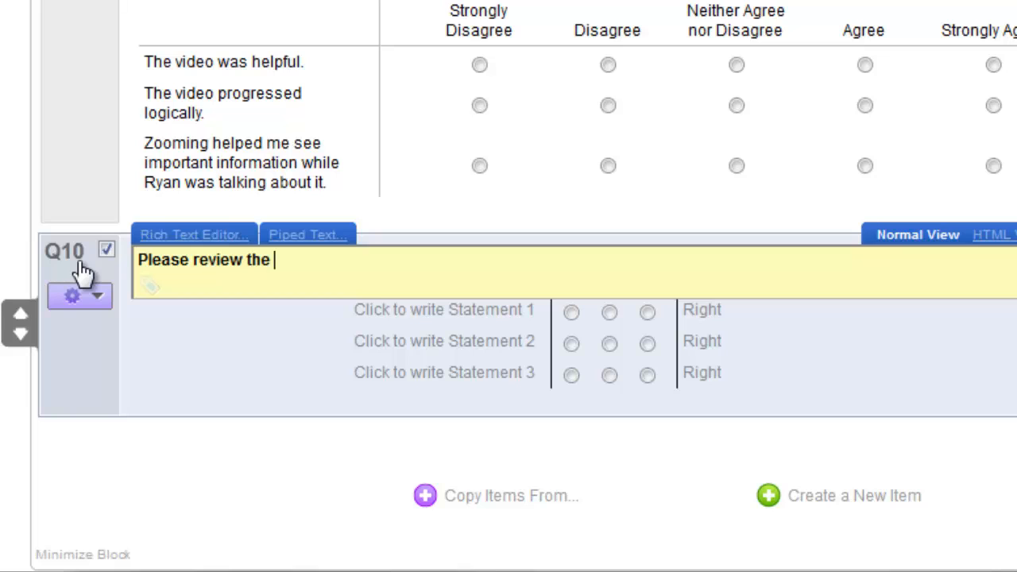
type("audio of the video.")
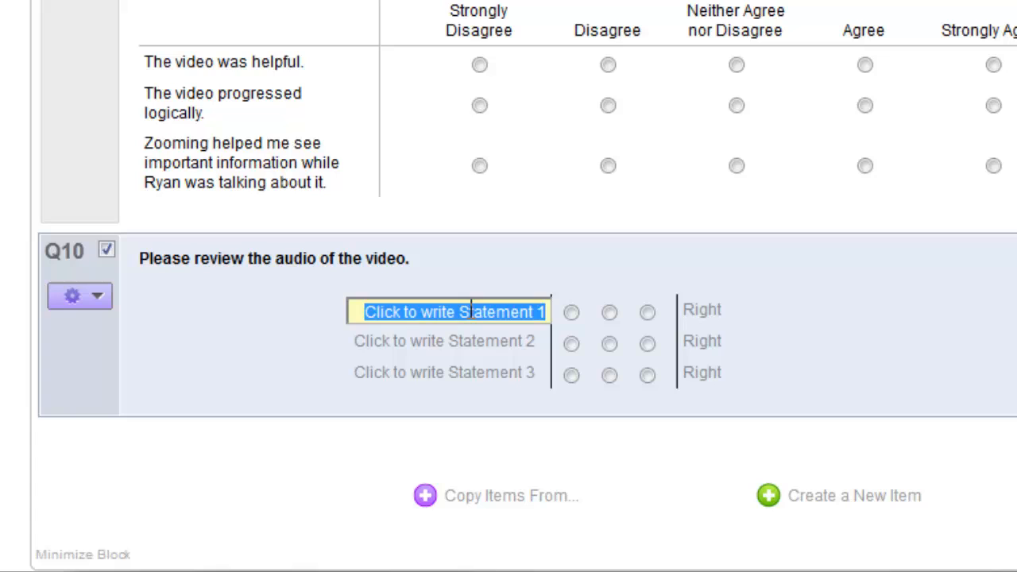
type("The au")
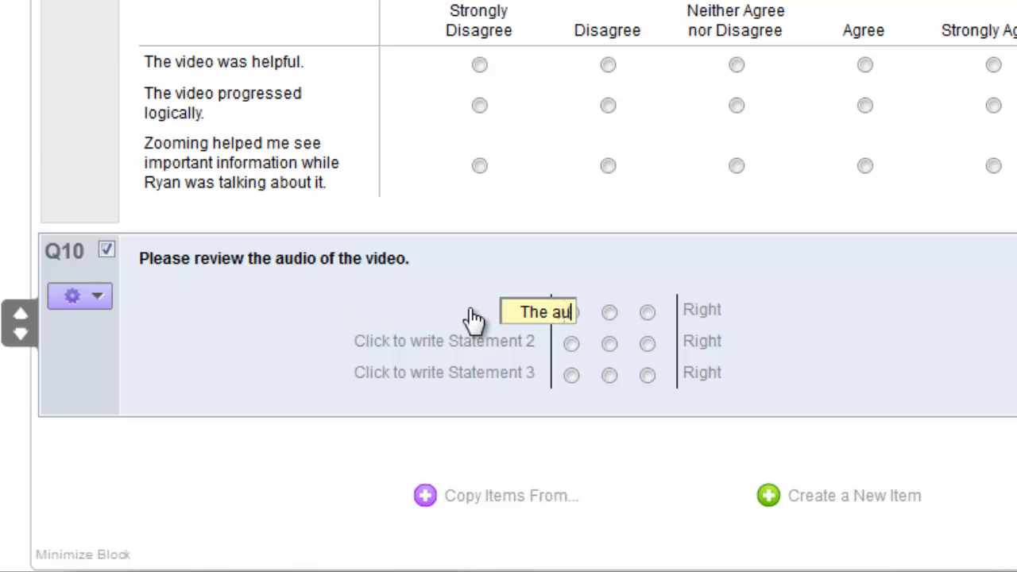
Step: Label the first statement's opposite end 'Too Loud' and add the distracting-background-noise statement with its opposite label
left_click(703, 310)
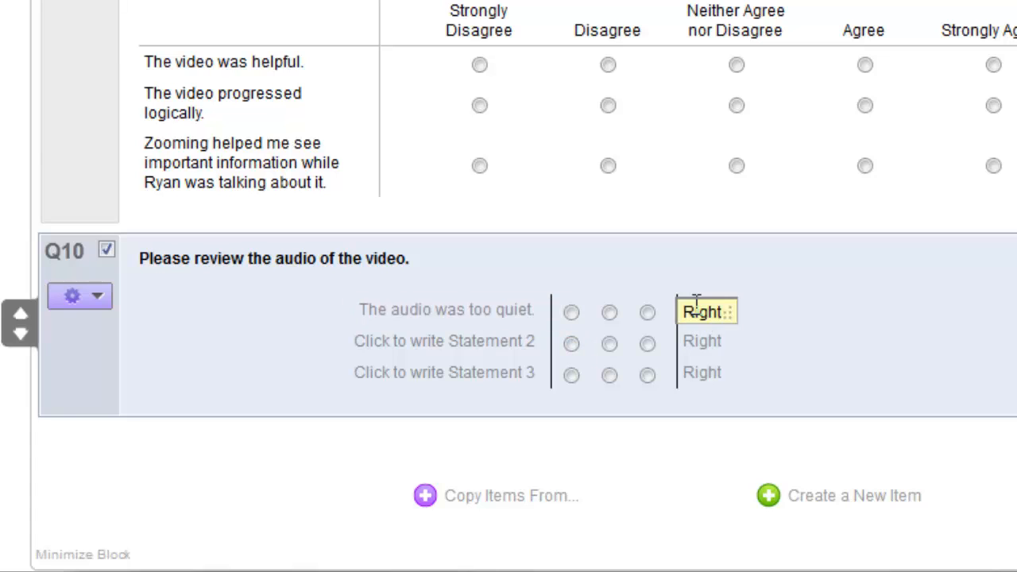
type("Too Loud")
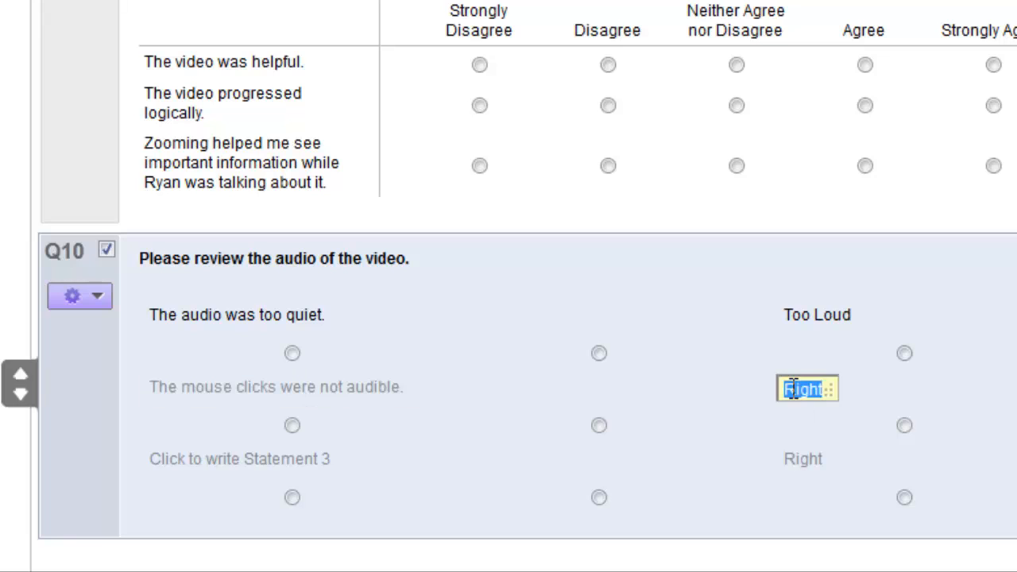
type("The")
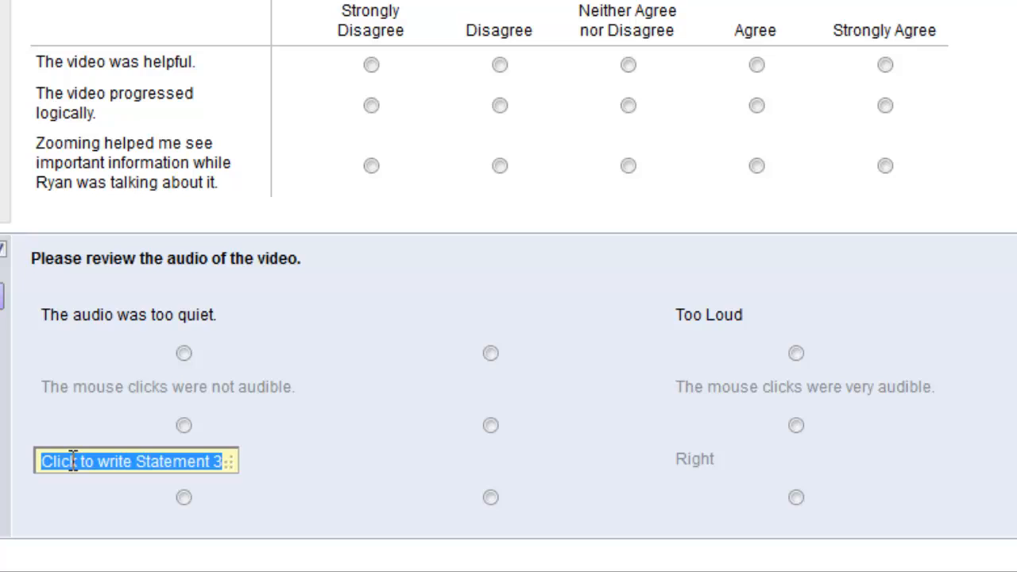
type("The back ground noise was distracting.")
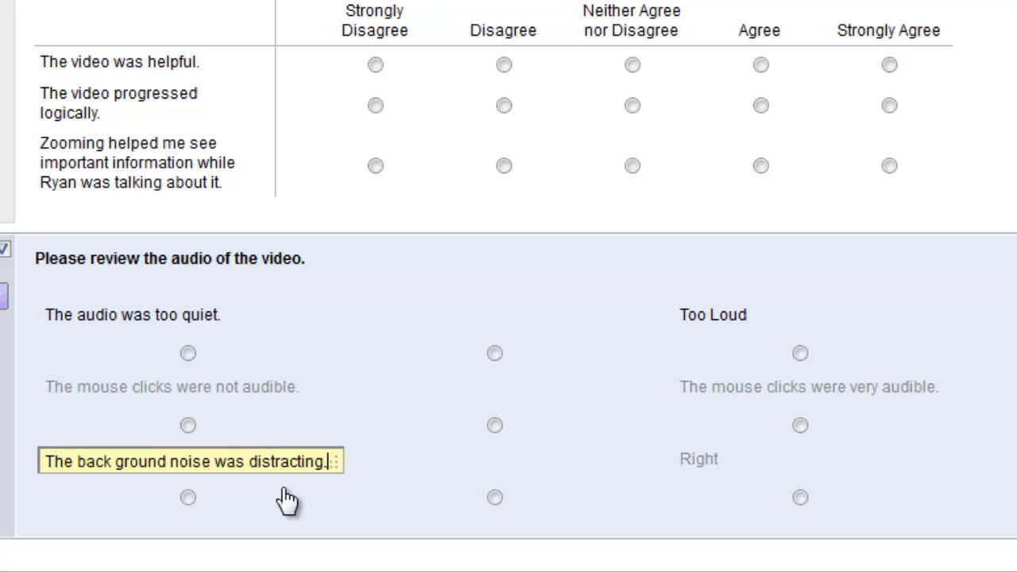
double_click(700, 461)
type("I did not hear any background noise.")
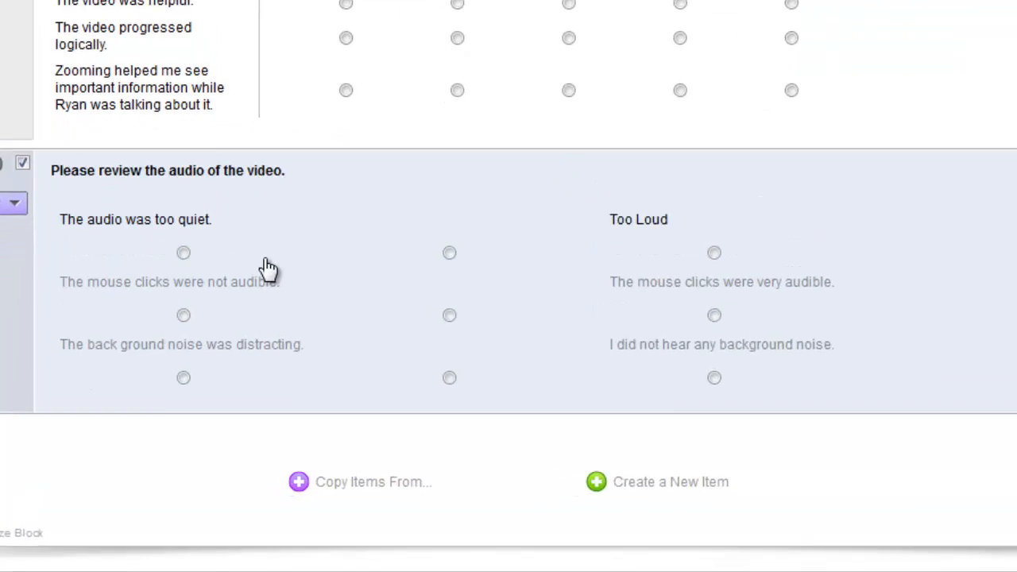
scroll("down", 3)
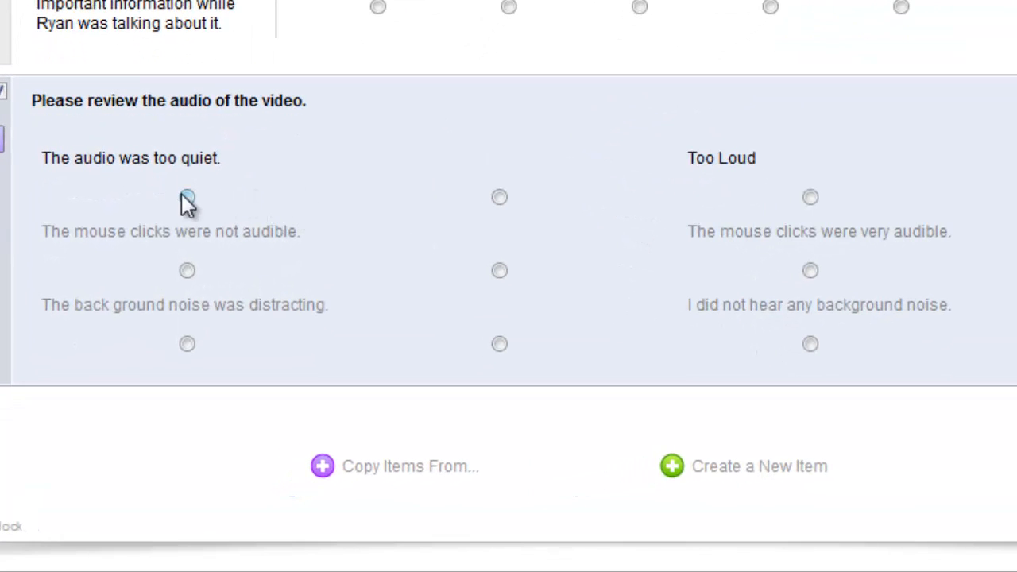
mouse_move(458, 207)
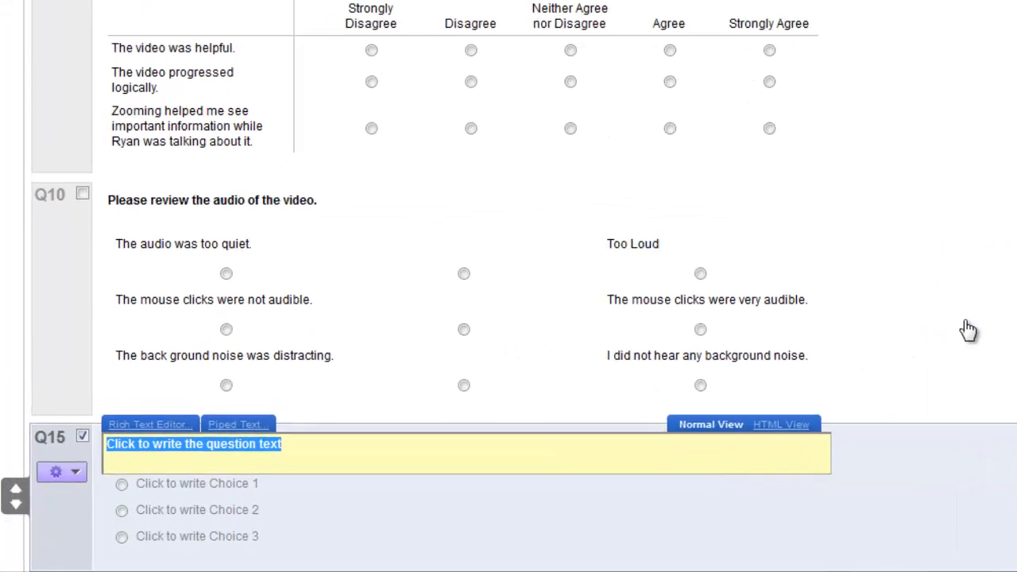
Step: Add a multiple-choice question 'How many times have you watched this video?'
scroll("down", 3)
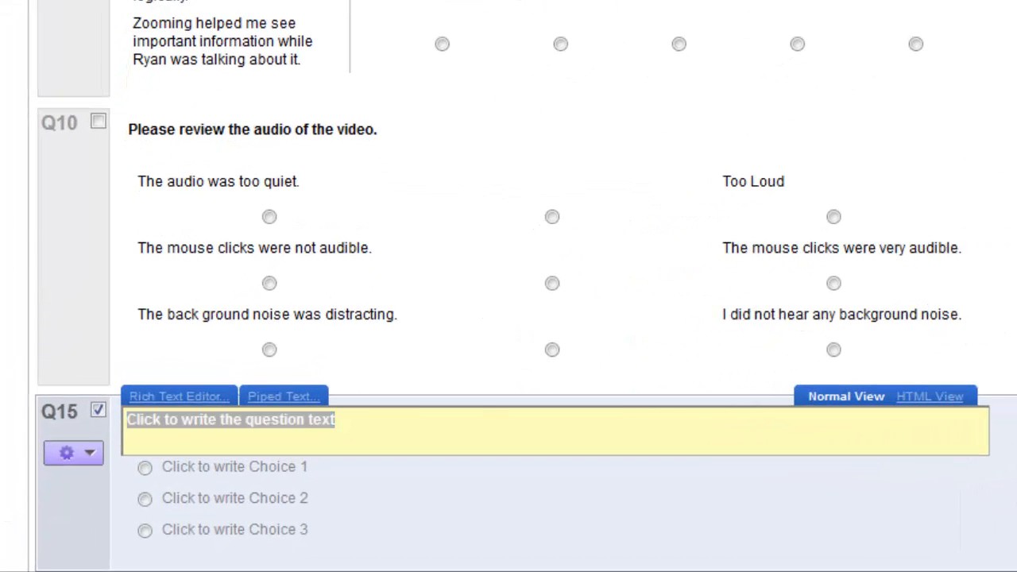
left_click(230, 420)
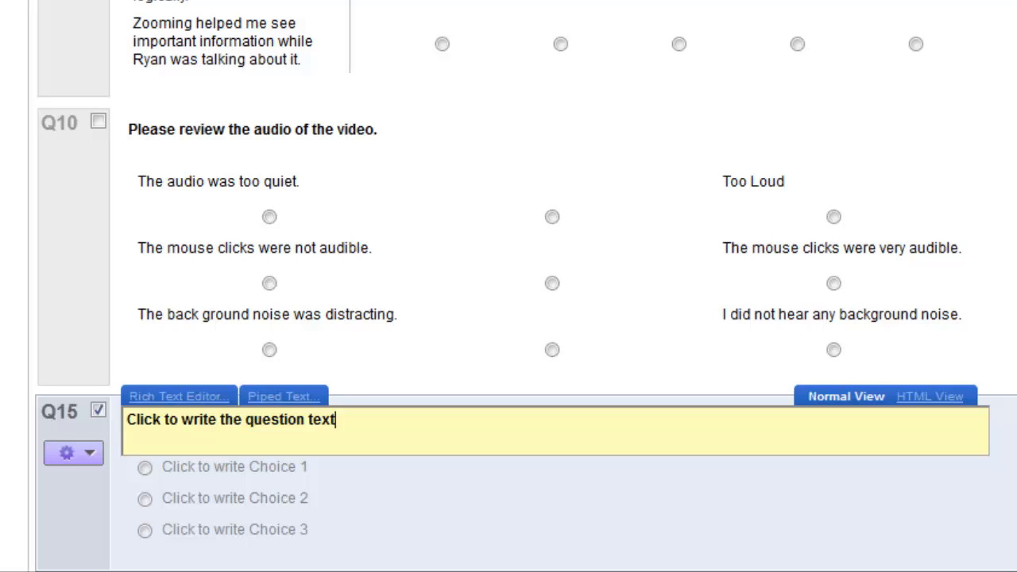
type("How many times have you watched this video?")
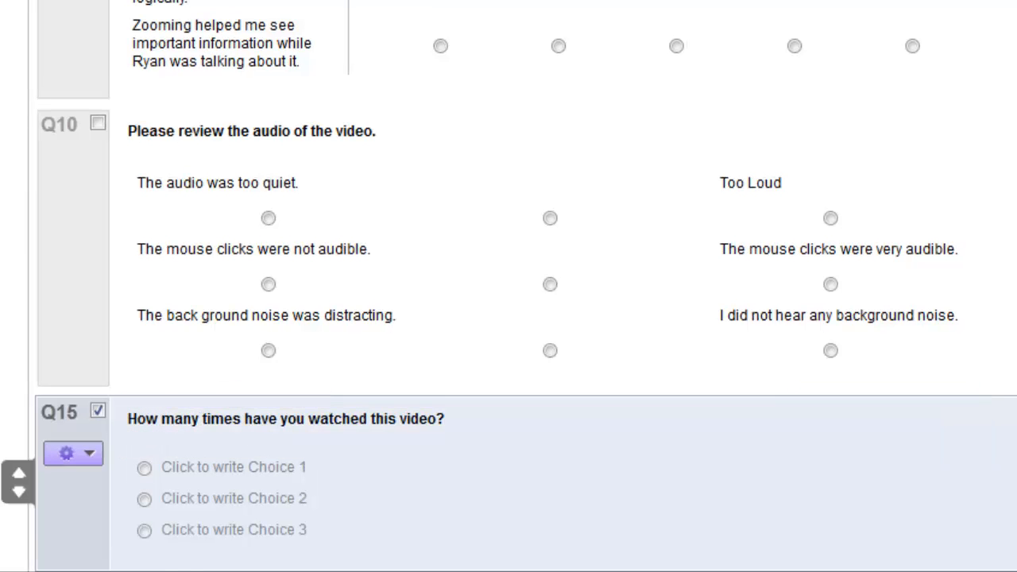
Step: Give it automatic choices using the Intervals scale, from Never to Daily
left_click(67, 453)
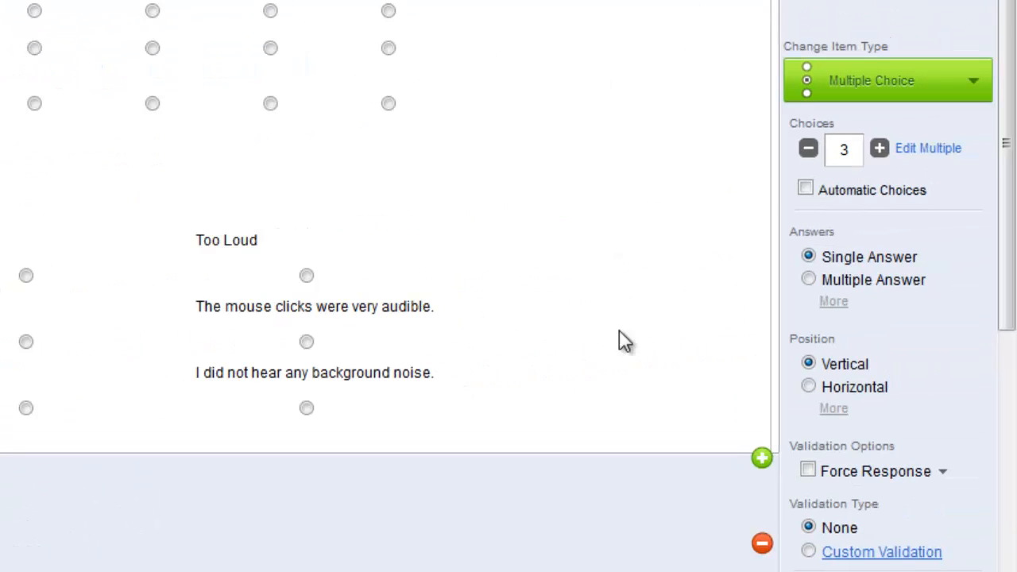
left_click(806, 189)
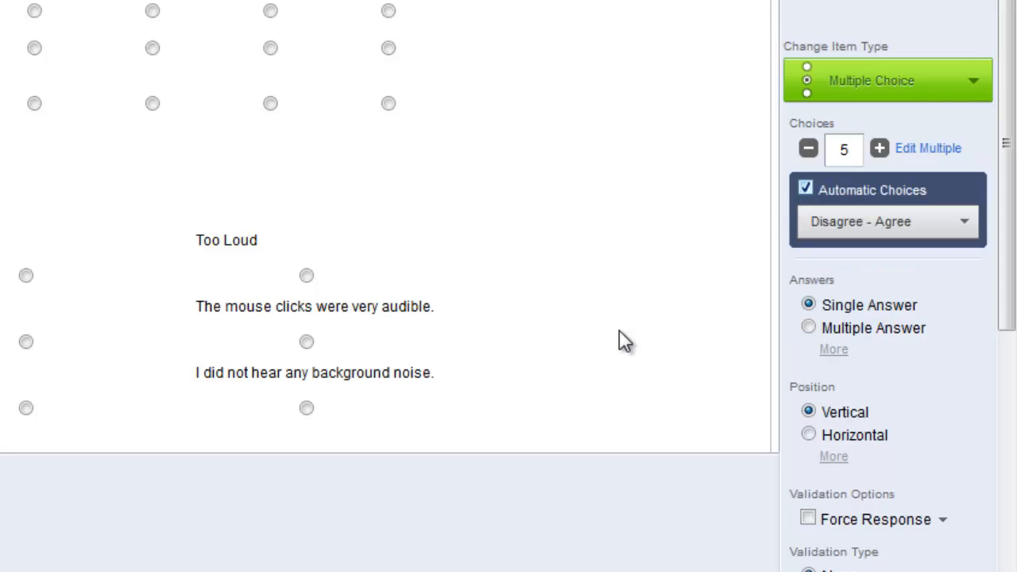
left_click(887, 221)
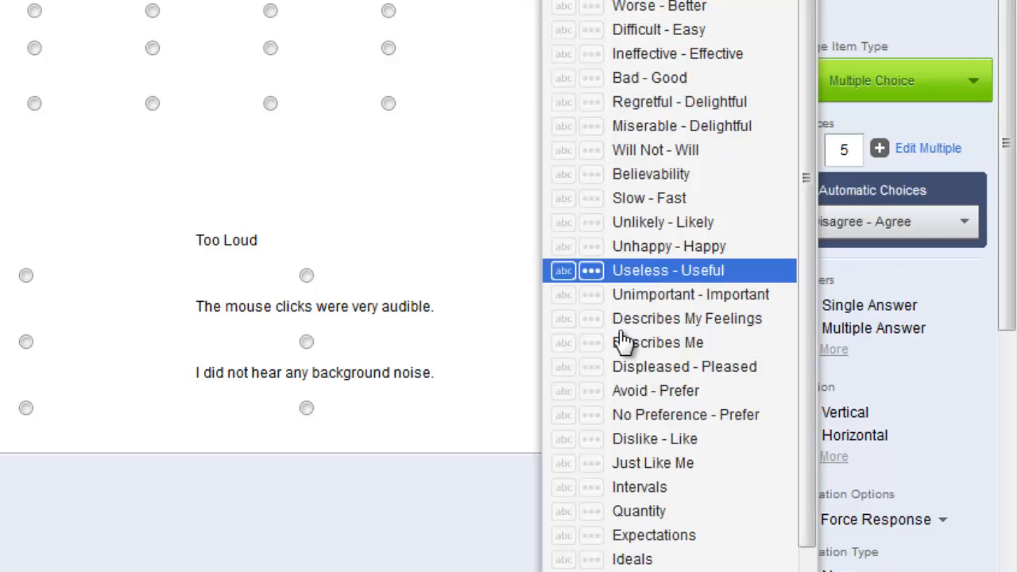
scroll("down", 3)
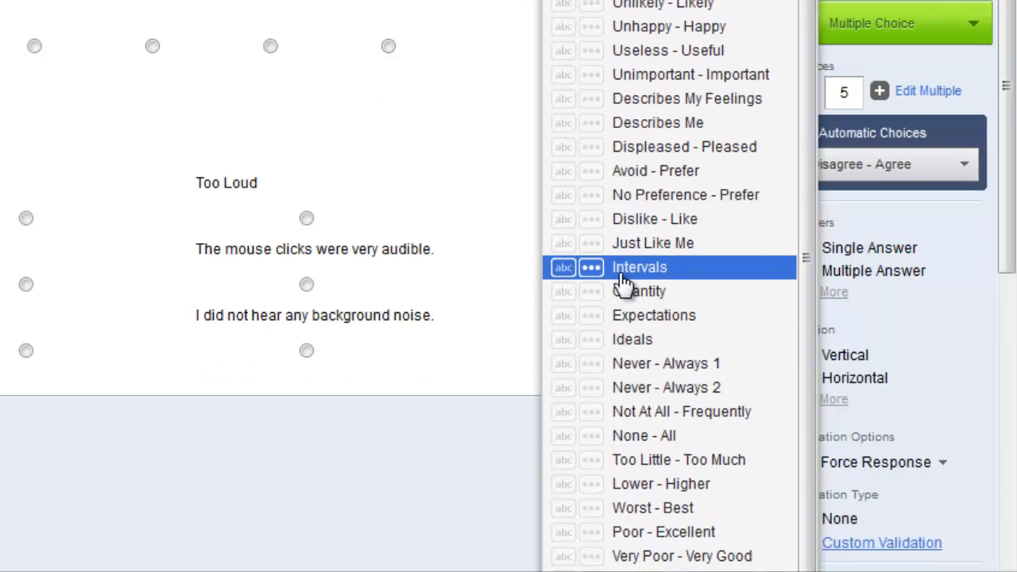
left_click(639, 267)
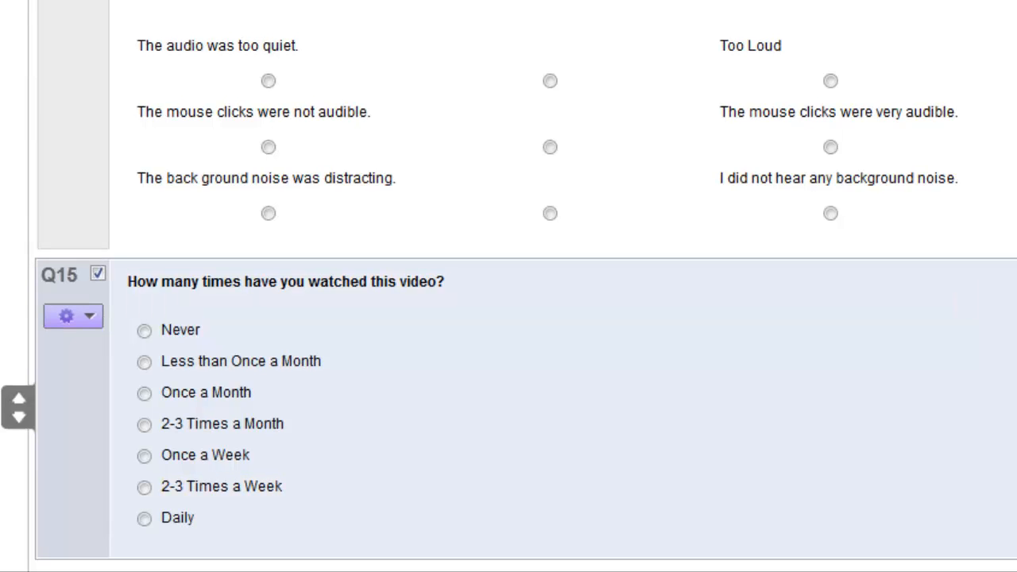
mouse_move(604, 451)
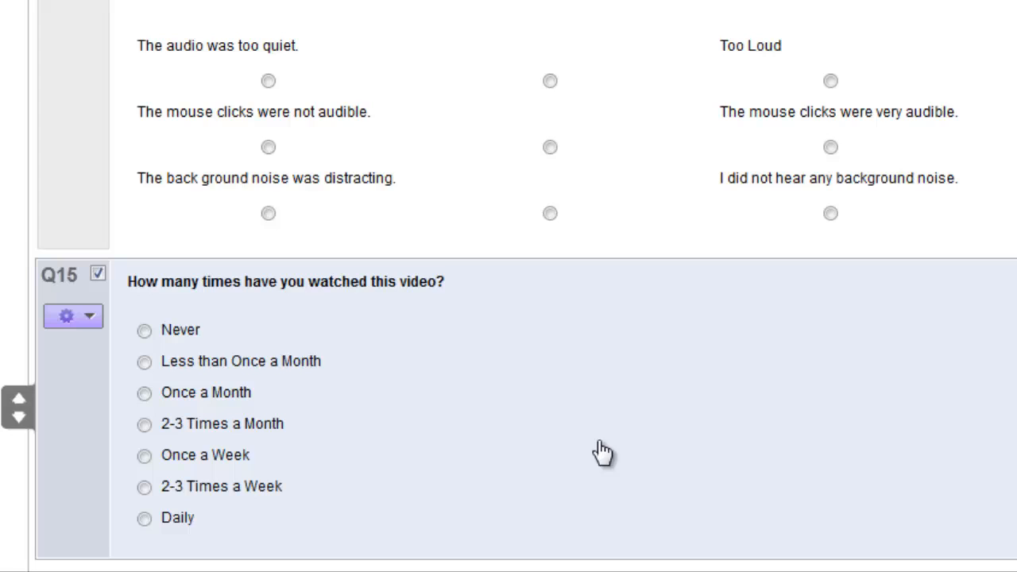
Step: Enable Force Response validation on Q15 so the watch-frequency question must be answered
left_click(73, 315)
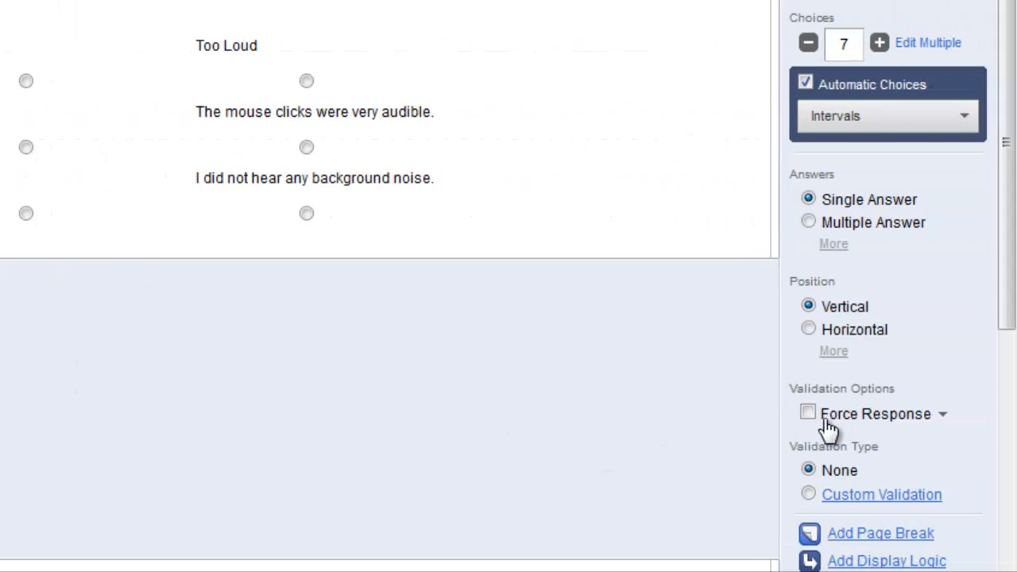
left_click(807, 412)
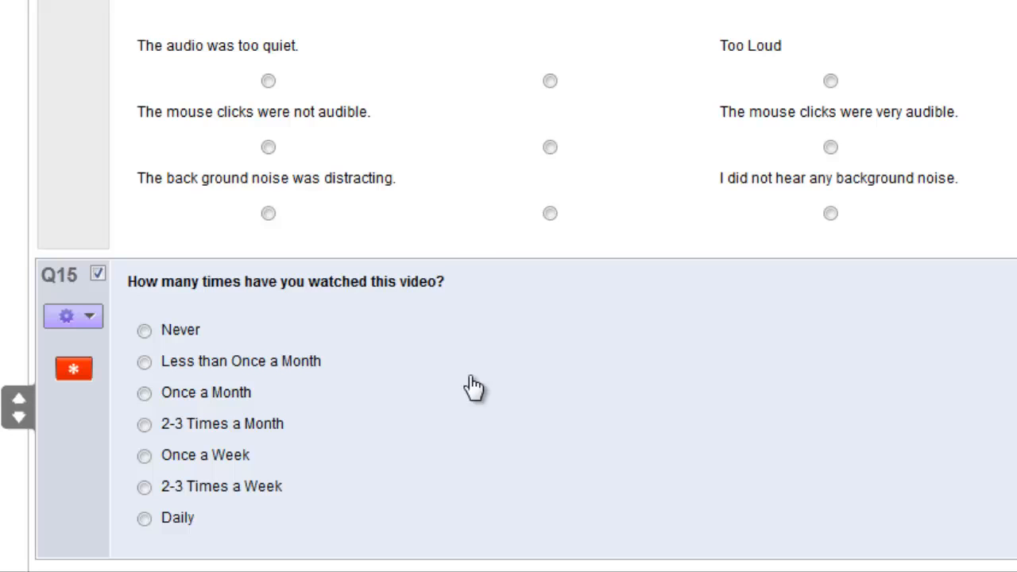
mouse_move(706, 401)
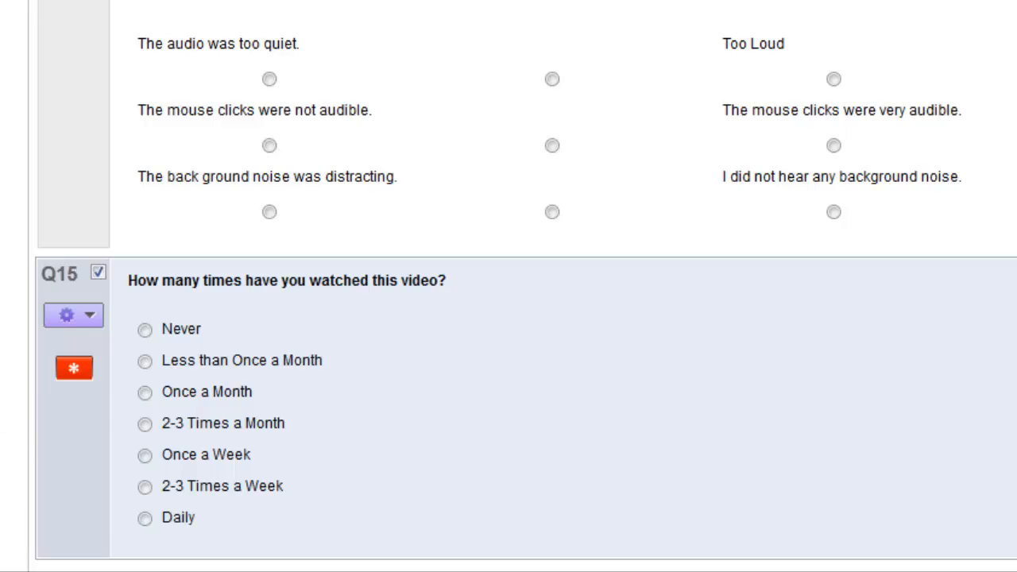
scroll("down", 3)
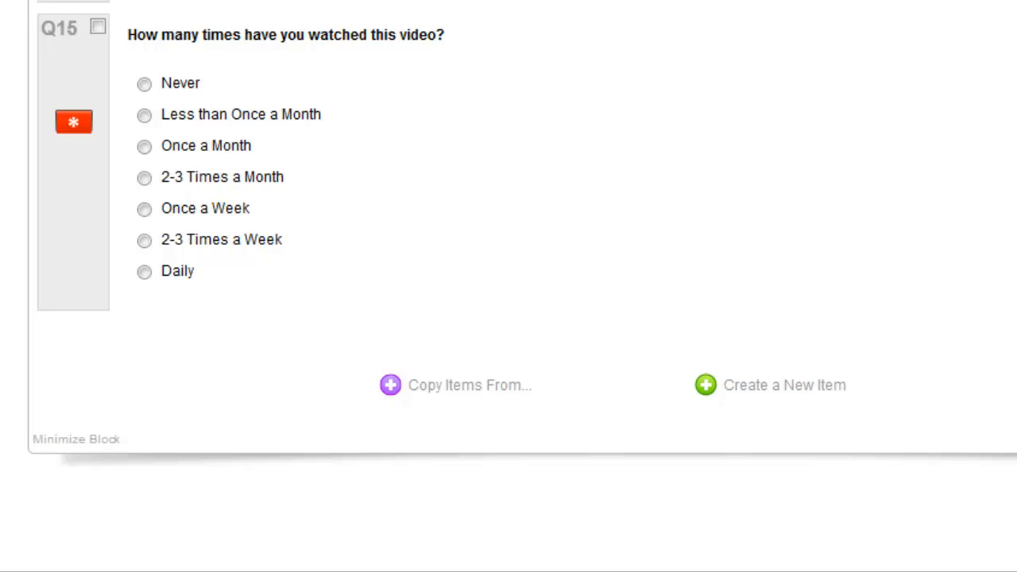
mouse_move(17, 159)
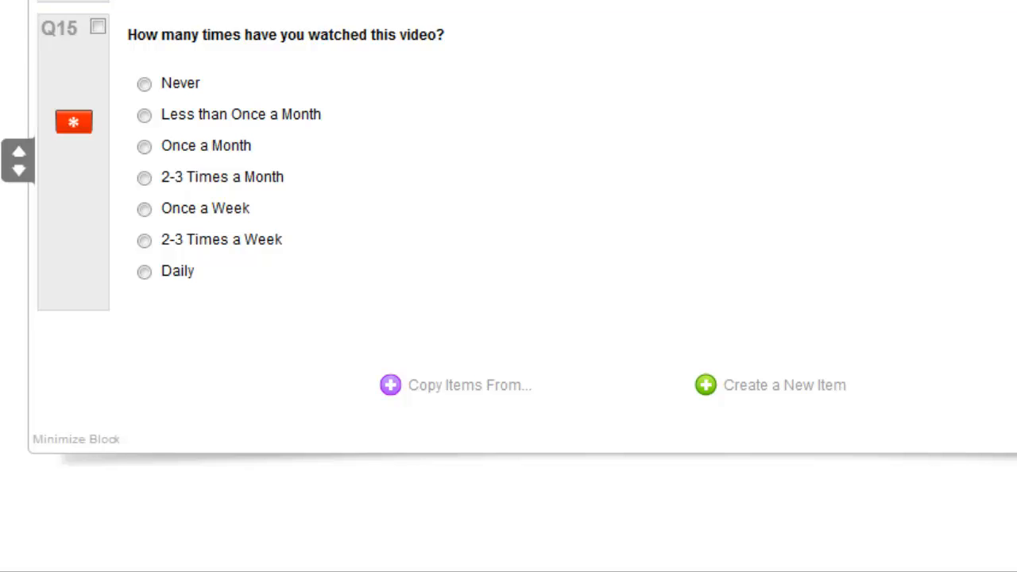
scroll("down", 3)
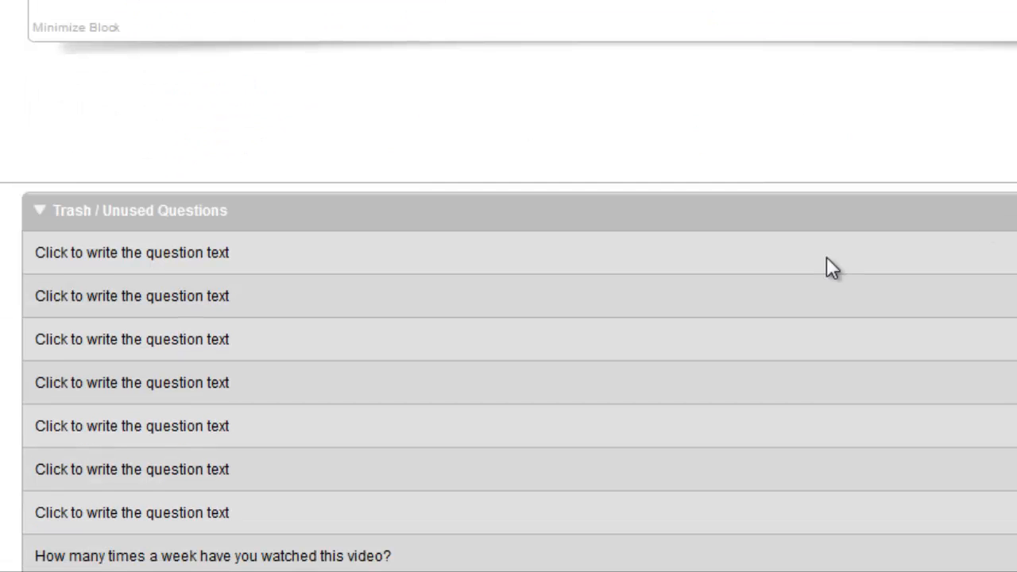
mouse_move(334, 267)
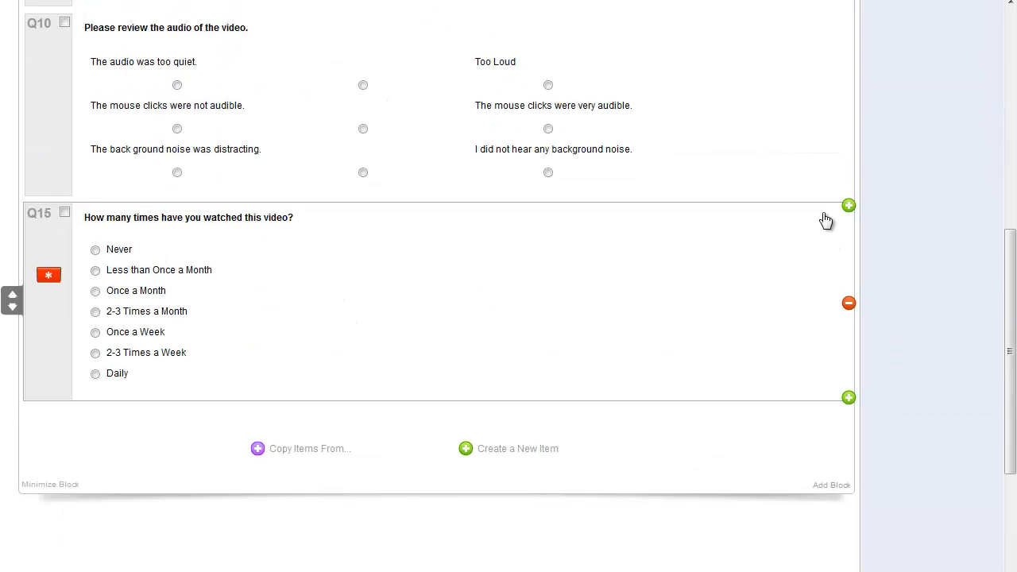
scroll("up", 3)
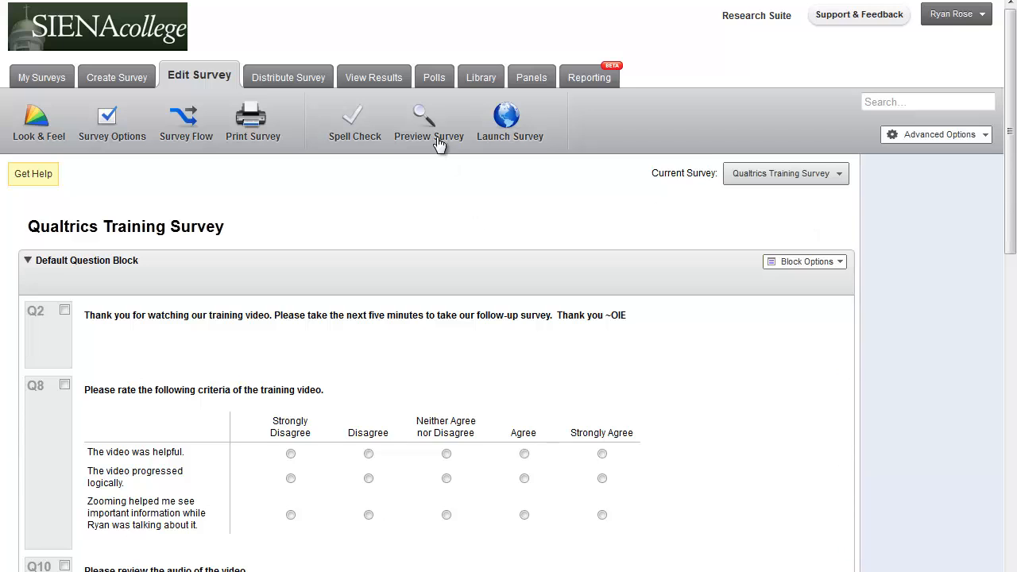
Step: Preview the Training Survey as respondents see it, scrolling through its questions
left_click(429, 124)
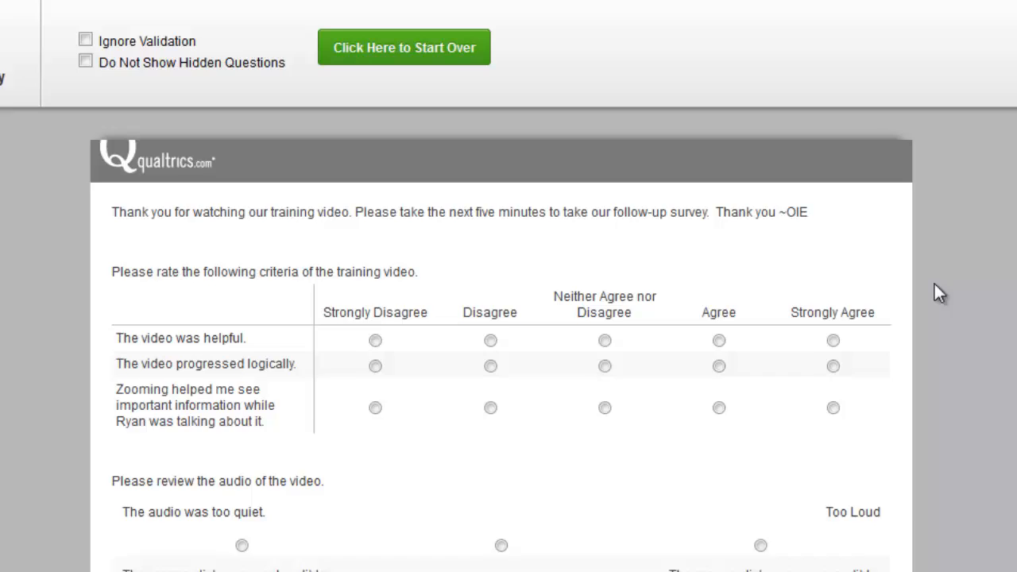
scroll("down", 3)
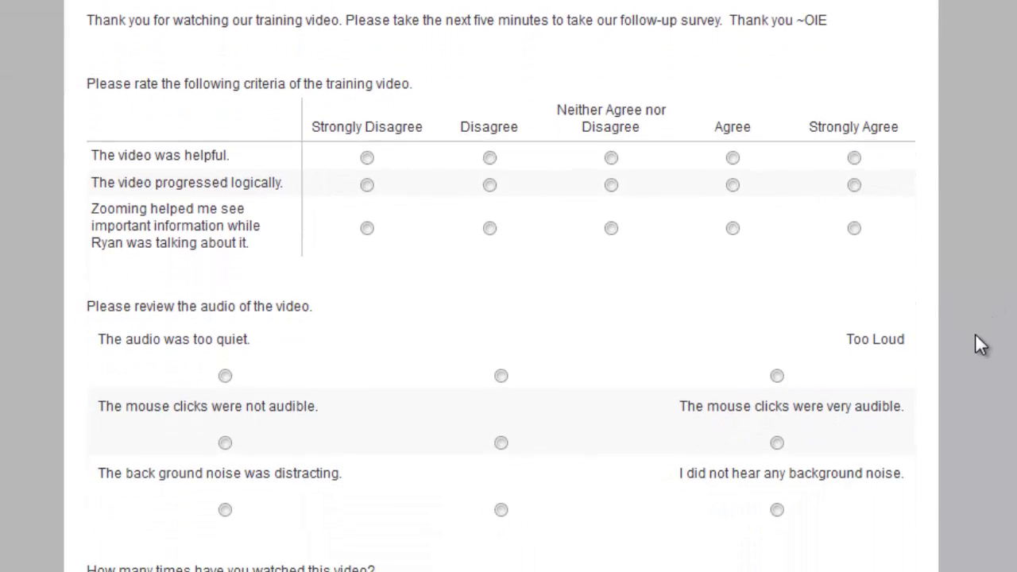
mouse_move(973, 350)
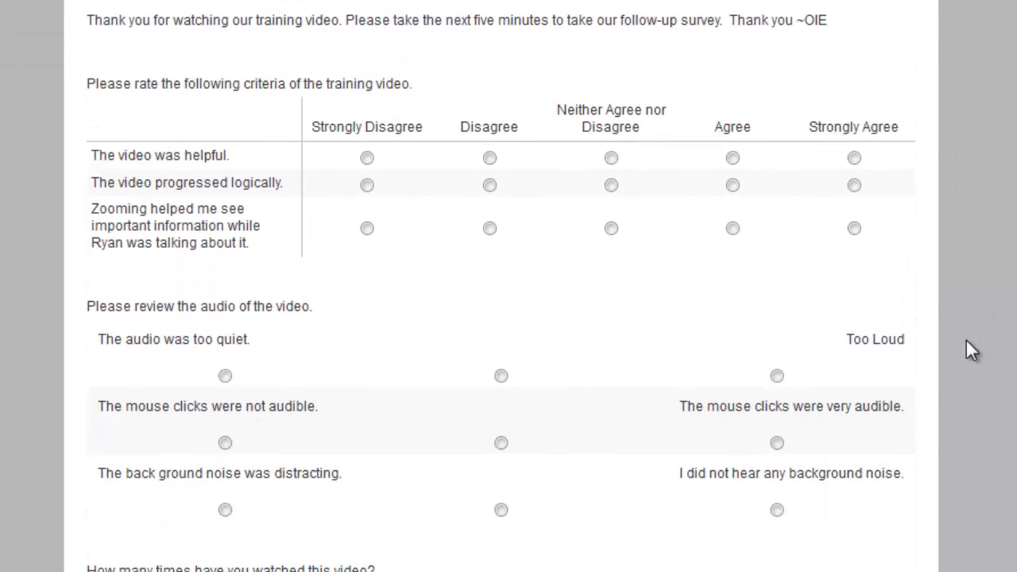
scroll("up", 3)
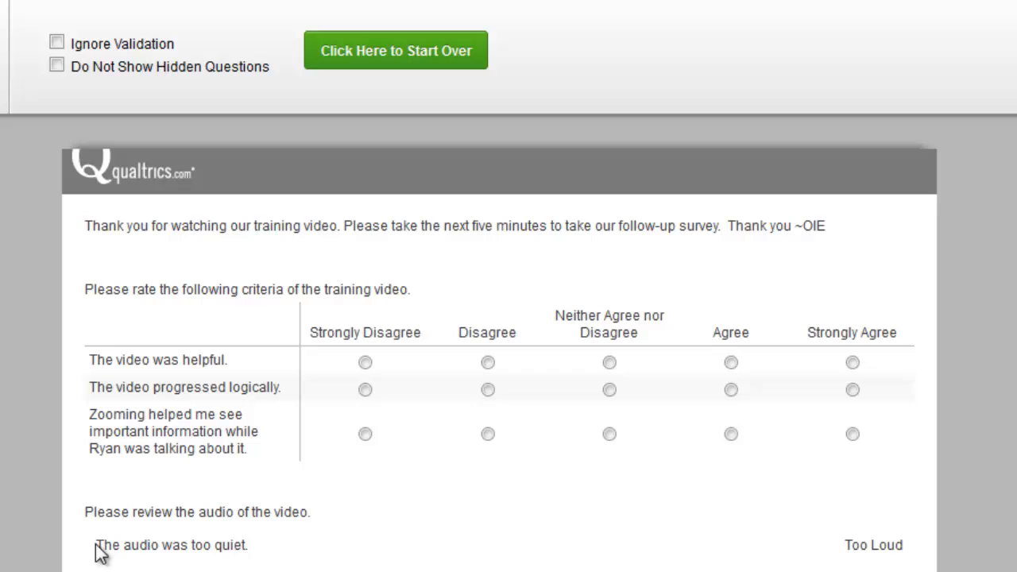
mouse_move(310, 528)
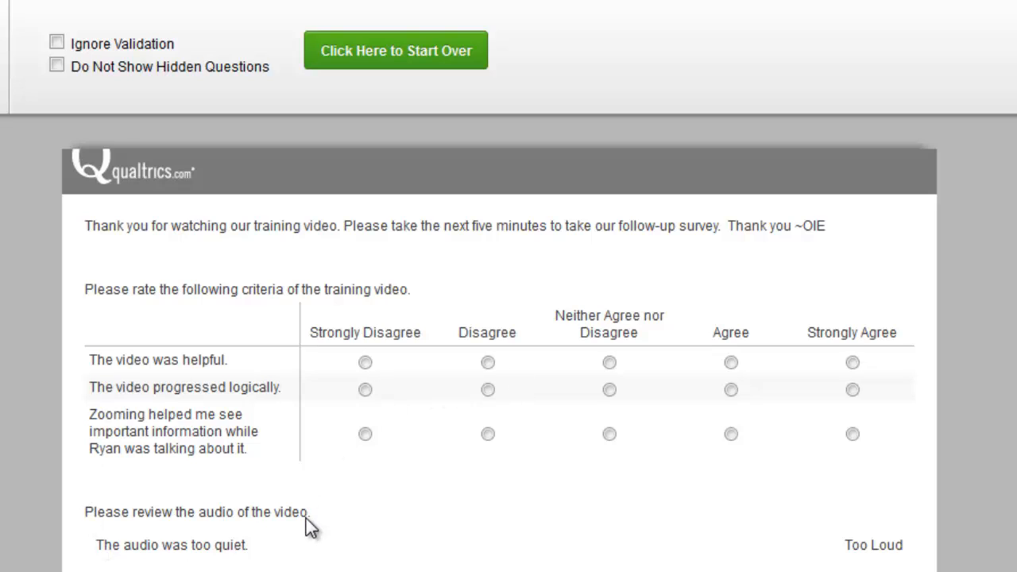
mouse_move(78, 240)
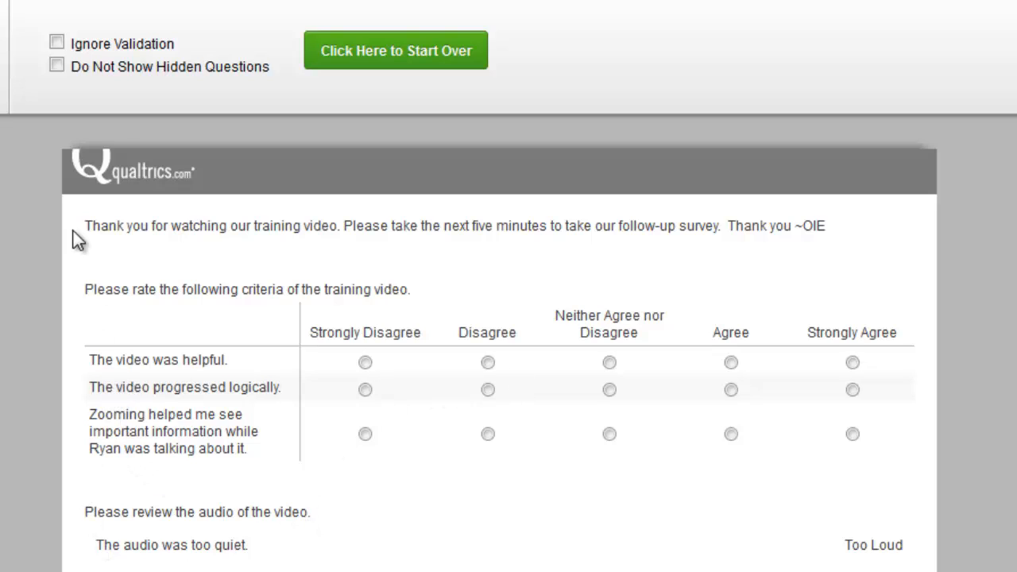
mouse_move(247, 486)
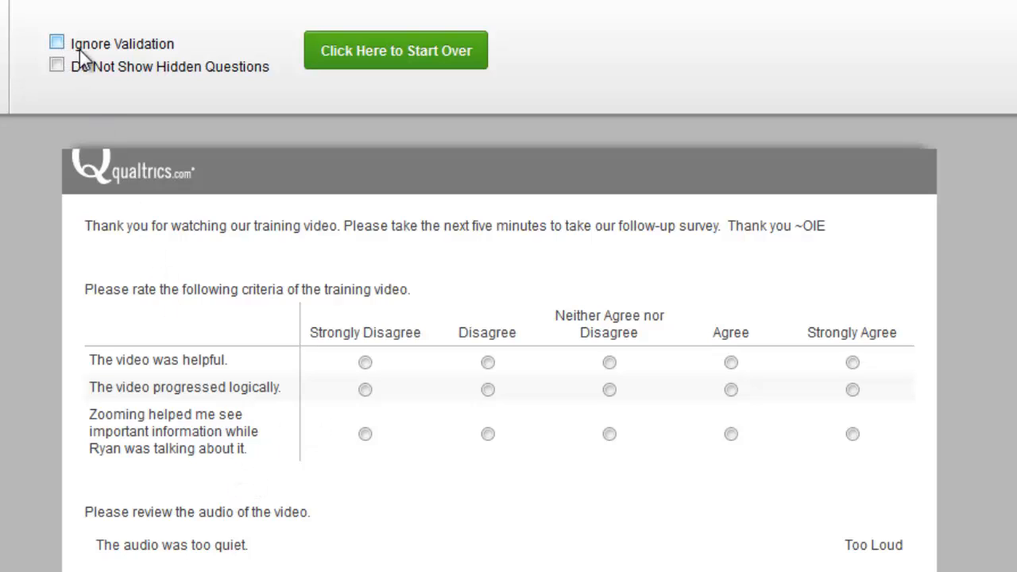
mouse_move(245, 124)
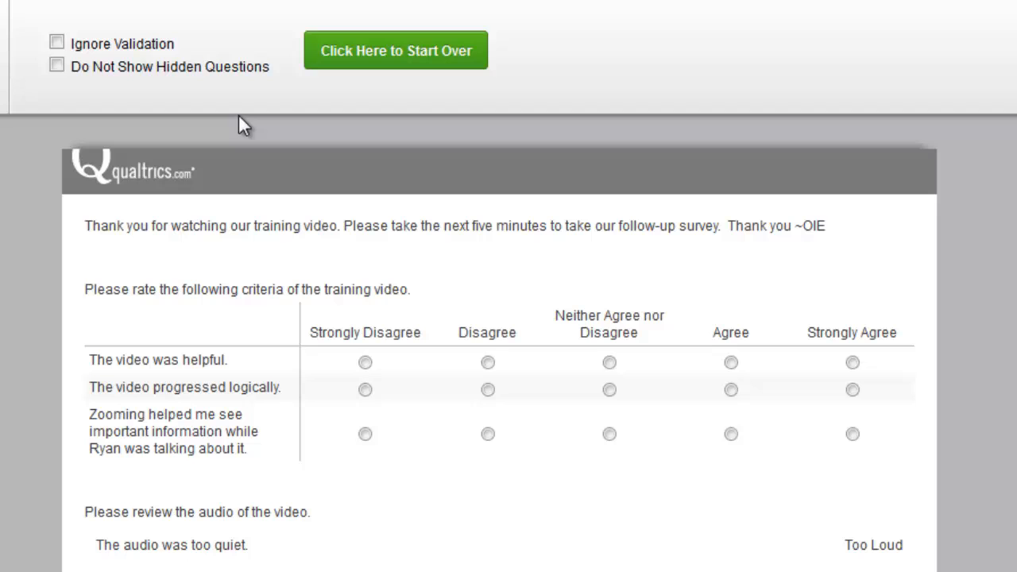
mouse_move(407, 103)
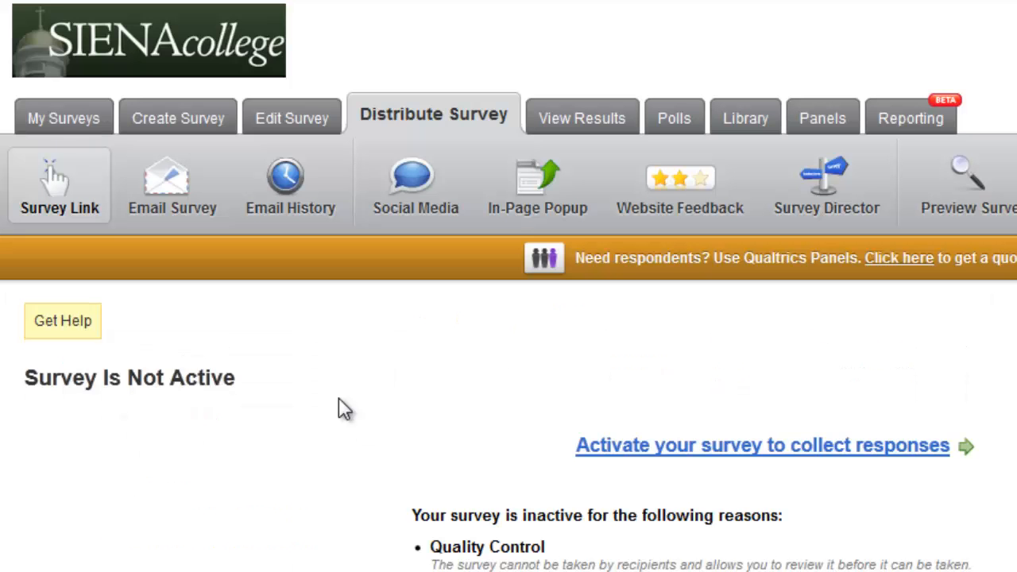
mouse_move(442, 136)
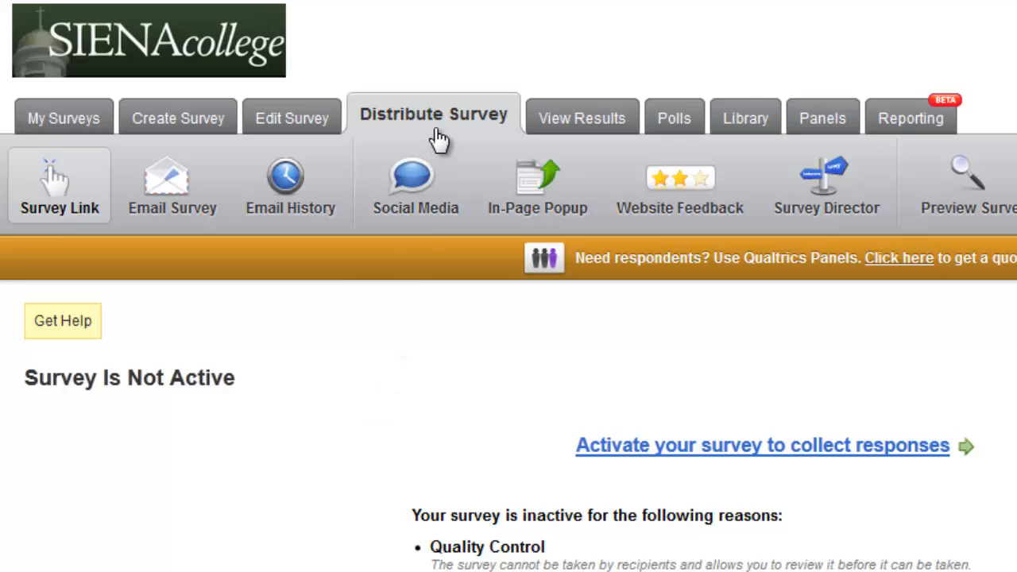
mouse_move(445, 146)
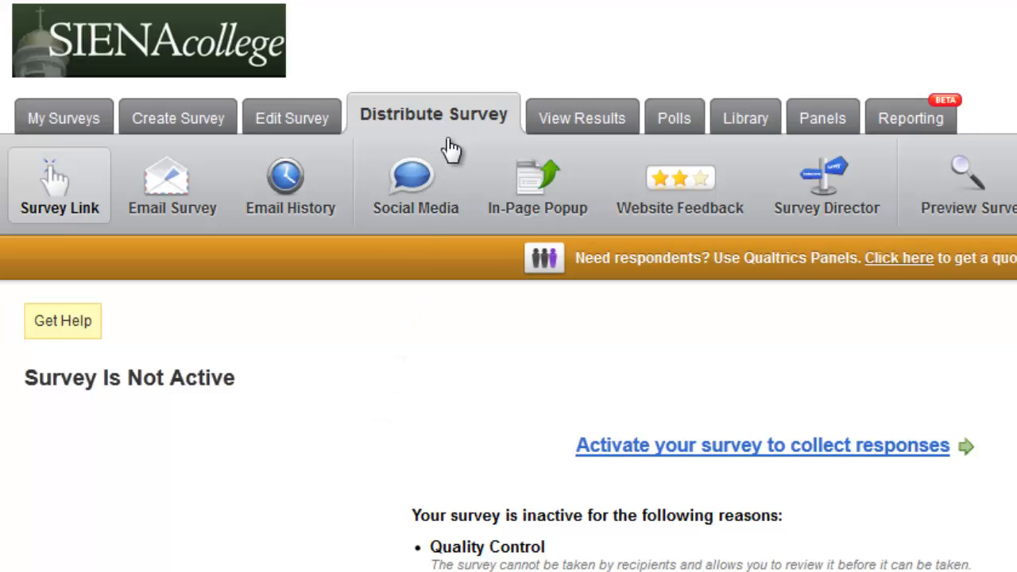
Step: Scroll the distribution page to the 'Activate your survey to collect responses' option
scroll("down", 3)
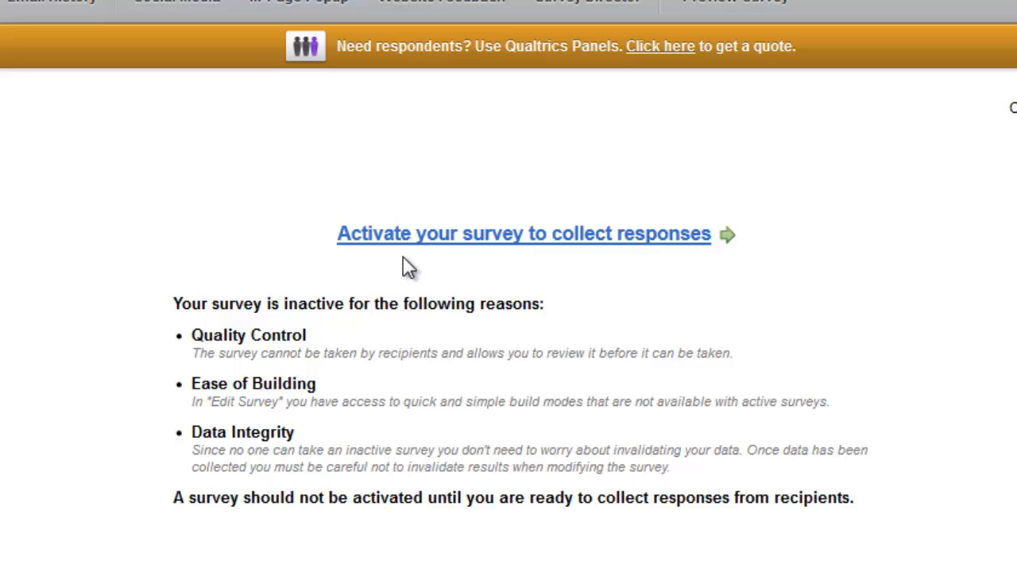
mouse_move(636, 267)
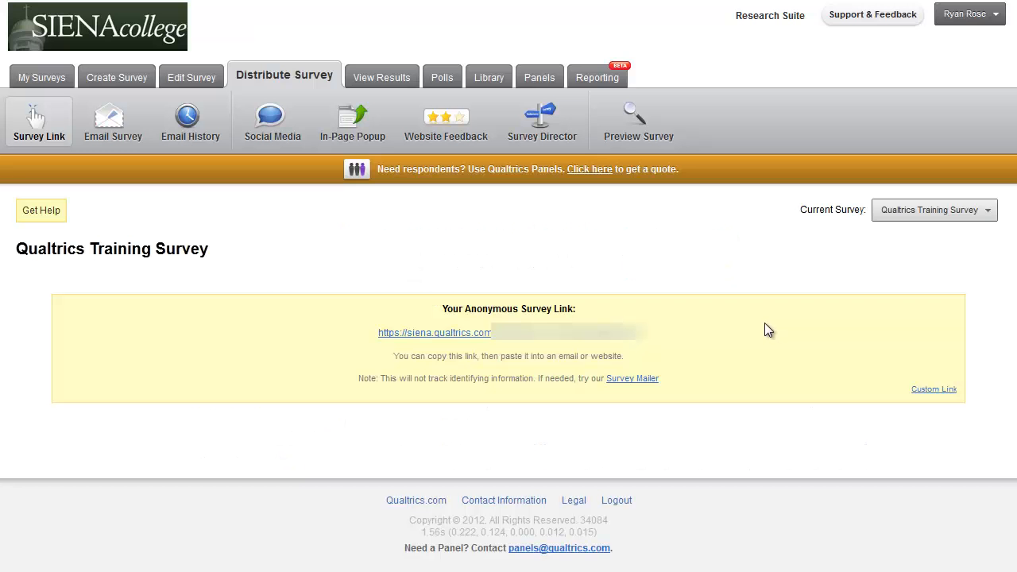
mouse_move(687, 327)
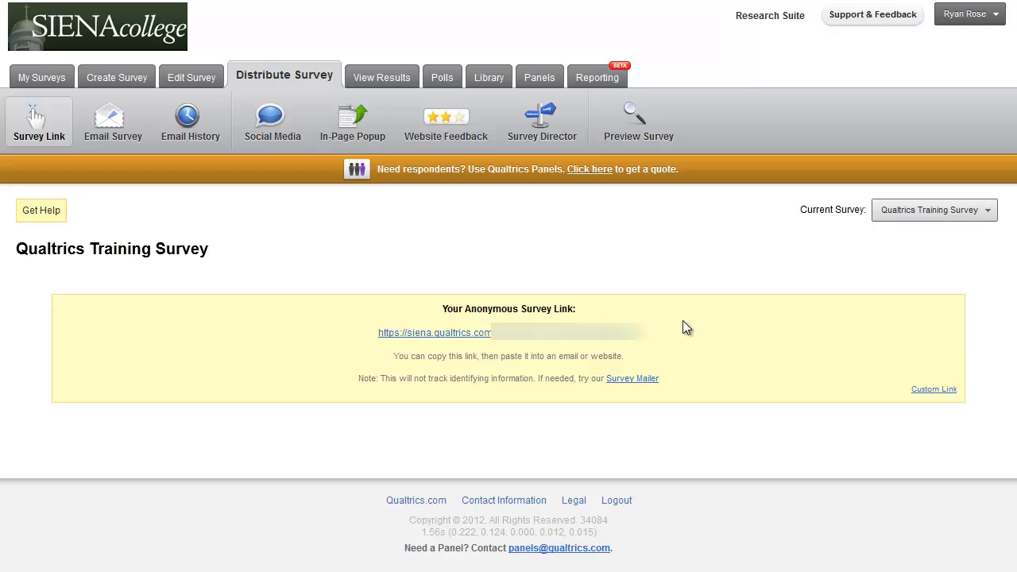
mouse_move(674, 340)
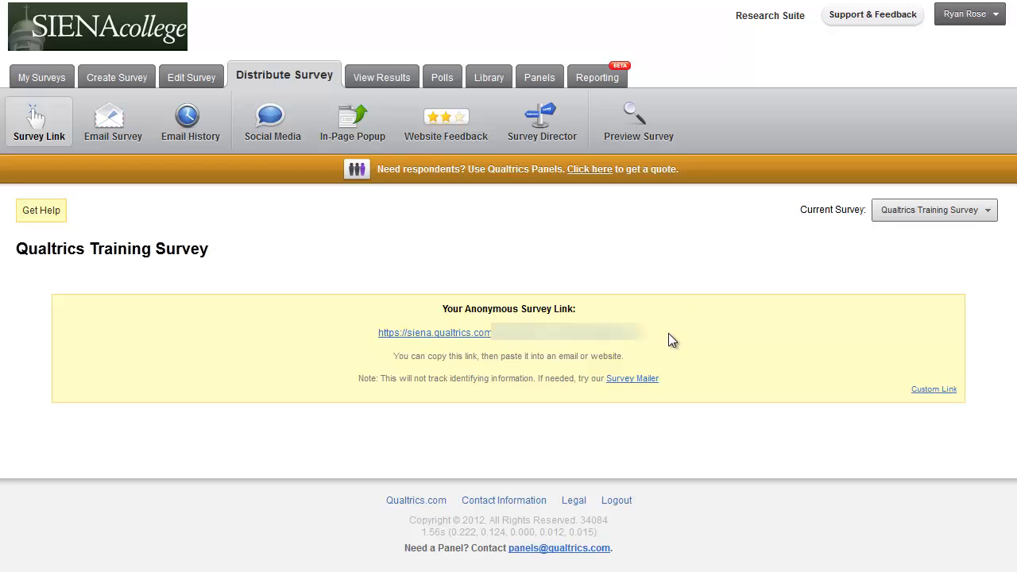
mouse_move(668, 340)
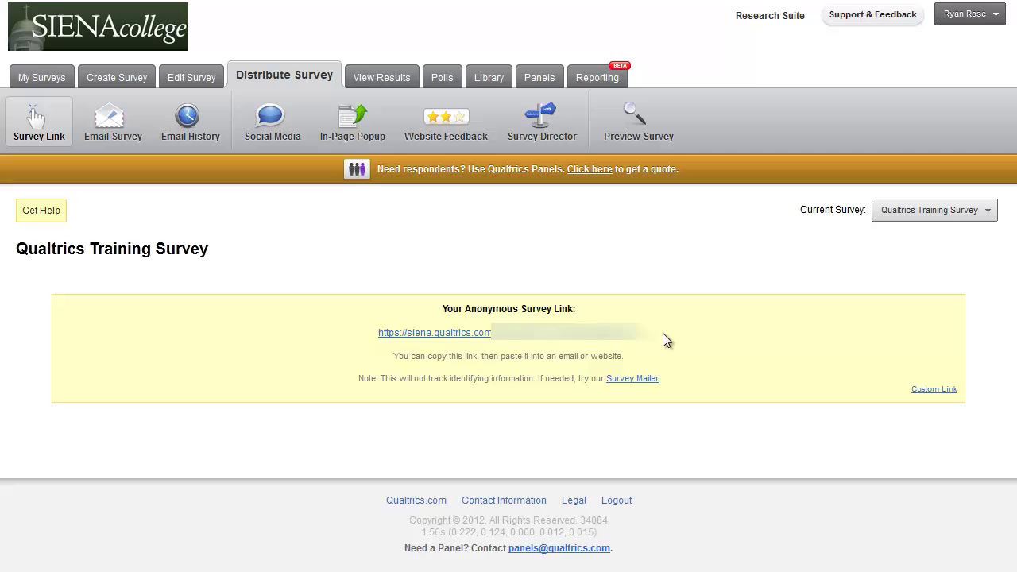
mouse_move(316, 356)
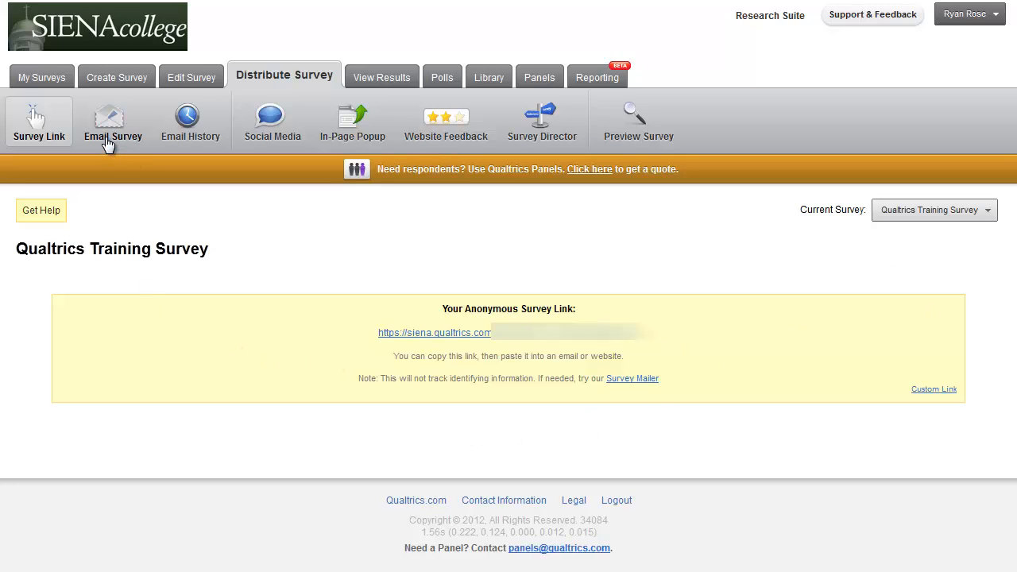
Step: Begin an Email Survey distribution, review the To: recipient options and reach the default survey-link message
left_click(113, 119)
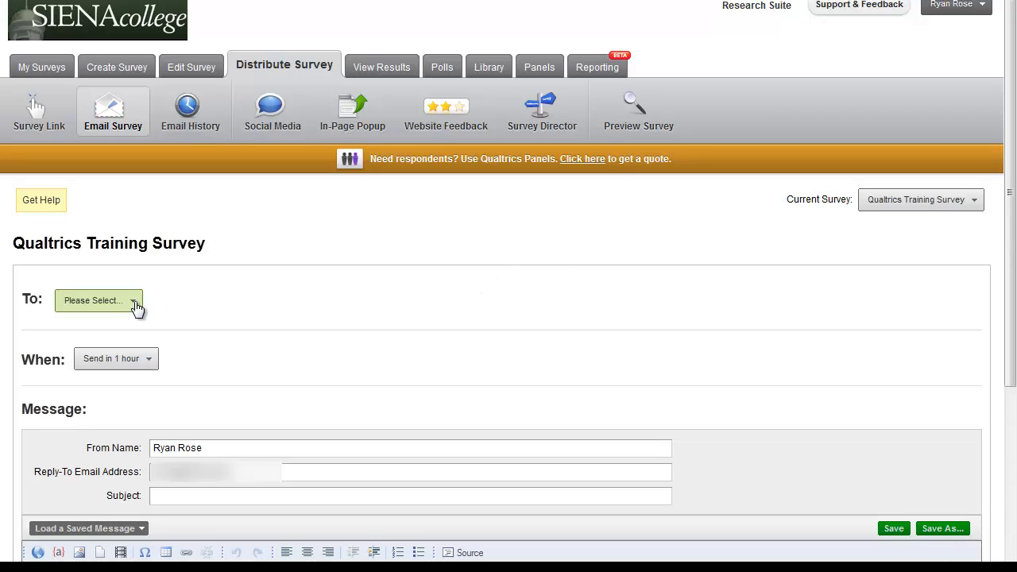
left_click(99, 300)
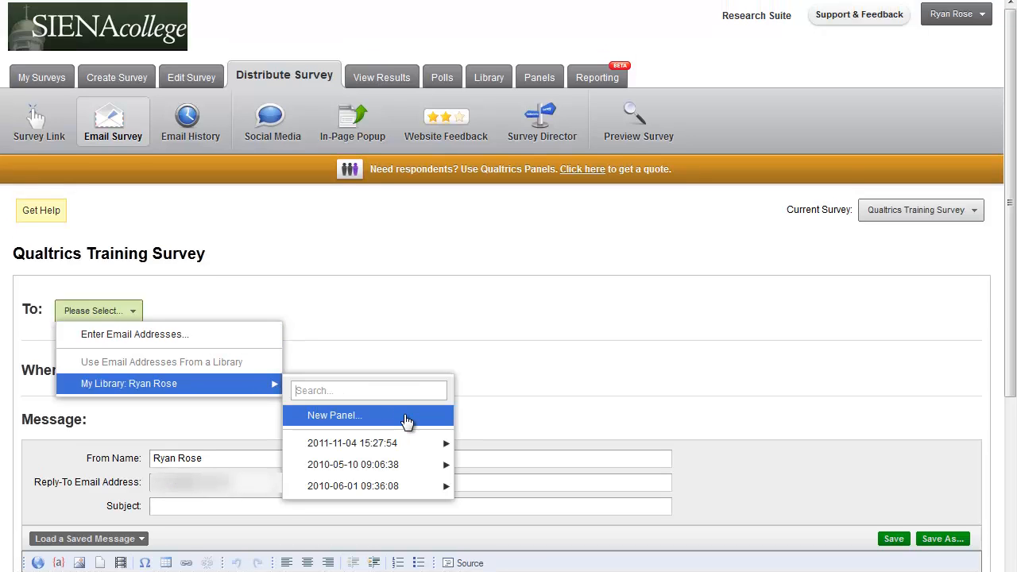
scroll("down", 3)
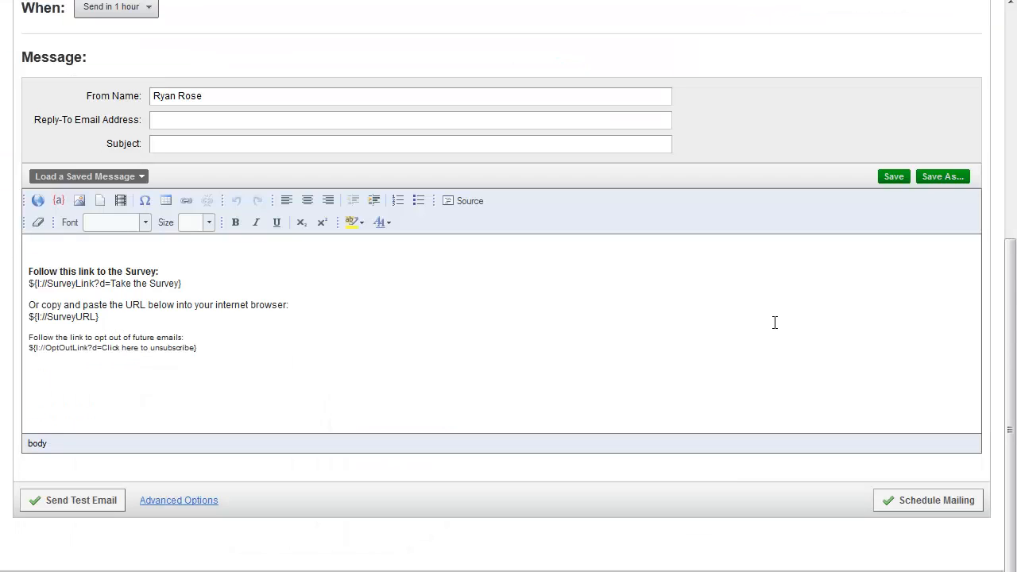
mouse_move(777, 329)
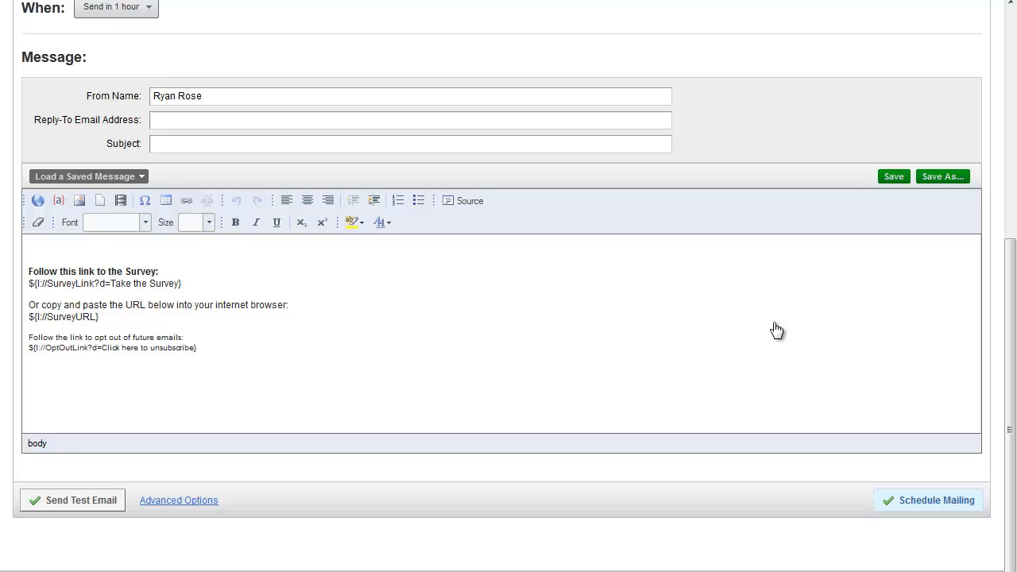
Step: Schedule the mailing and save the invitation message to the library as 'Testemail'
left_click(928, 499)
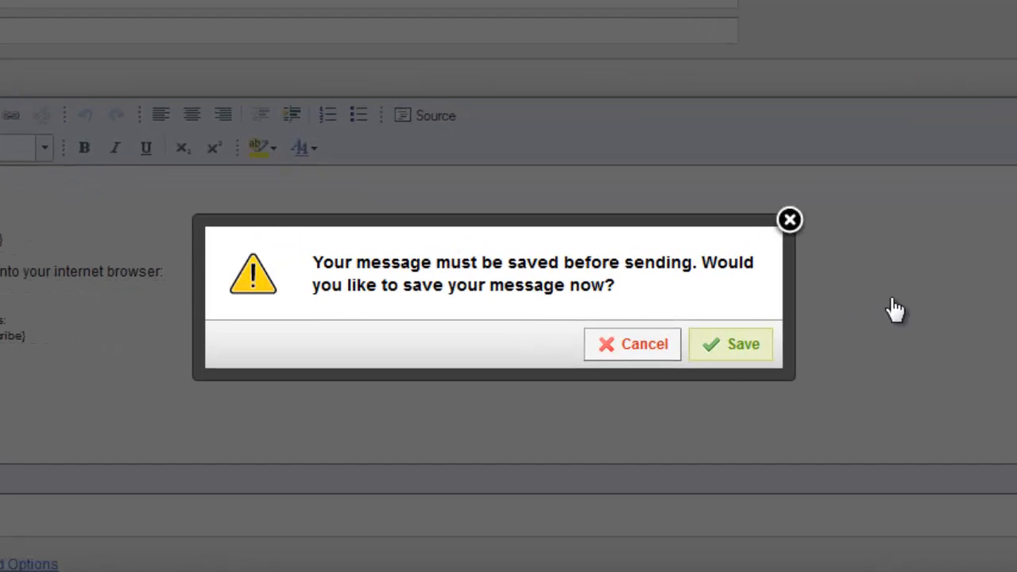
left_click(730, 343)
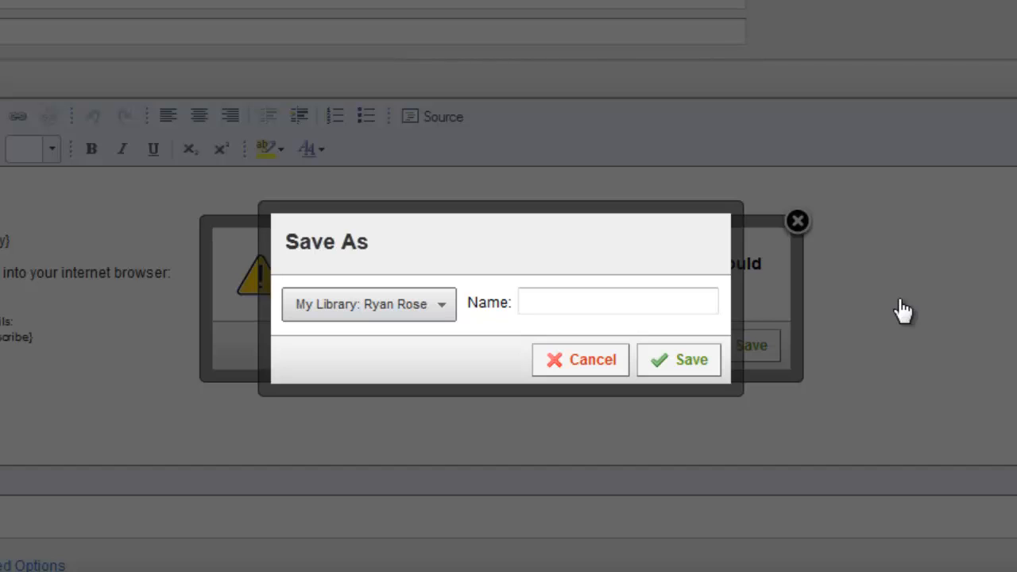
type("Testemail")
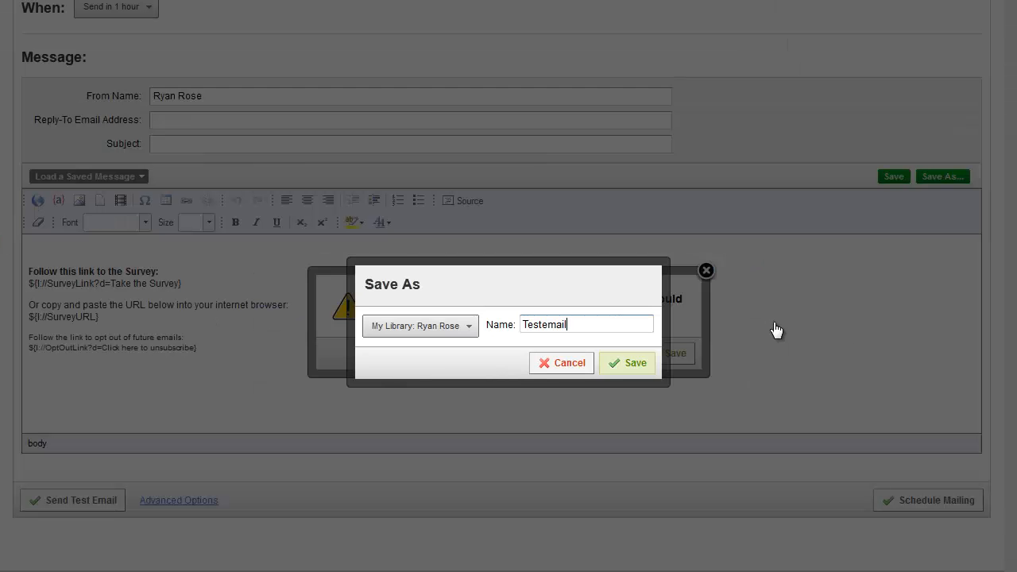
left_click(627, 362)
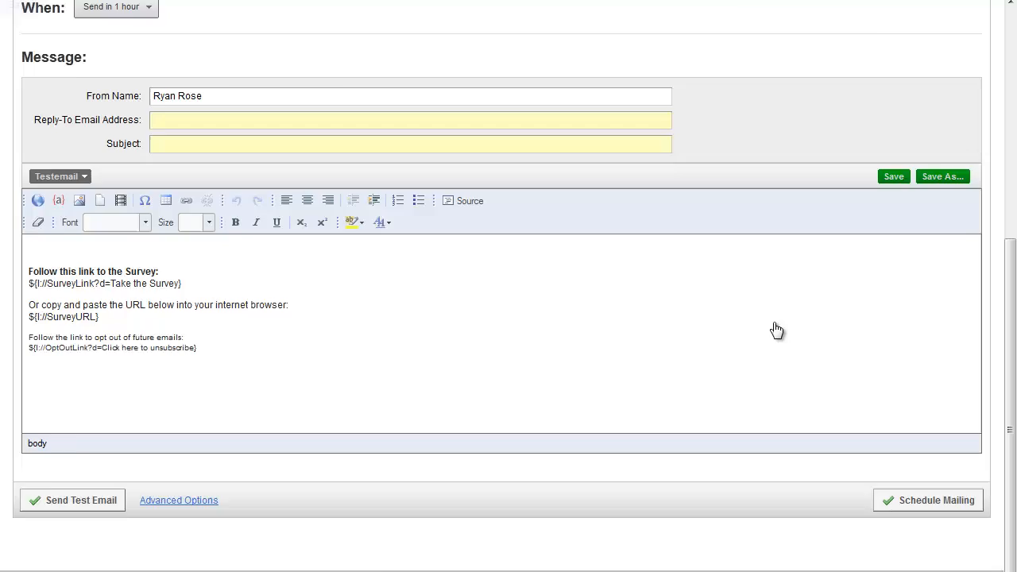
scroll("up", 3)
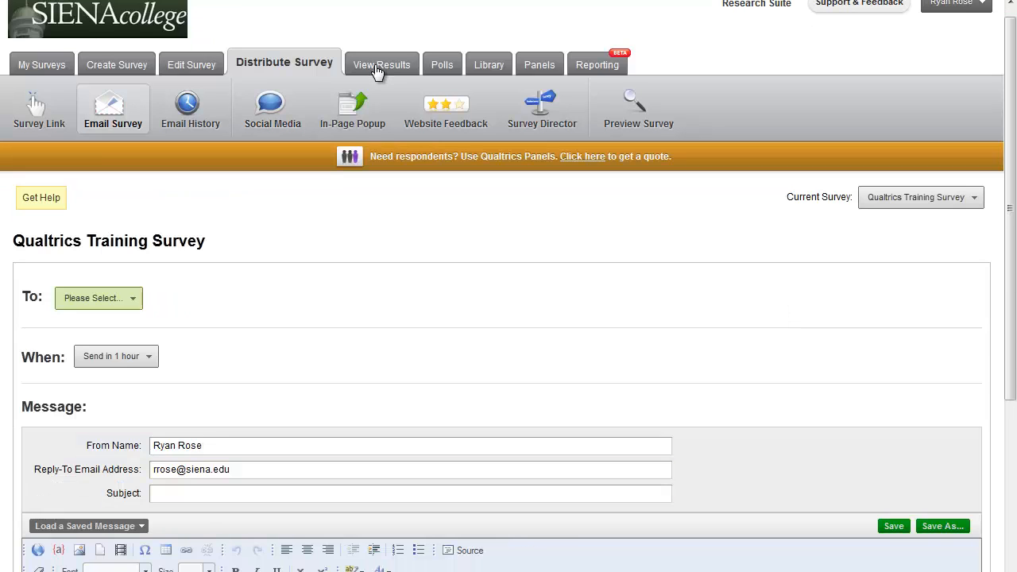
mouse_move(385, 108)
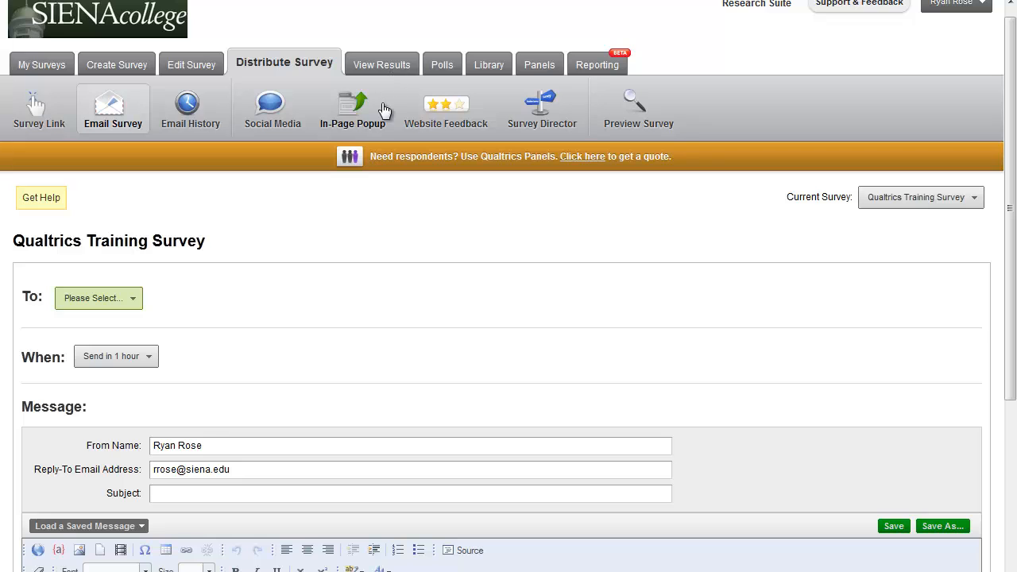
Step: Go to View Results, reaching the Select a Report page that lists the Initial Report
left_click(382, 64)
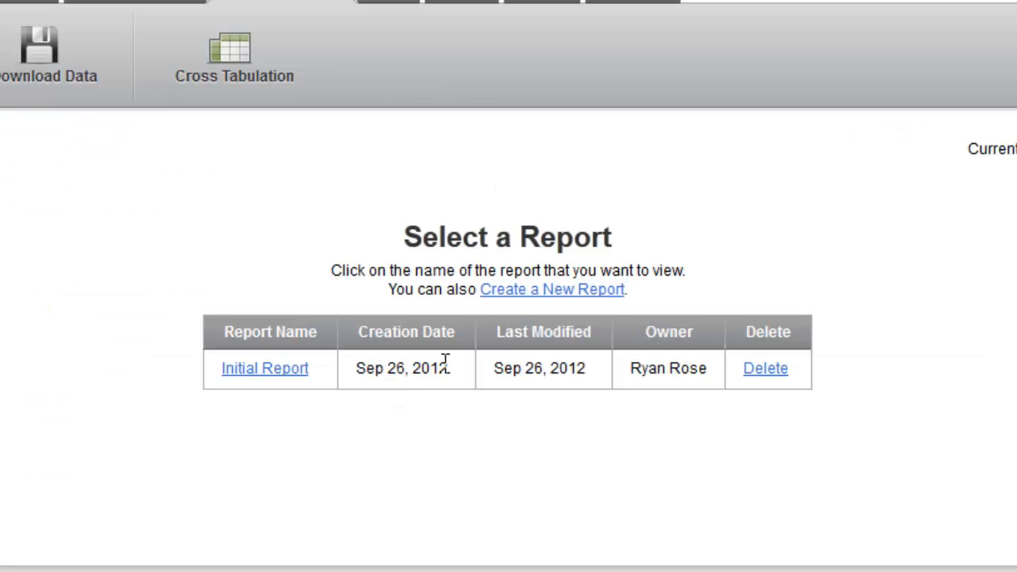
mouse_move(597, 308)
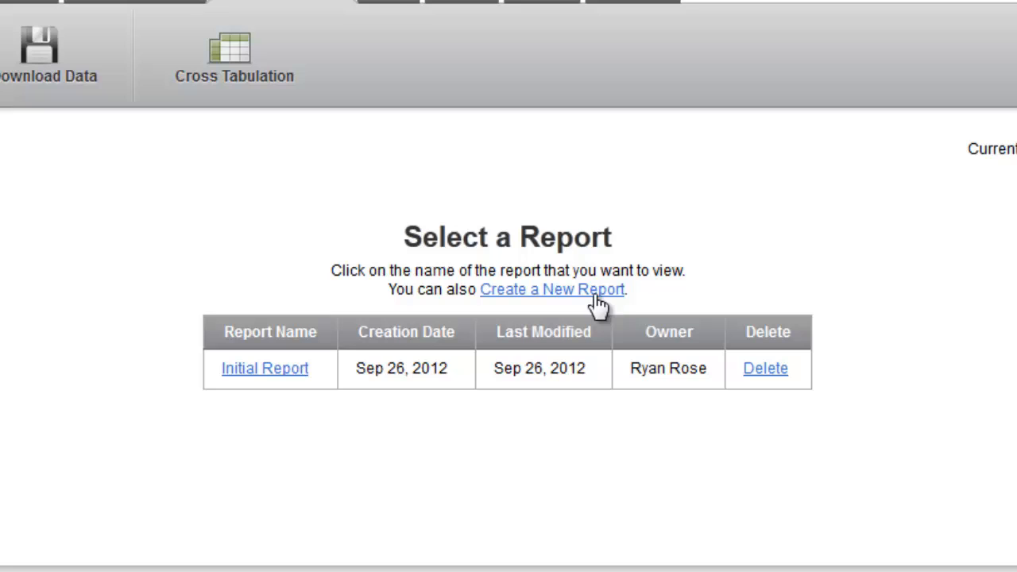
mouse_move(337, 429)
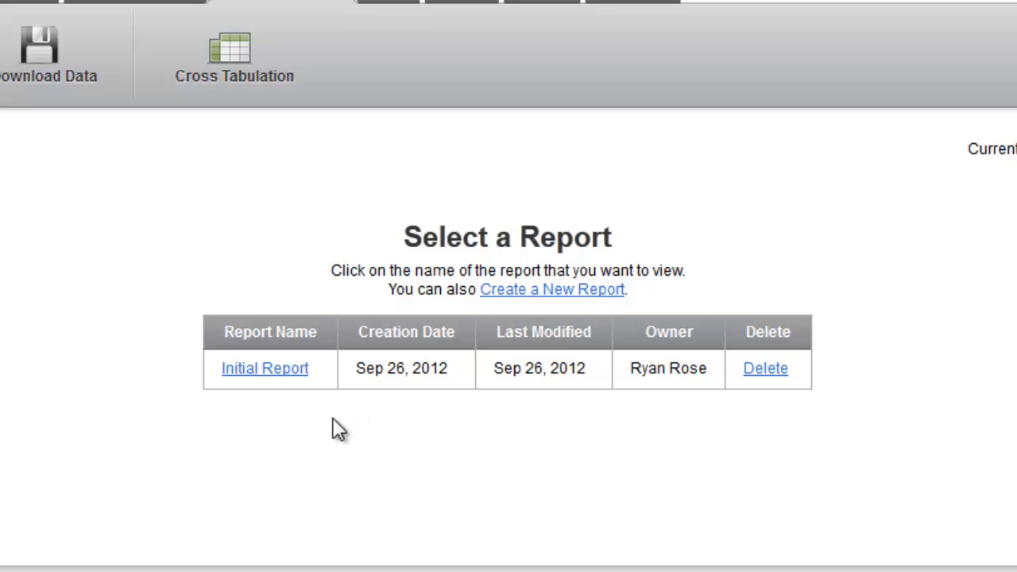